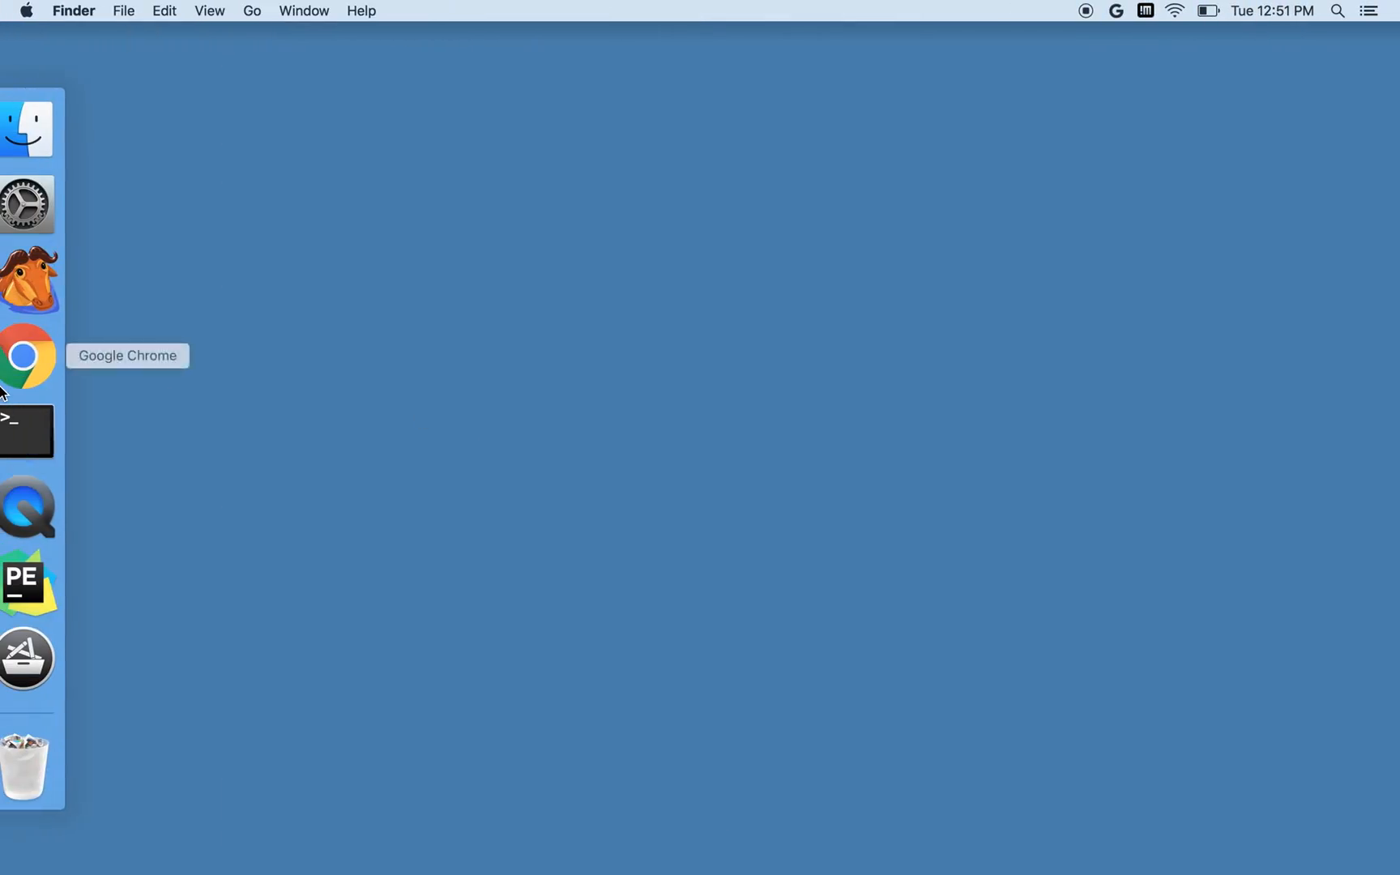
pyautogui.moveTo(27, 567)
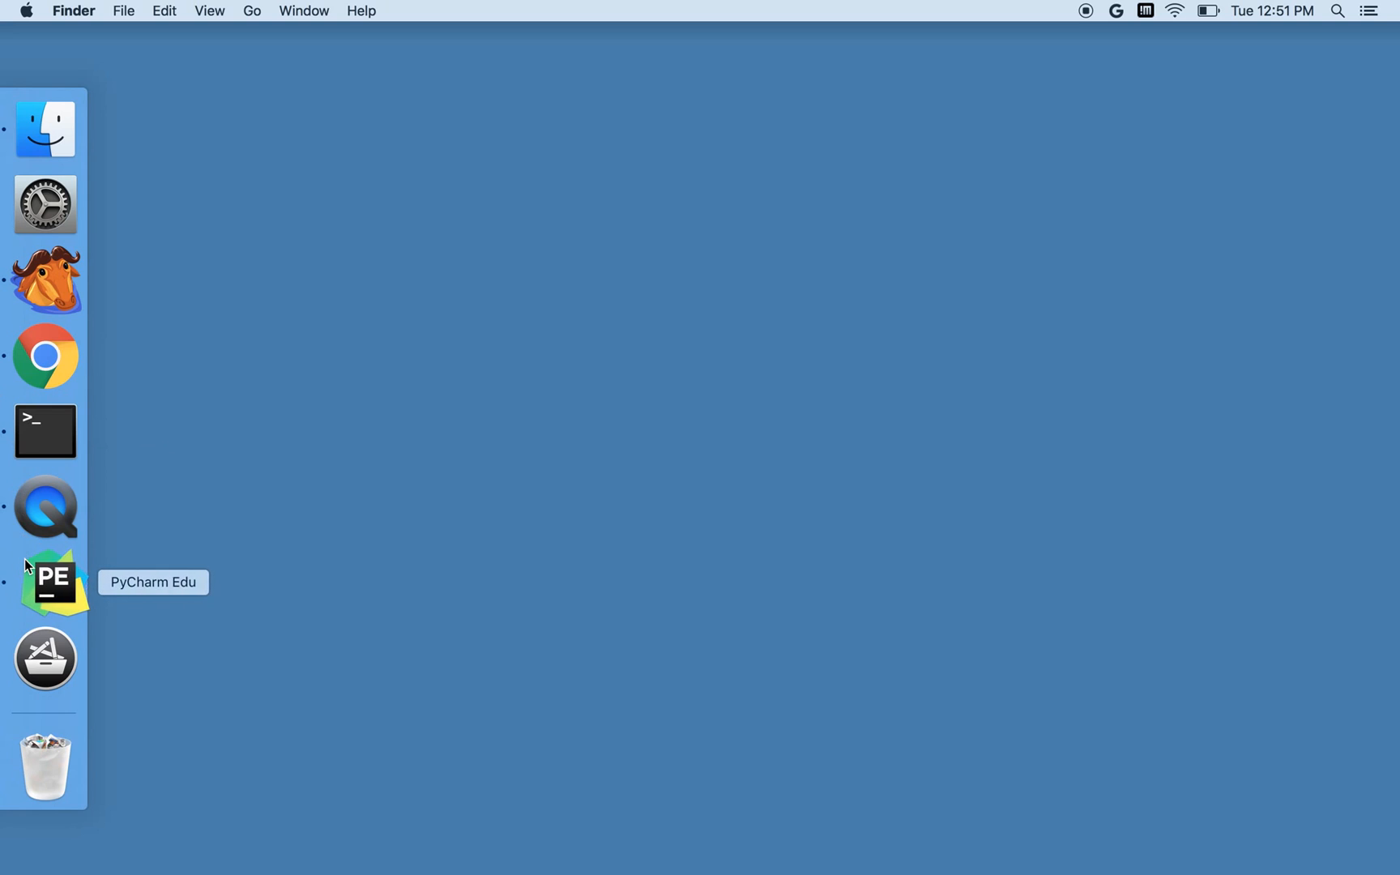
# Launch PyCharm Edu from the Dock so its welcome window lists first_project
pyautogui.click(46, 583)
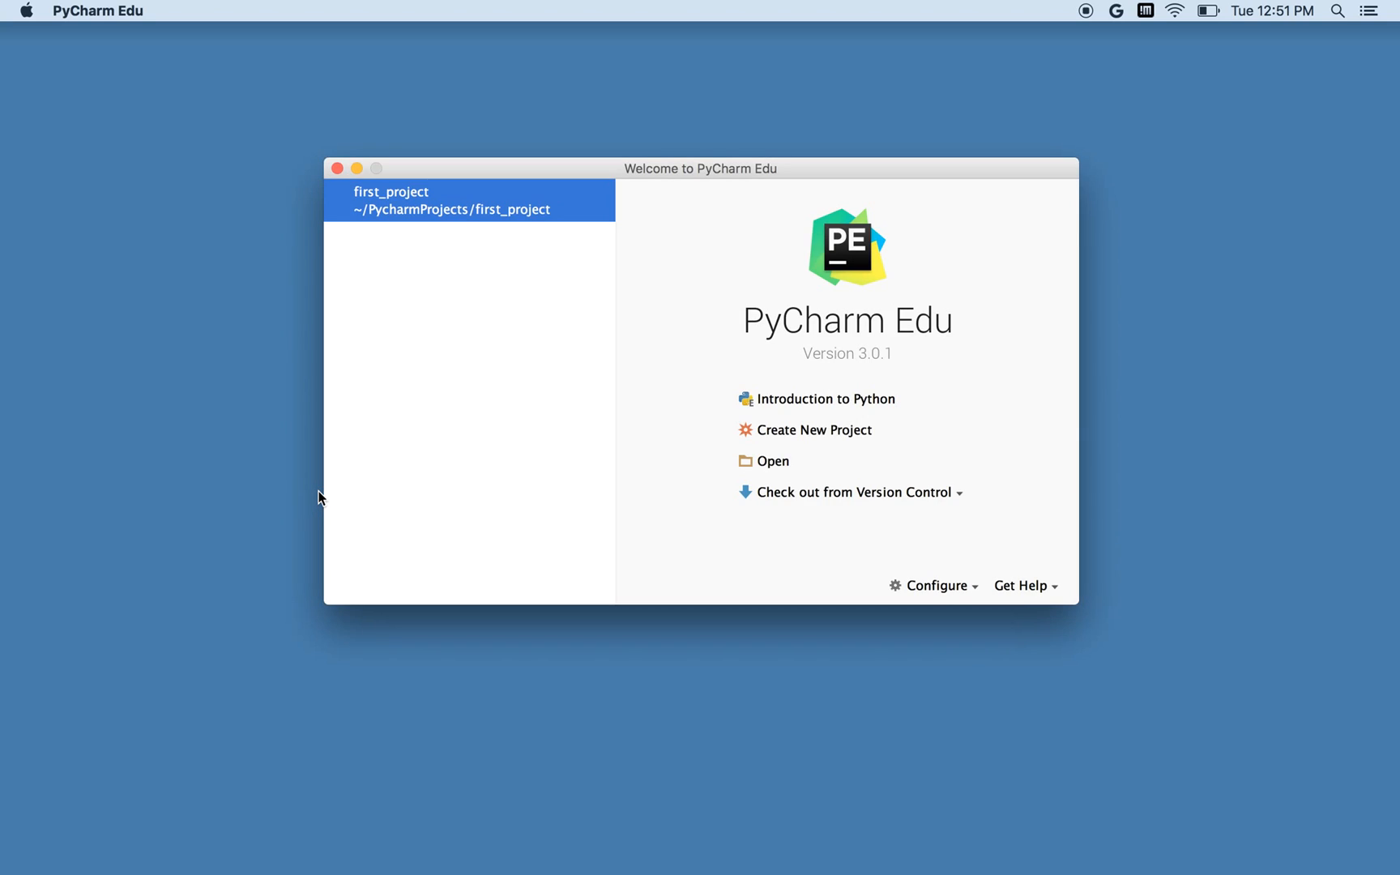
pyautogui.moveTo(474, 204)
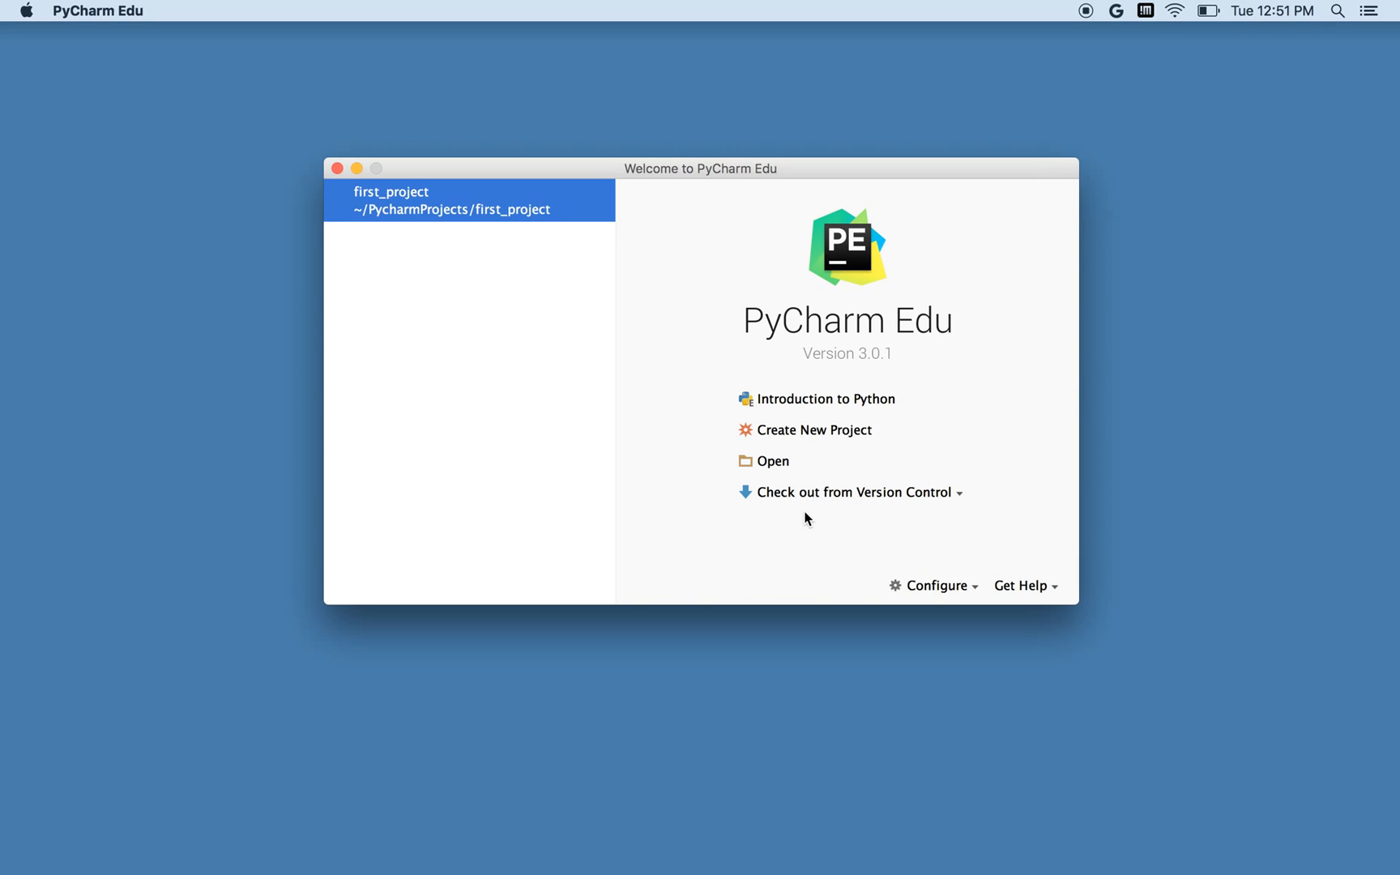
pyautogui.click(847, 492)
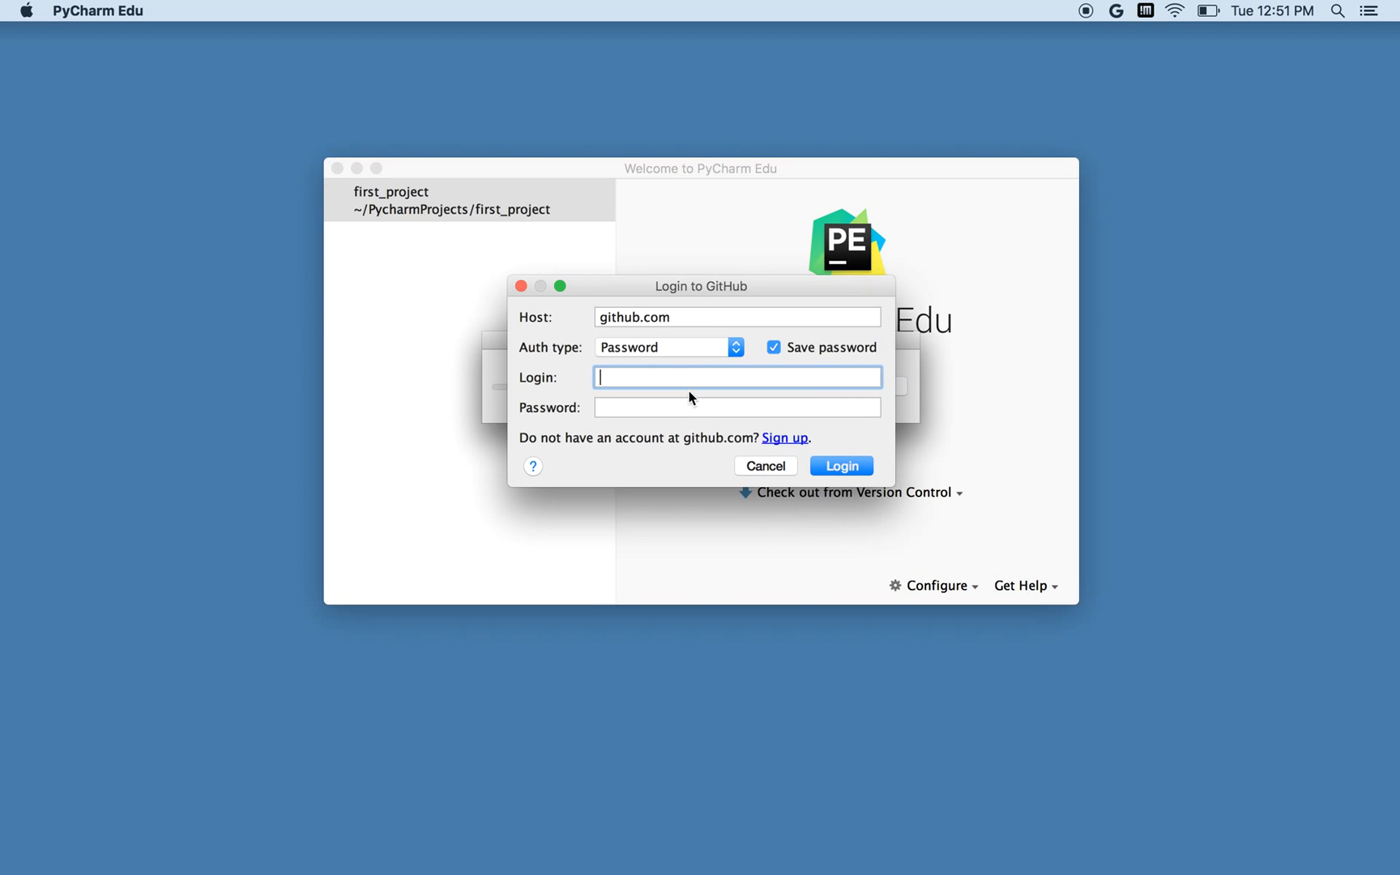
pyautogui.moveTo(668, 381)
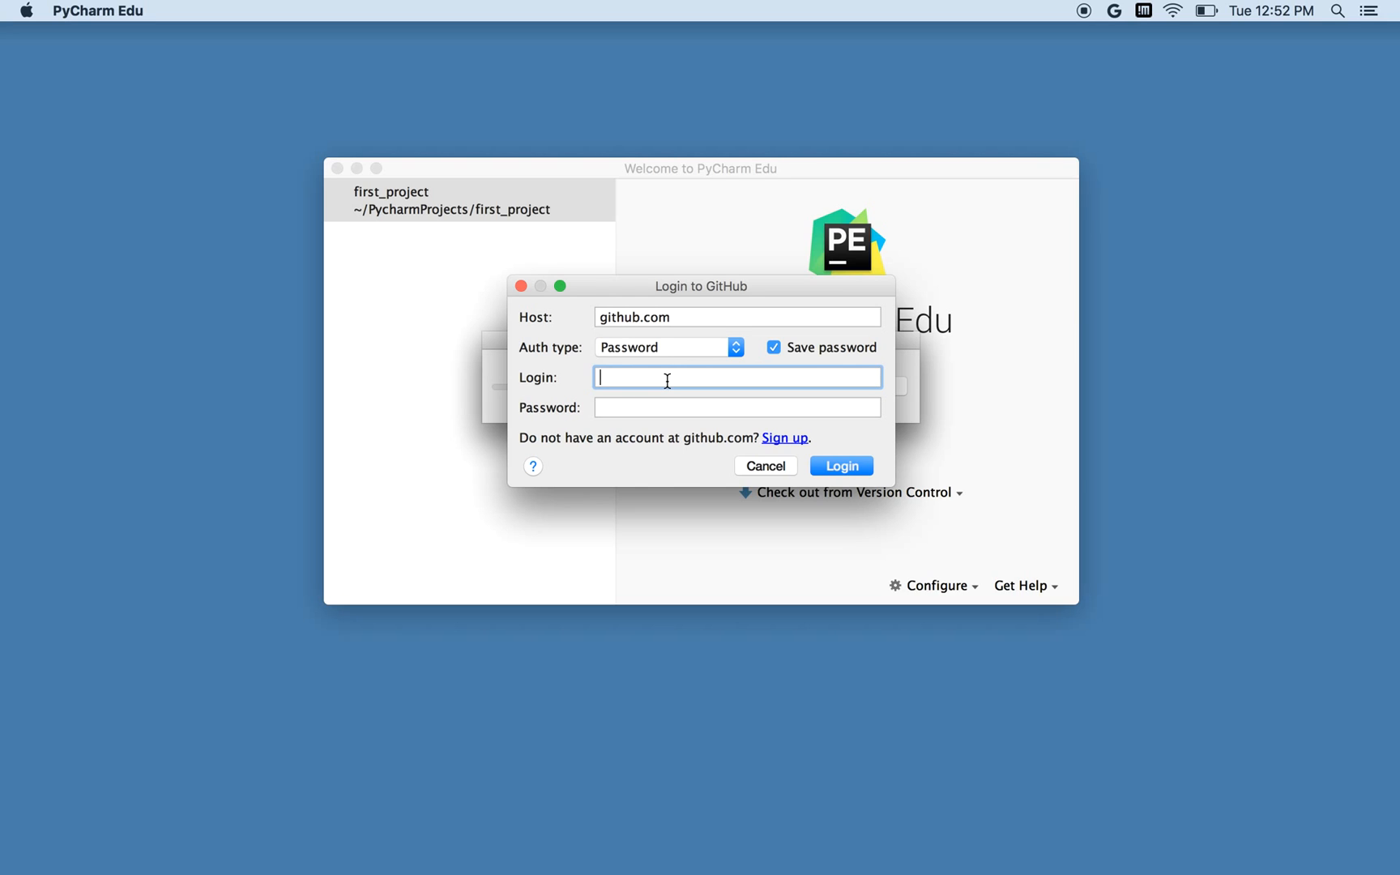
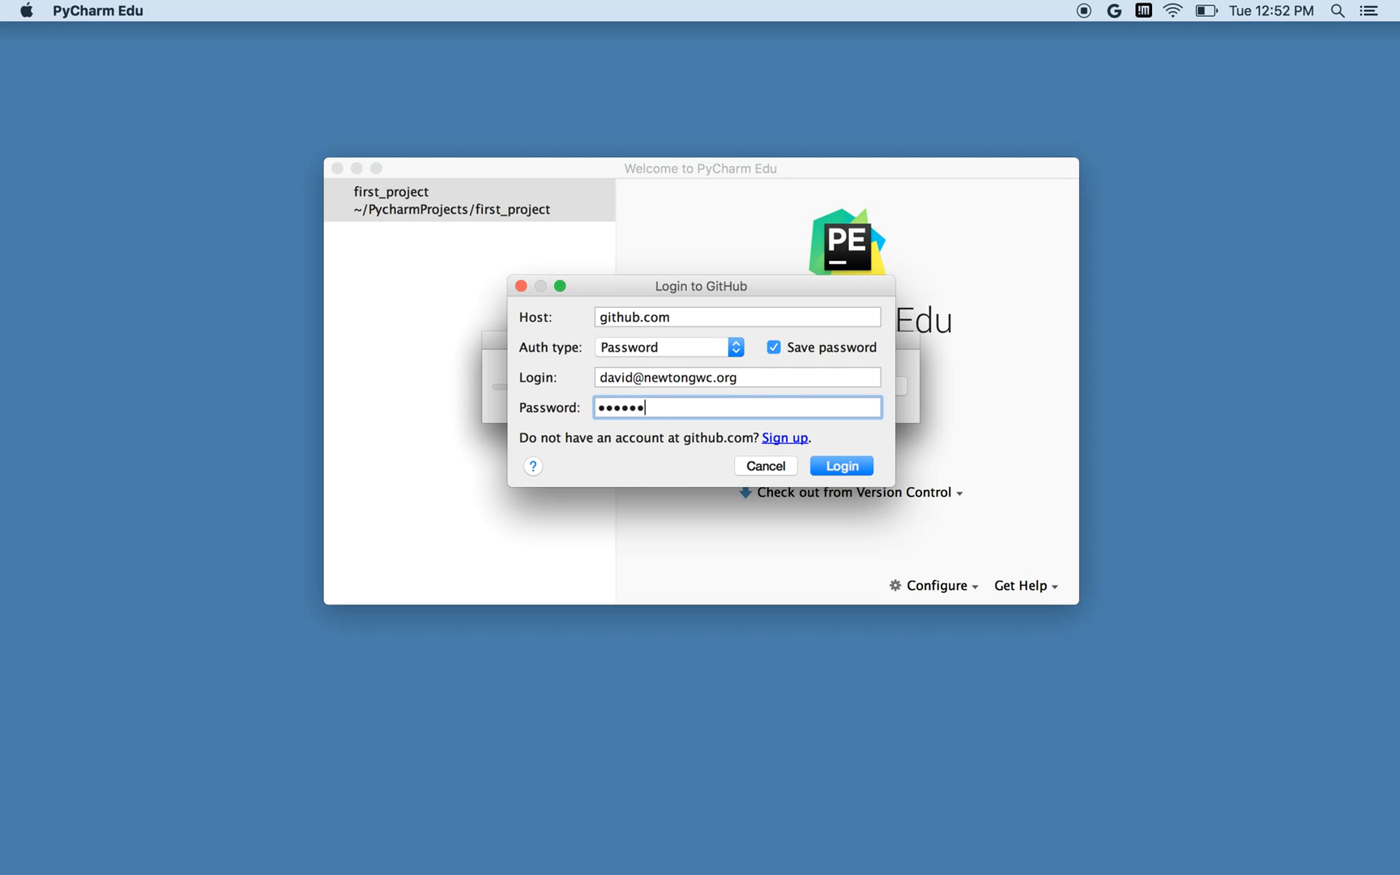
pyautogui.write('••••')
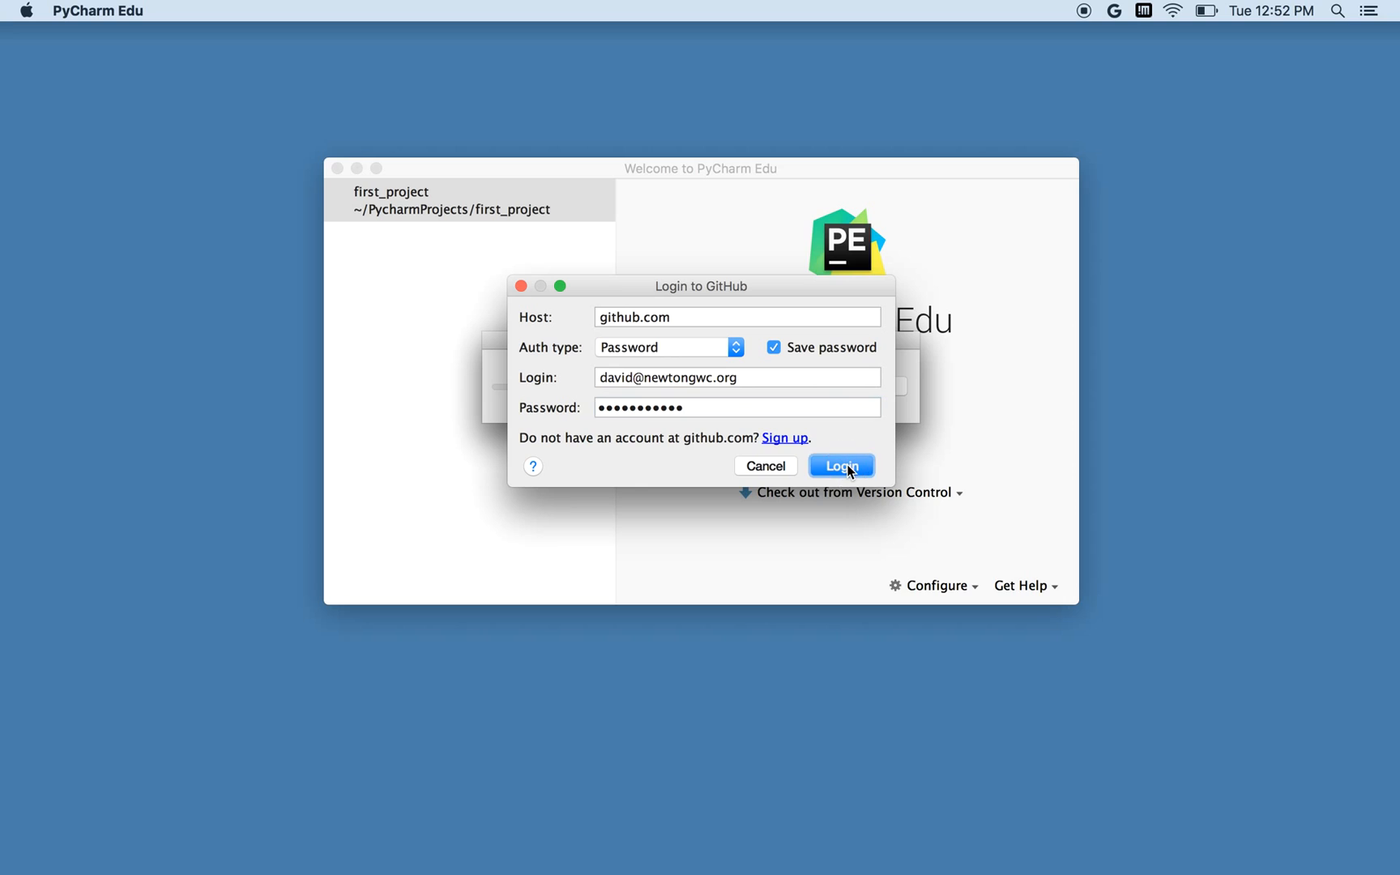
pyautogui.click(841, 467)
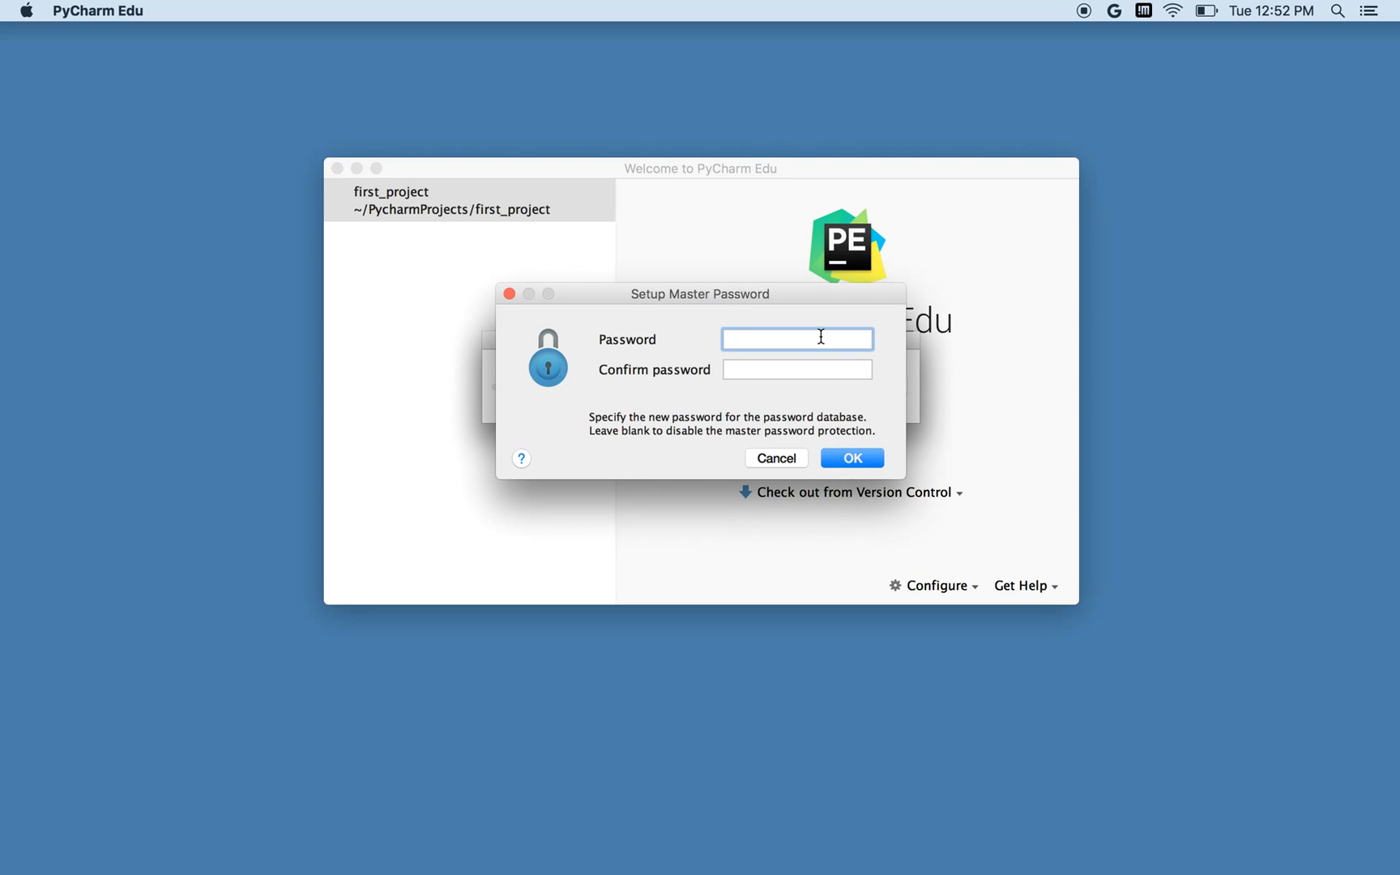
pyautogui.moveTo(770, 464)
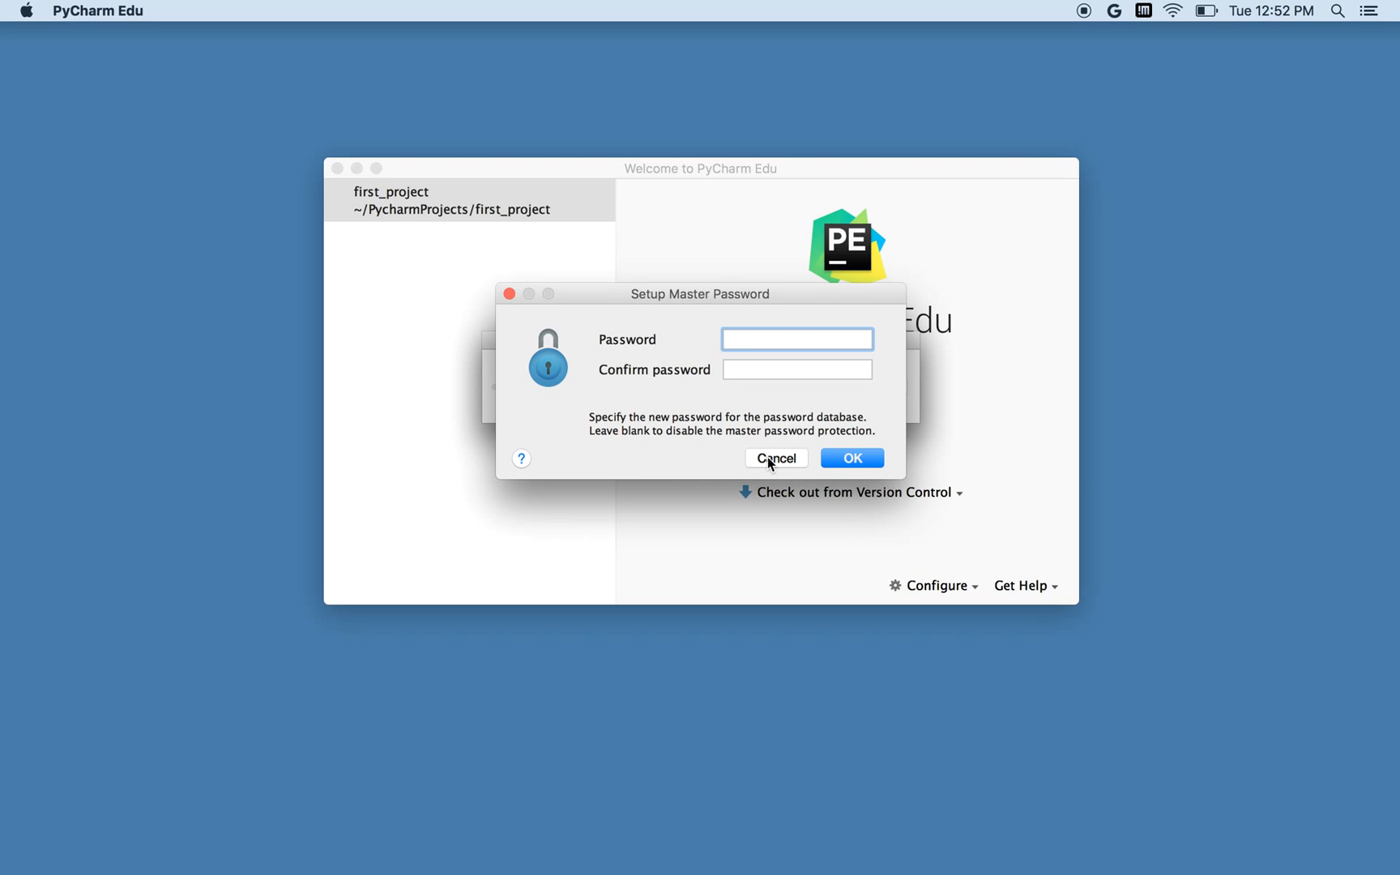
# Skip the master password, pick 2016tuesdays.git as the clone URL and verify the connection succeeds
pyautogui.click(776, 457)
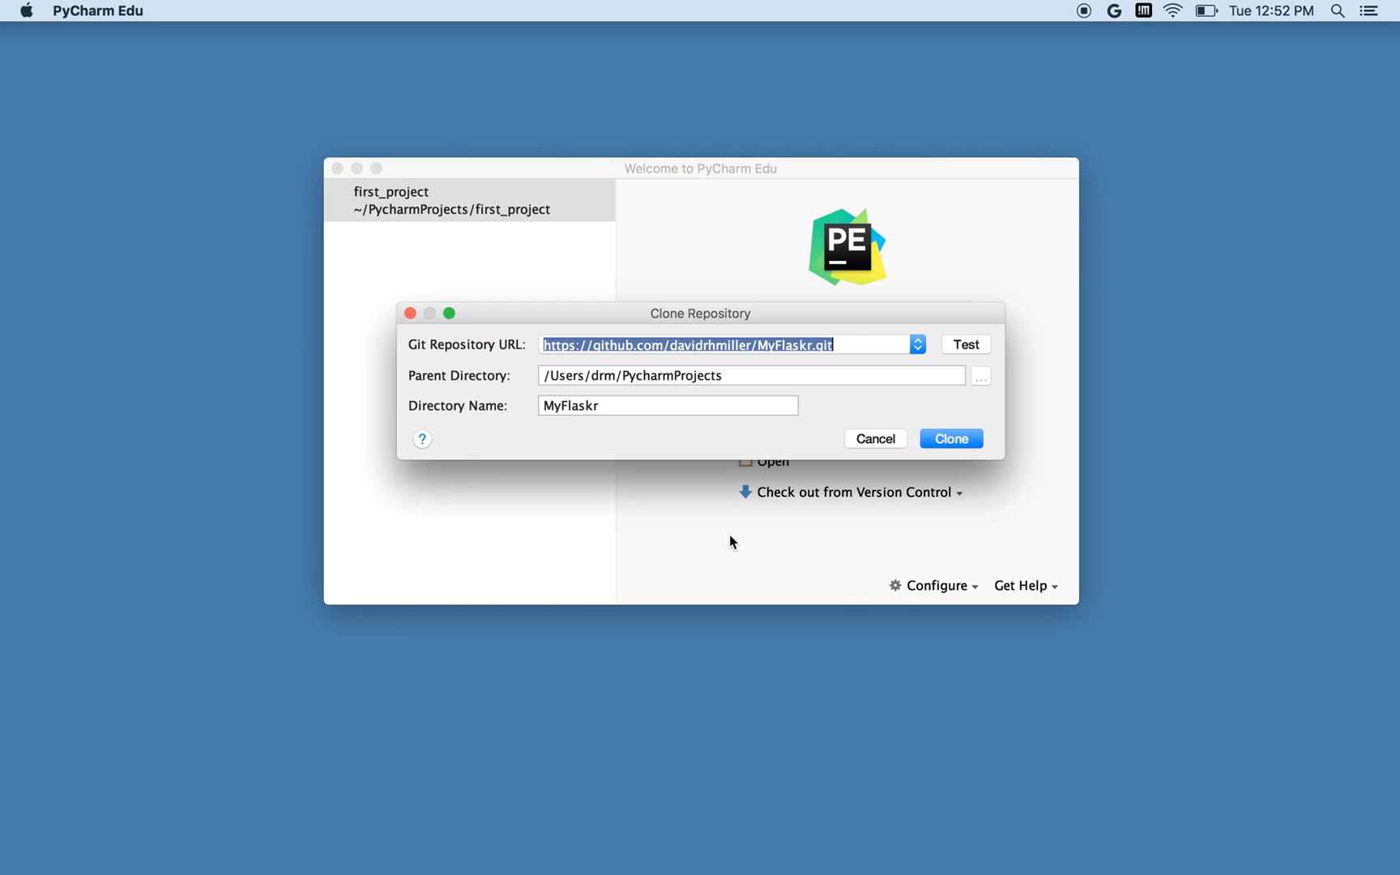
pyautogui.moveTo(924, 356)
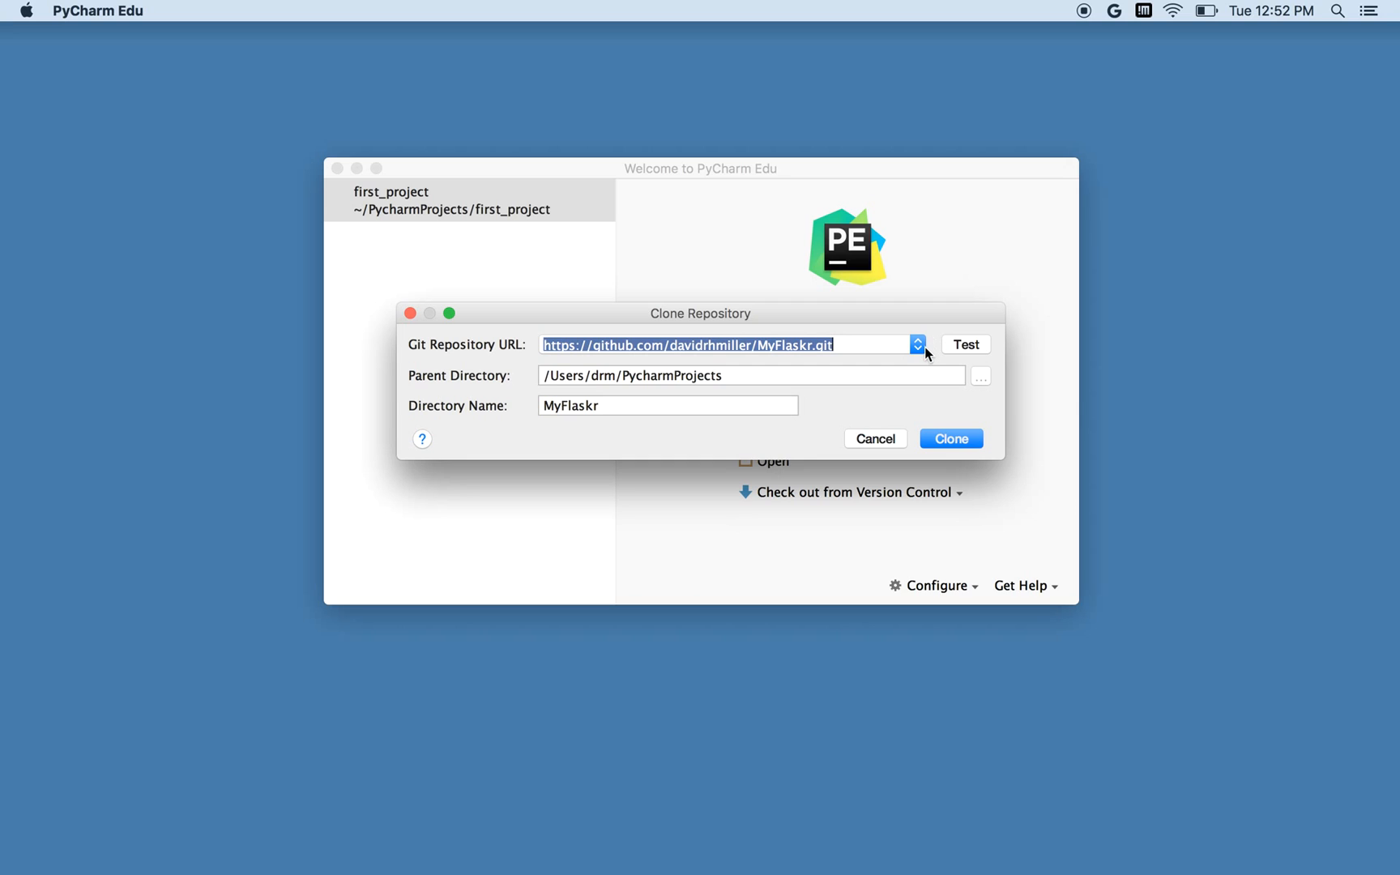
pyautogui.click(918, 345)
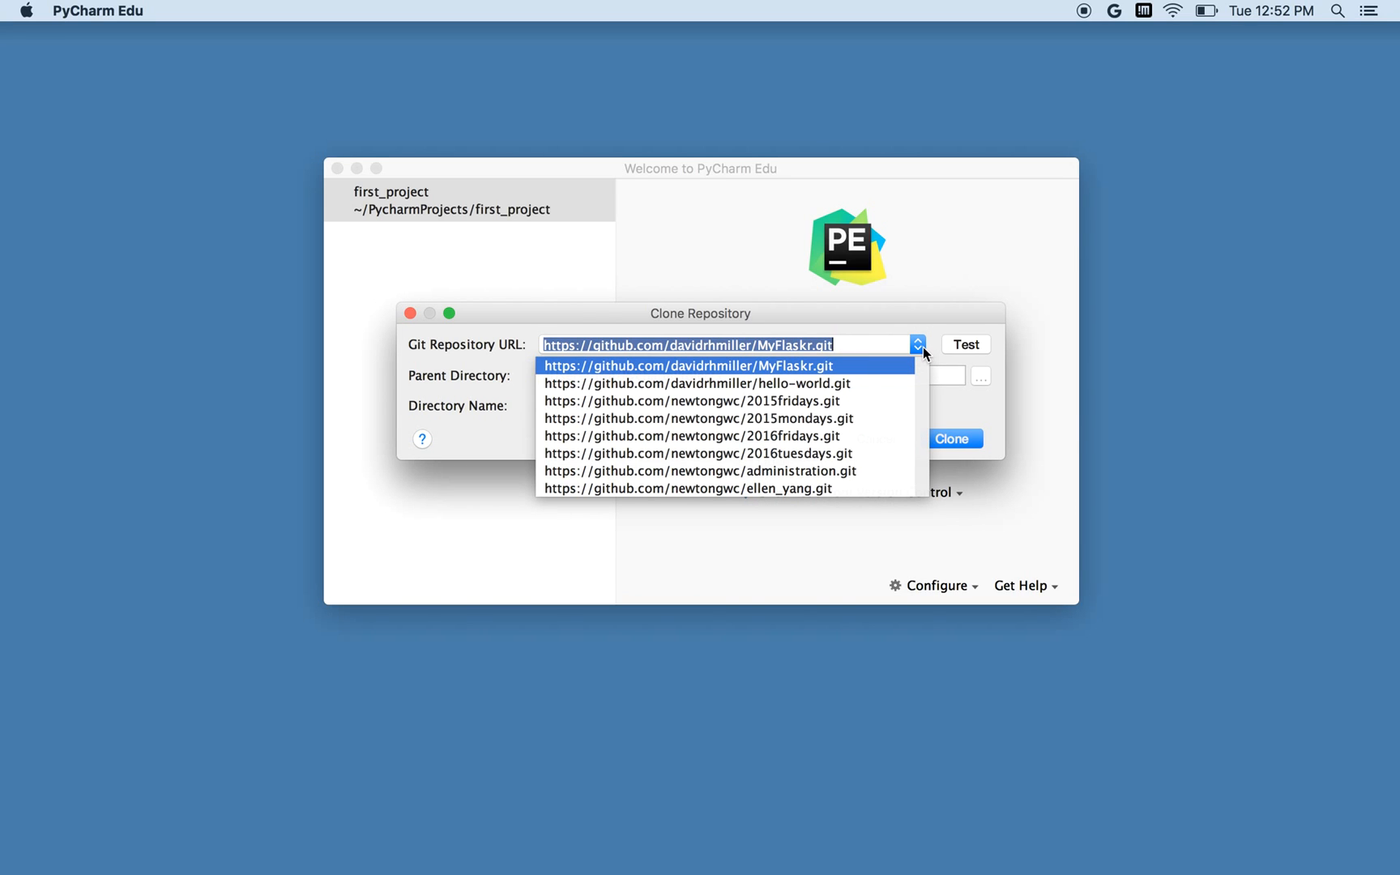
pyautogui.moveTo(922, 367)
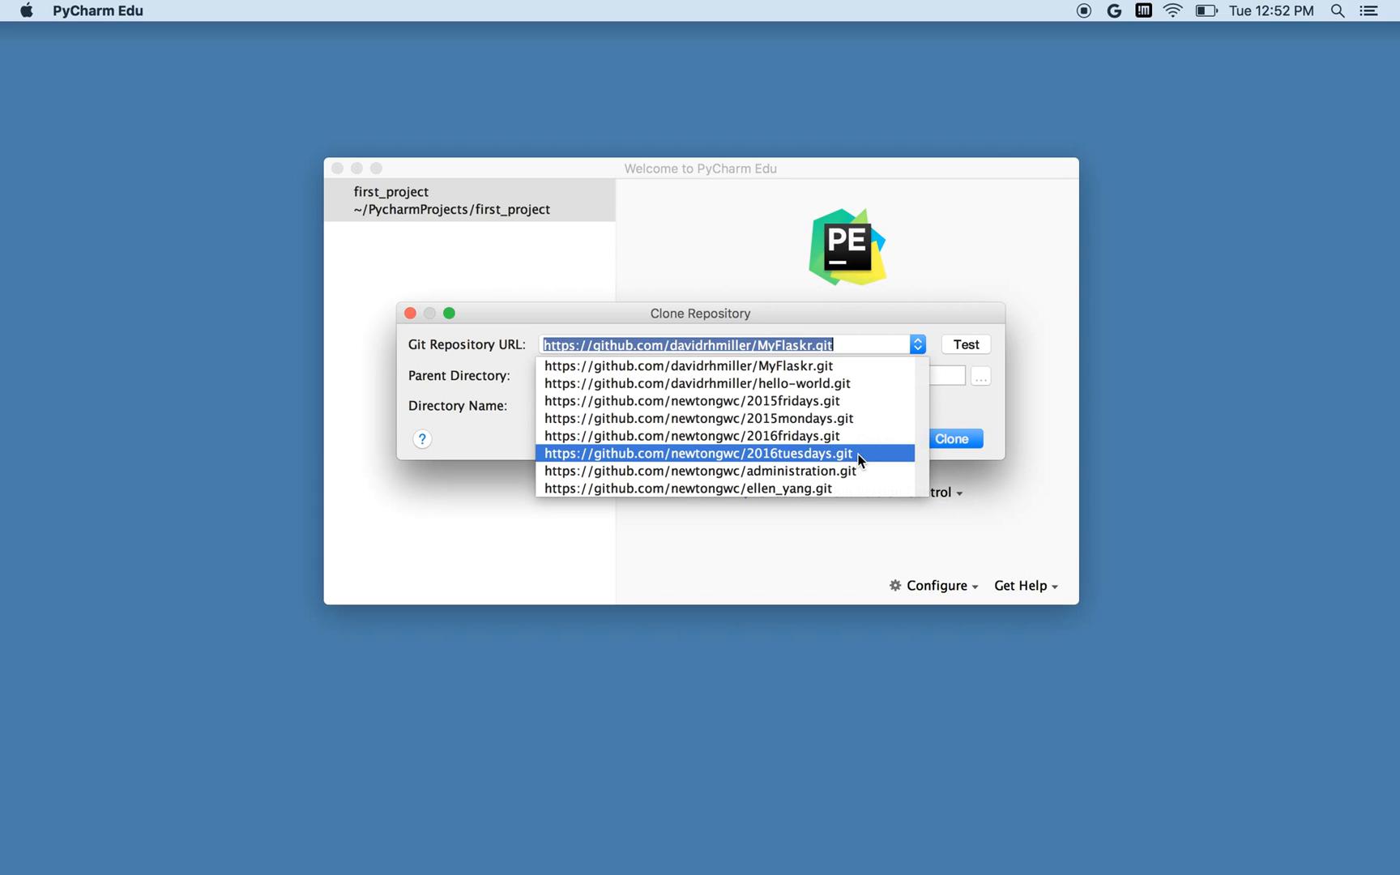
pyautogui.click(703, 454)
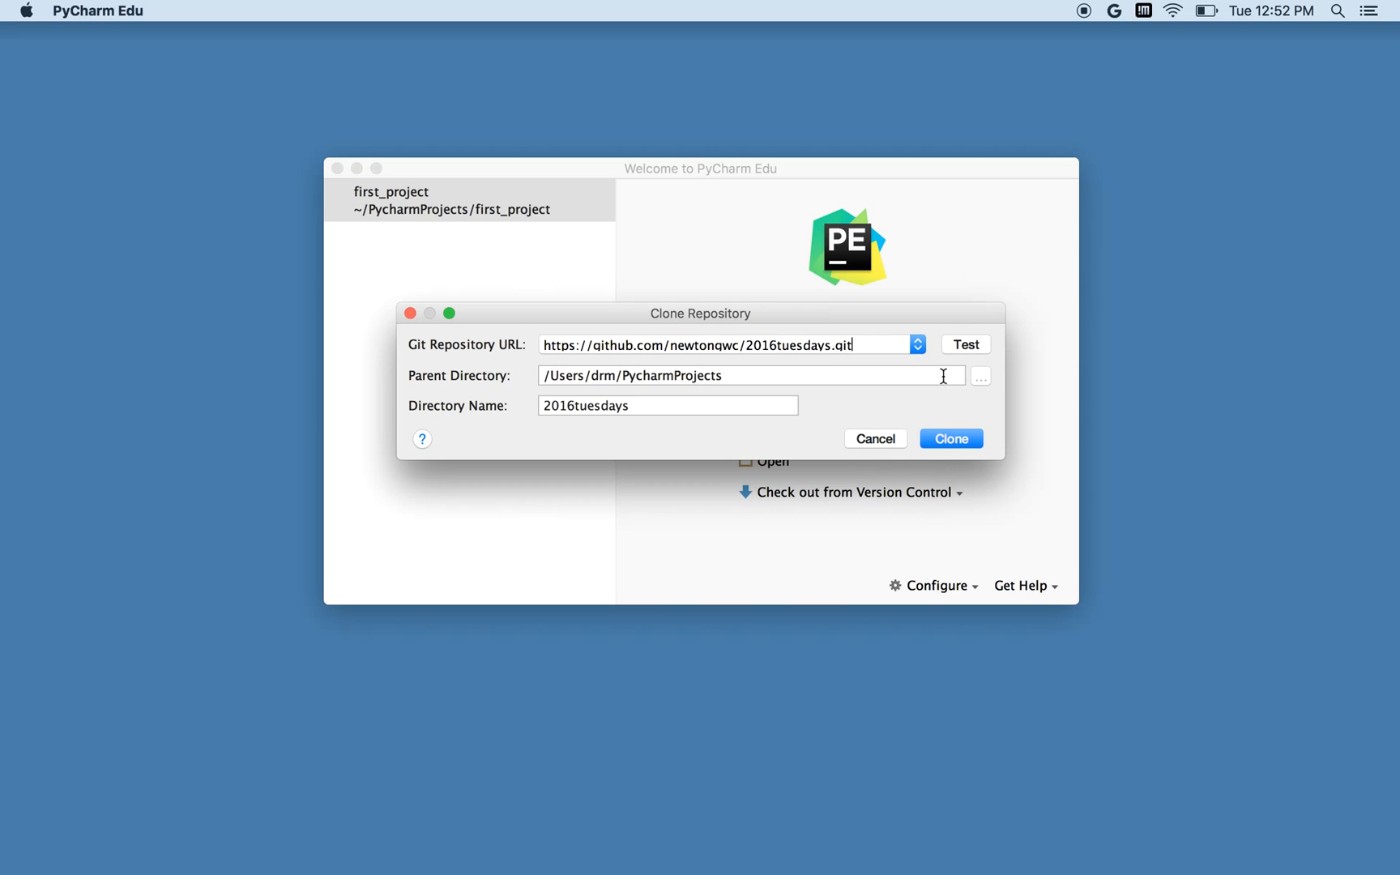
pyautogui.click(966, 345)
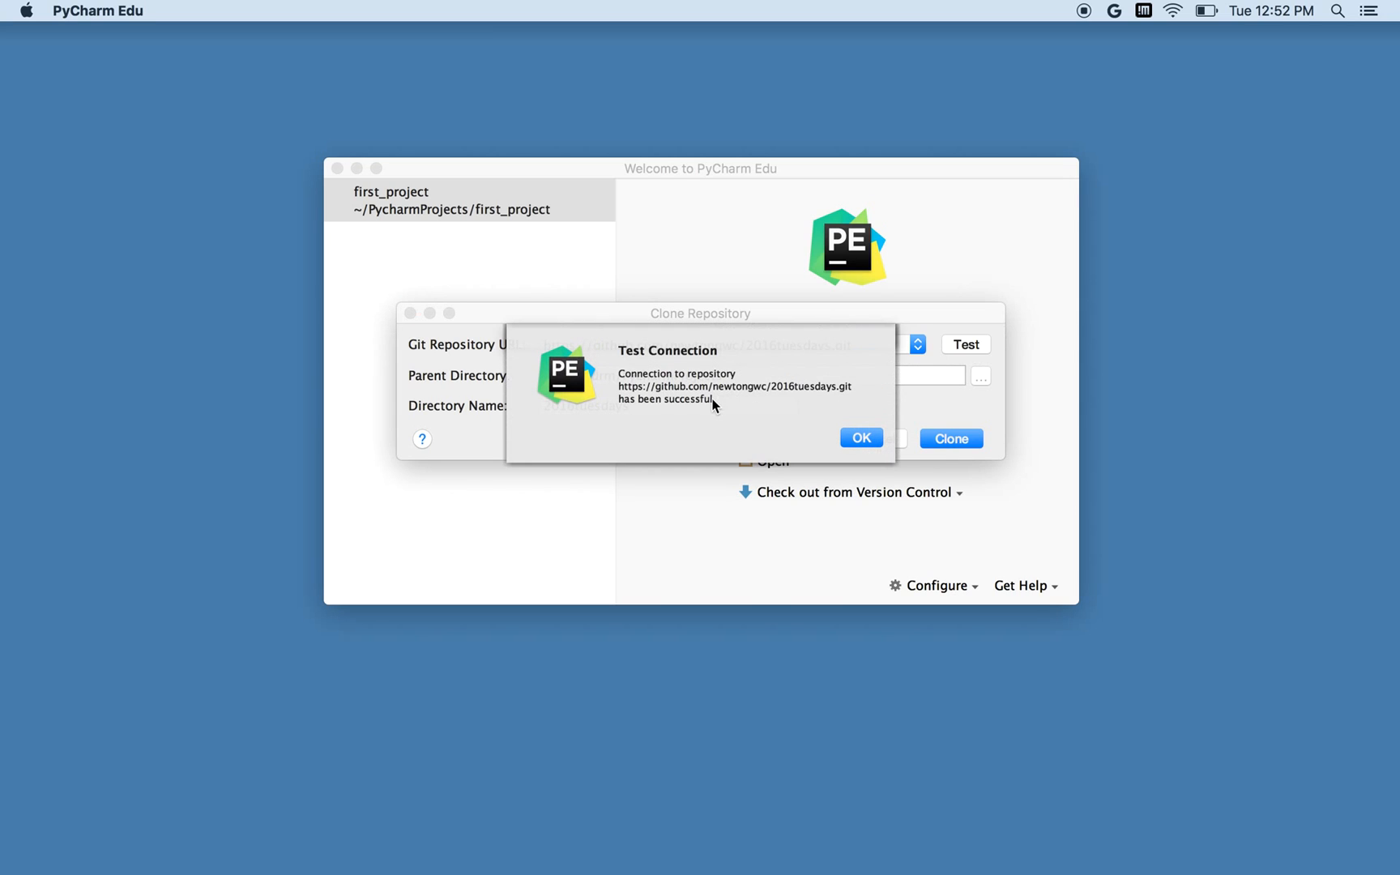
pyautogui.click(862, 438)
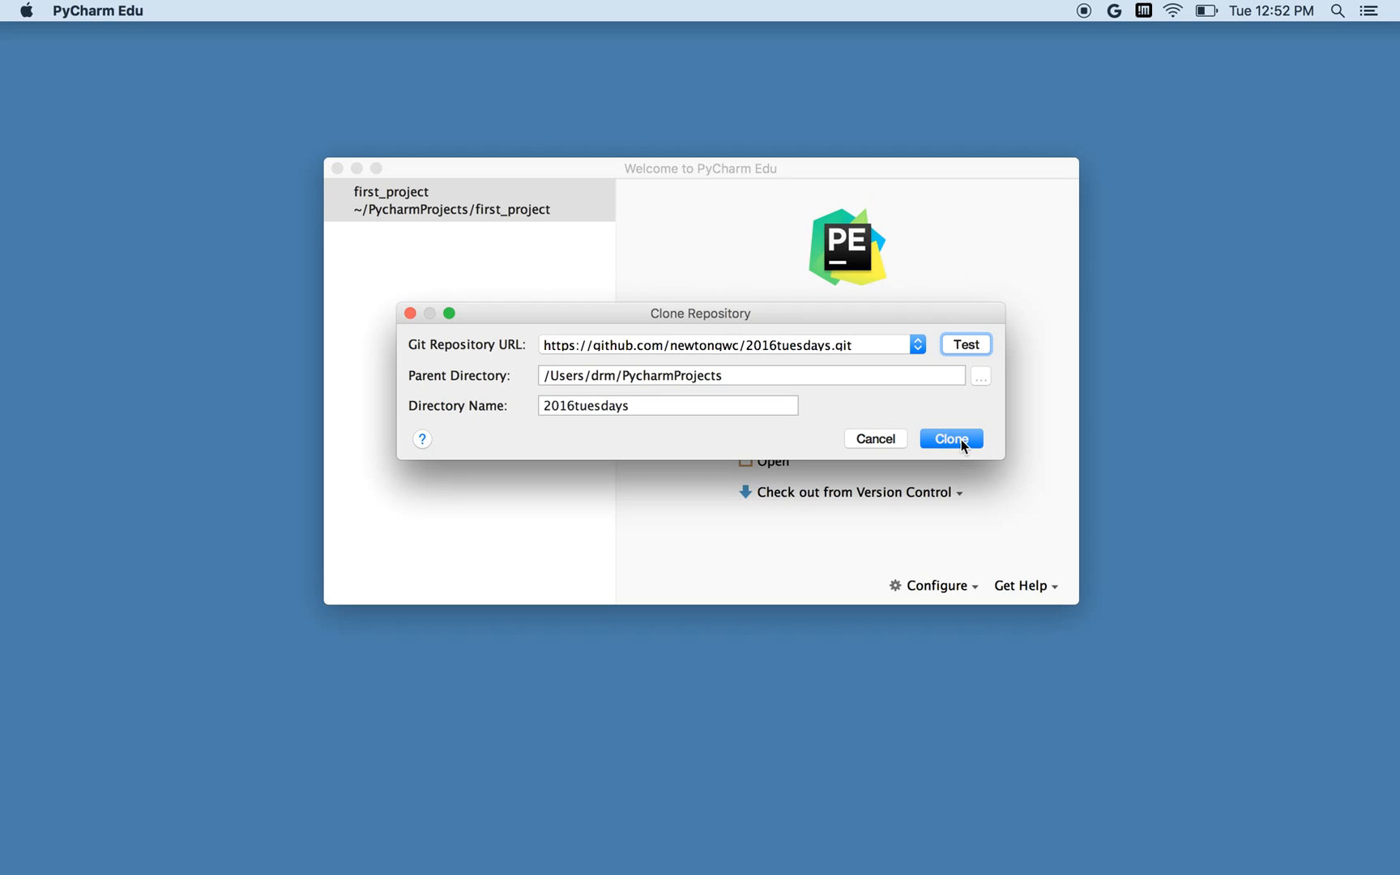
# Clone 2016tuesdays and open the cloned directory as the current project
pyautogui.click(951, 439)
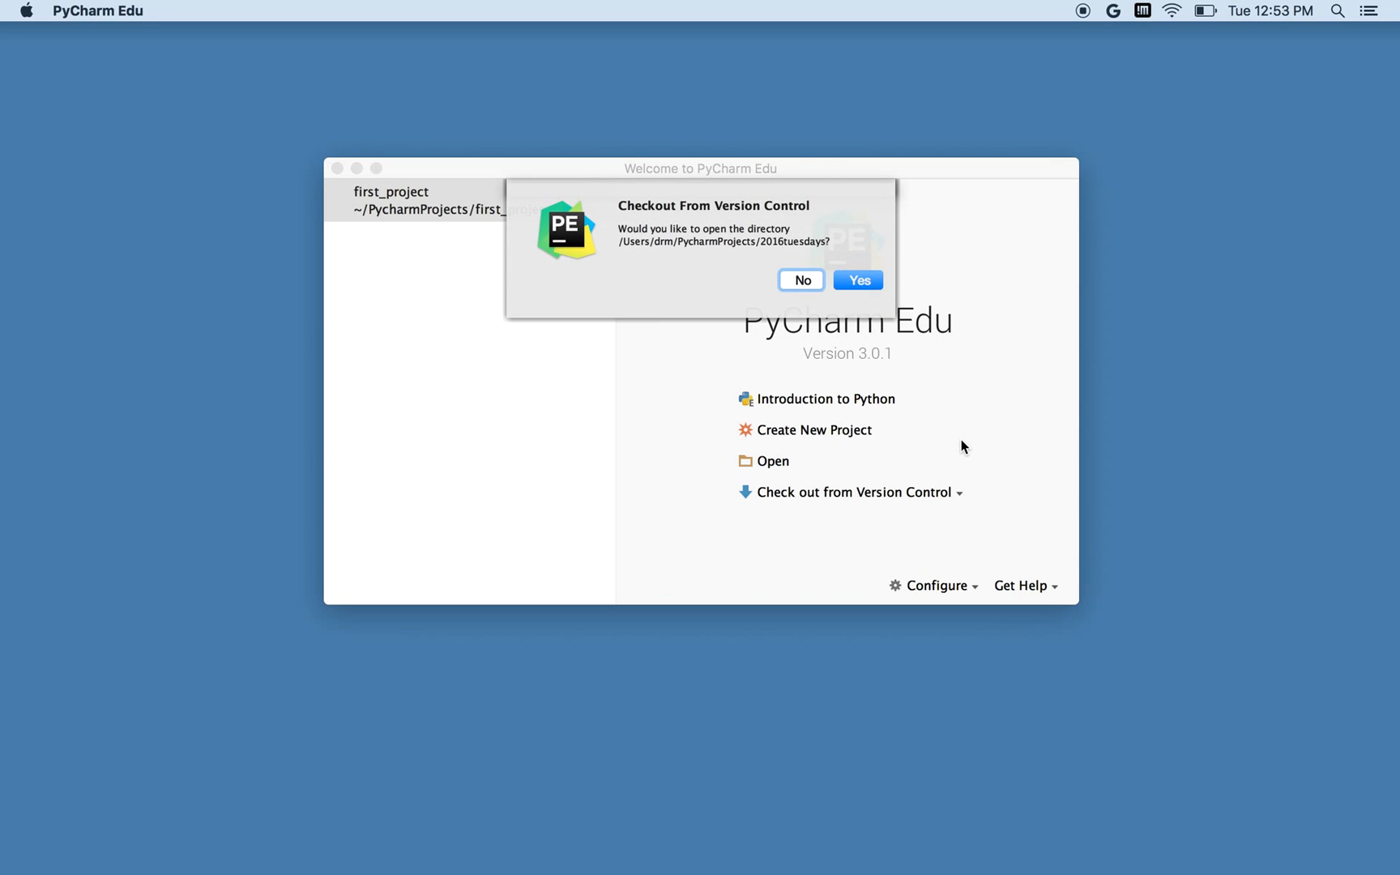
pyautogui.moveTo(862, 357)
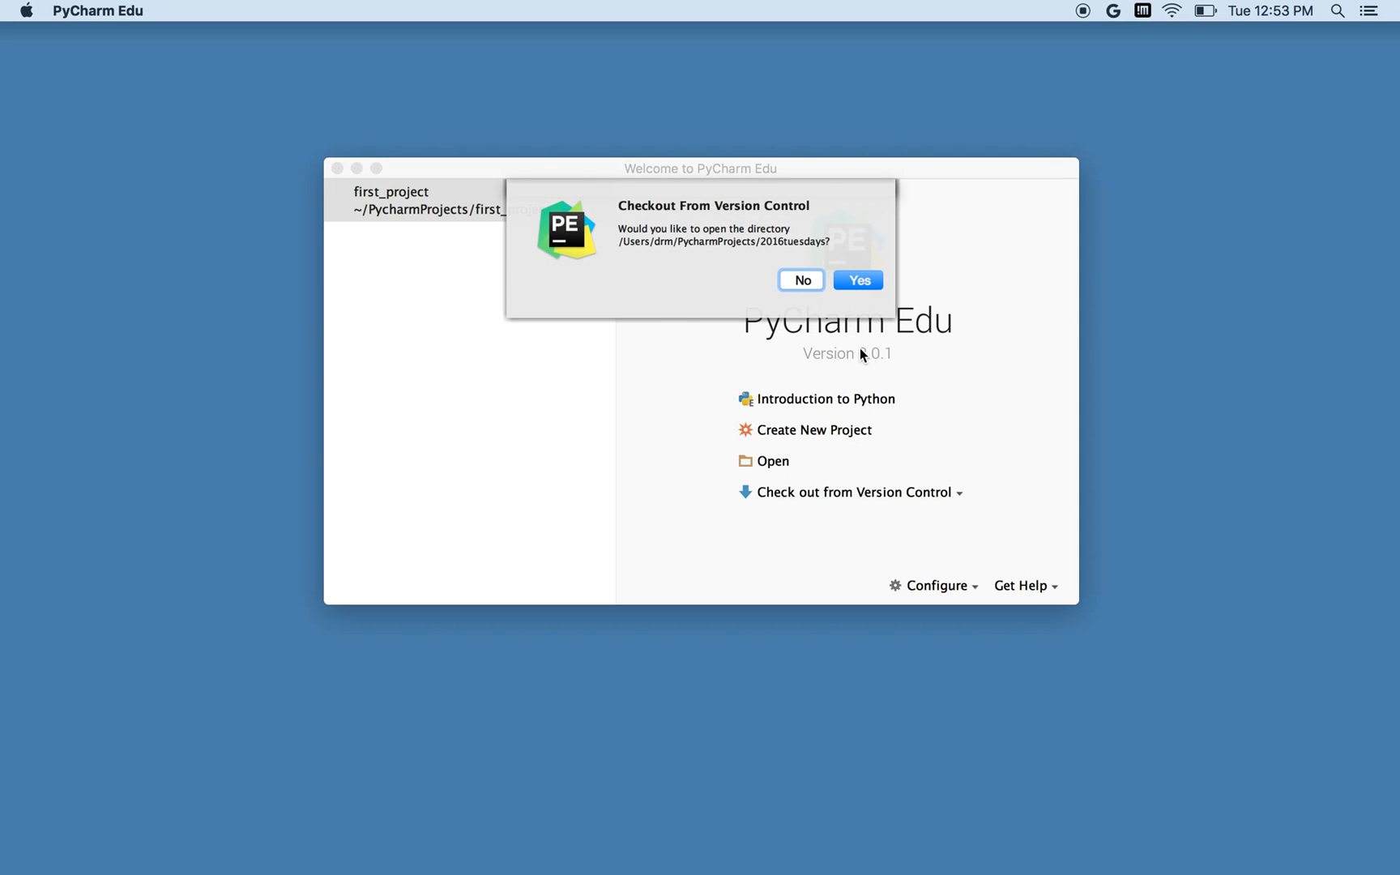
pyautogui.moveTo(629, 253)
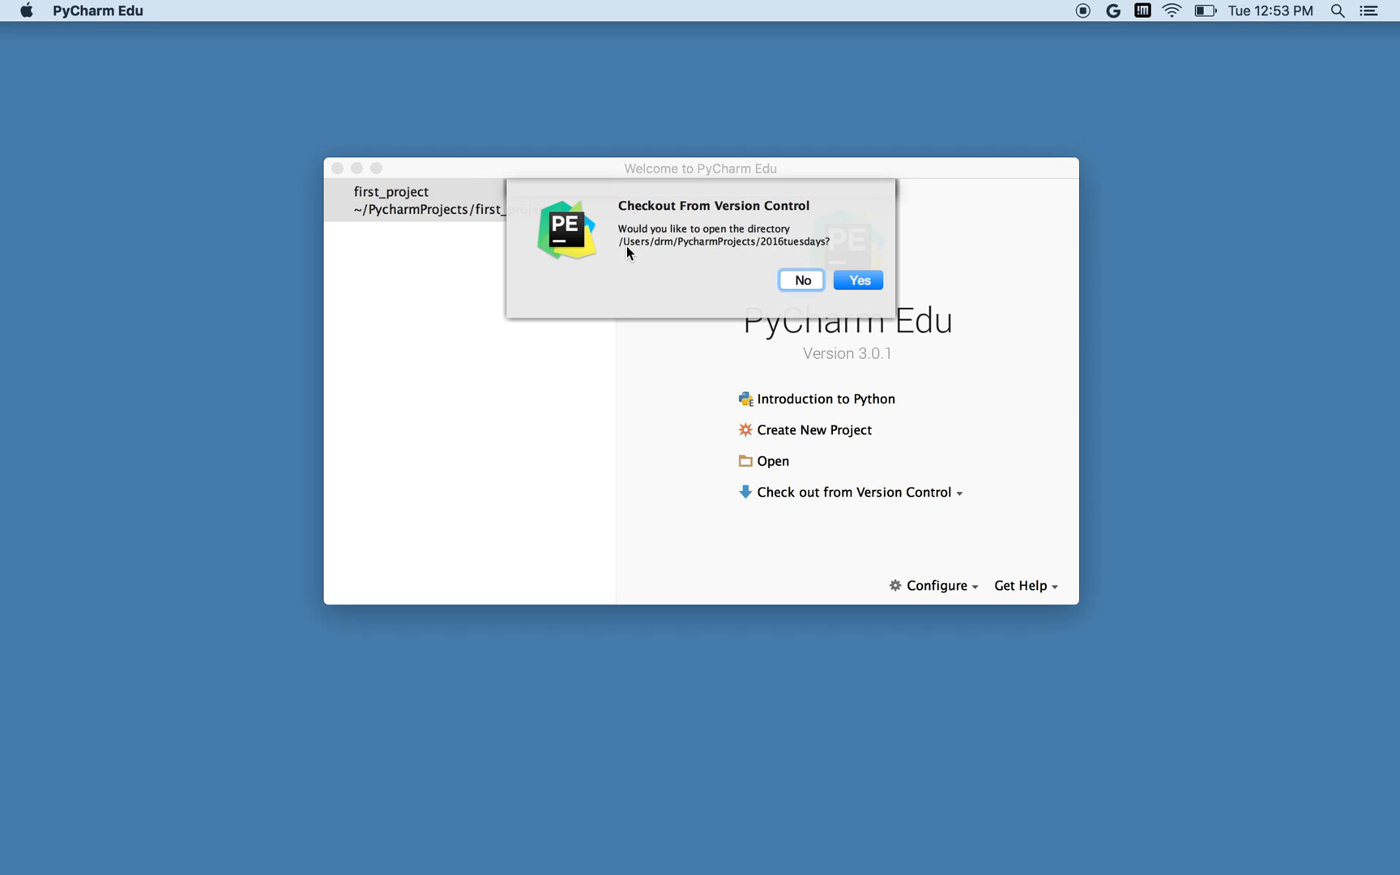
pyautogui.moveTo(831, 261)
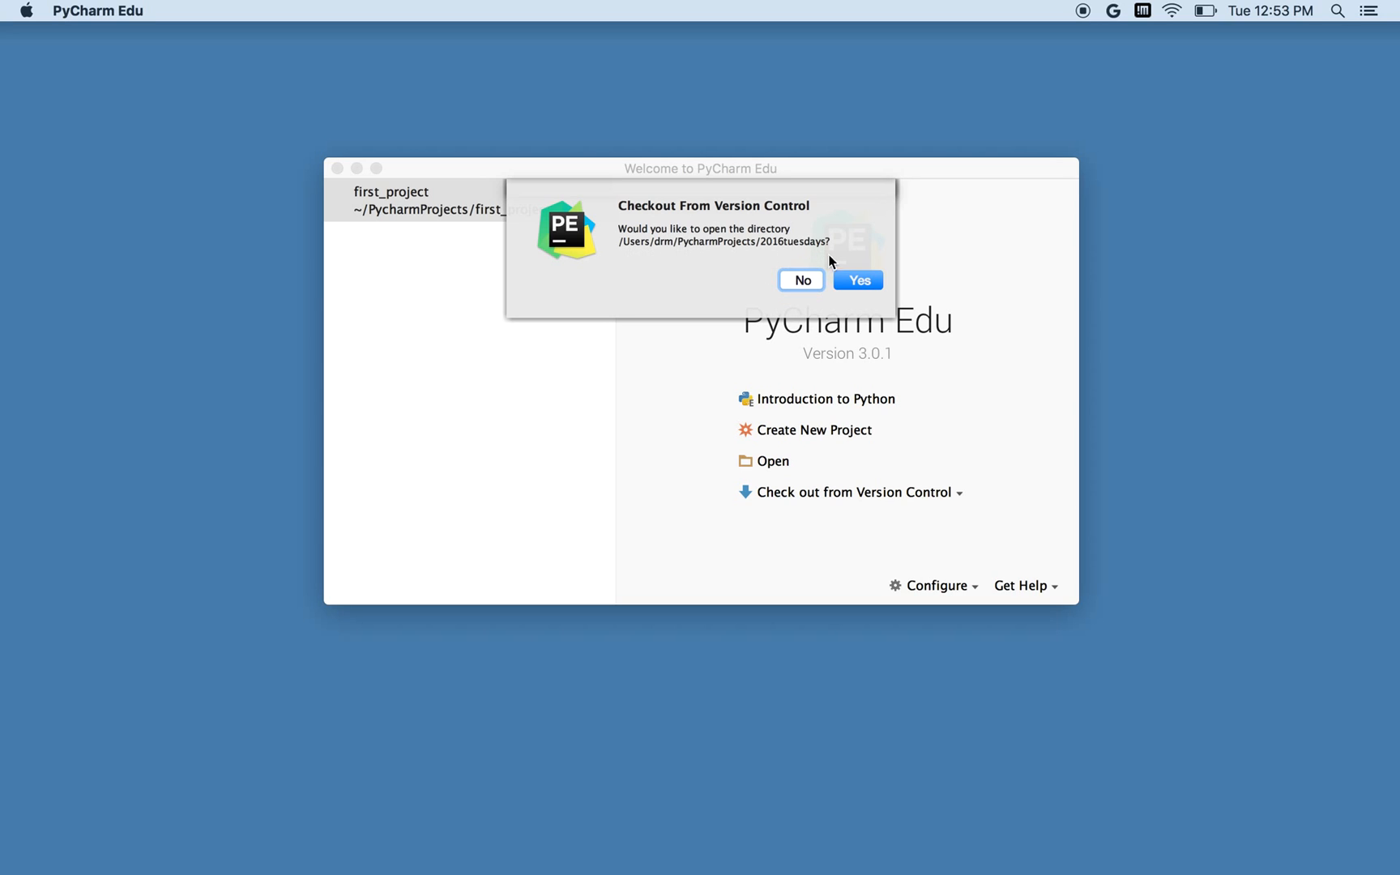
pyautogui.click(800, 280)
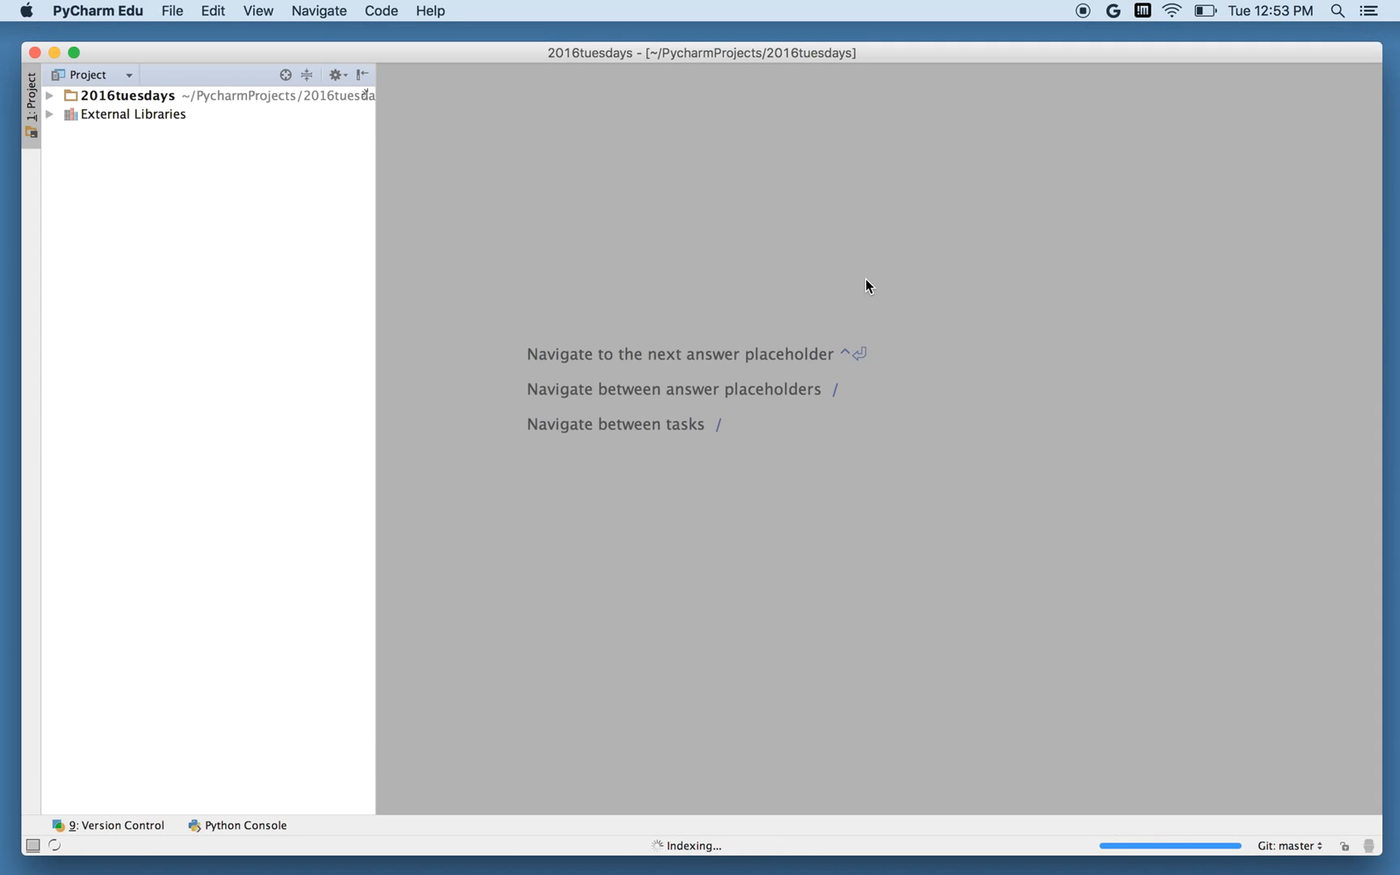
# Expand the 2016tuesdays root to list its folders, main.py, app.yaml and README.md
pyautogui.click(119, 96)
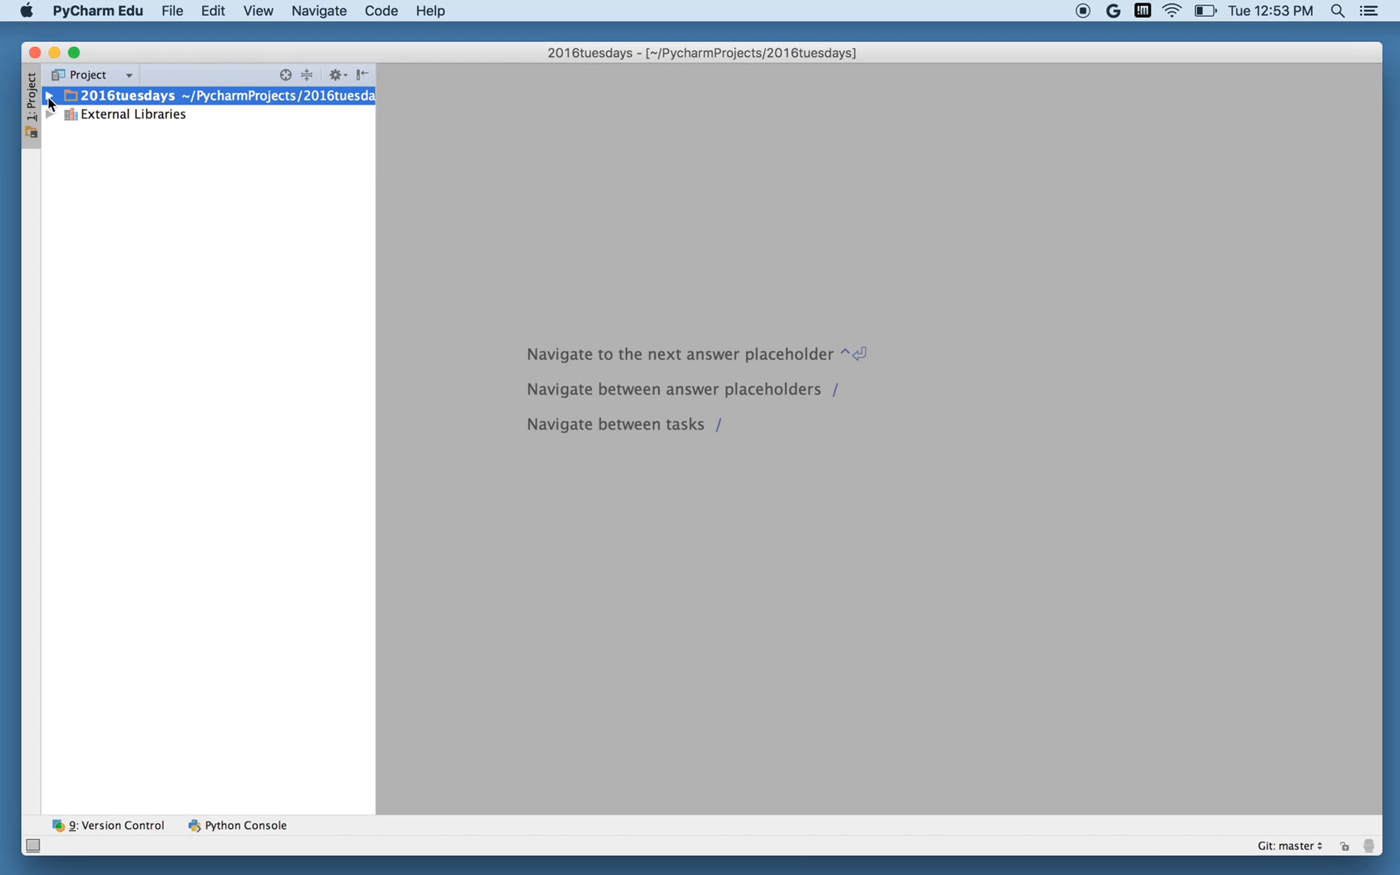
pyautogui.click(53, 95)
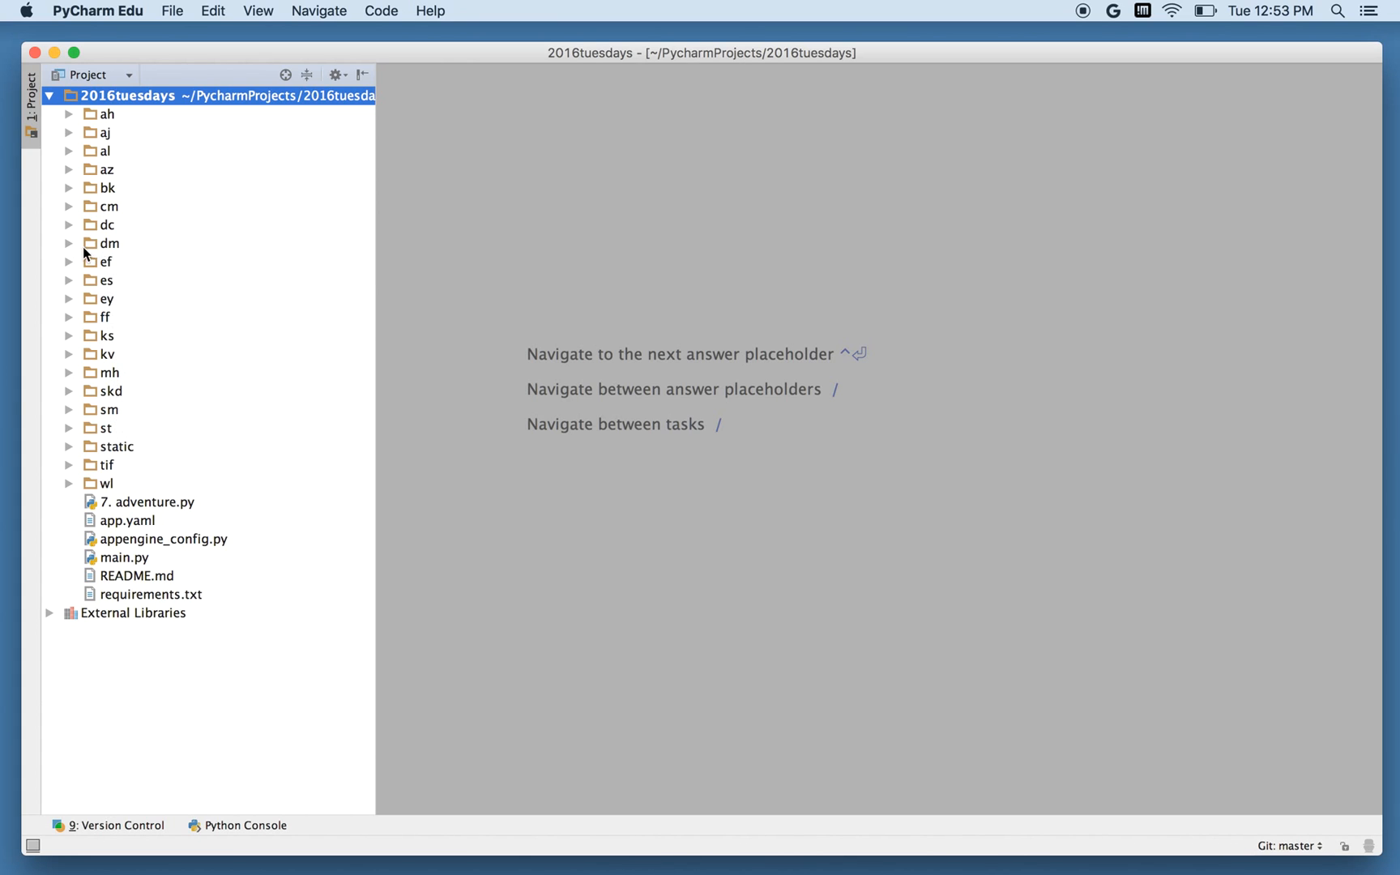
pyautogui.moveTo(159, 519)
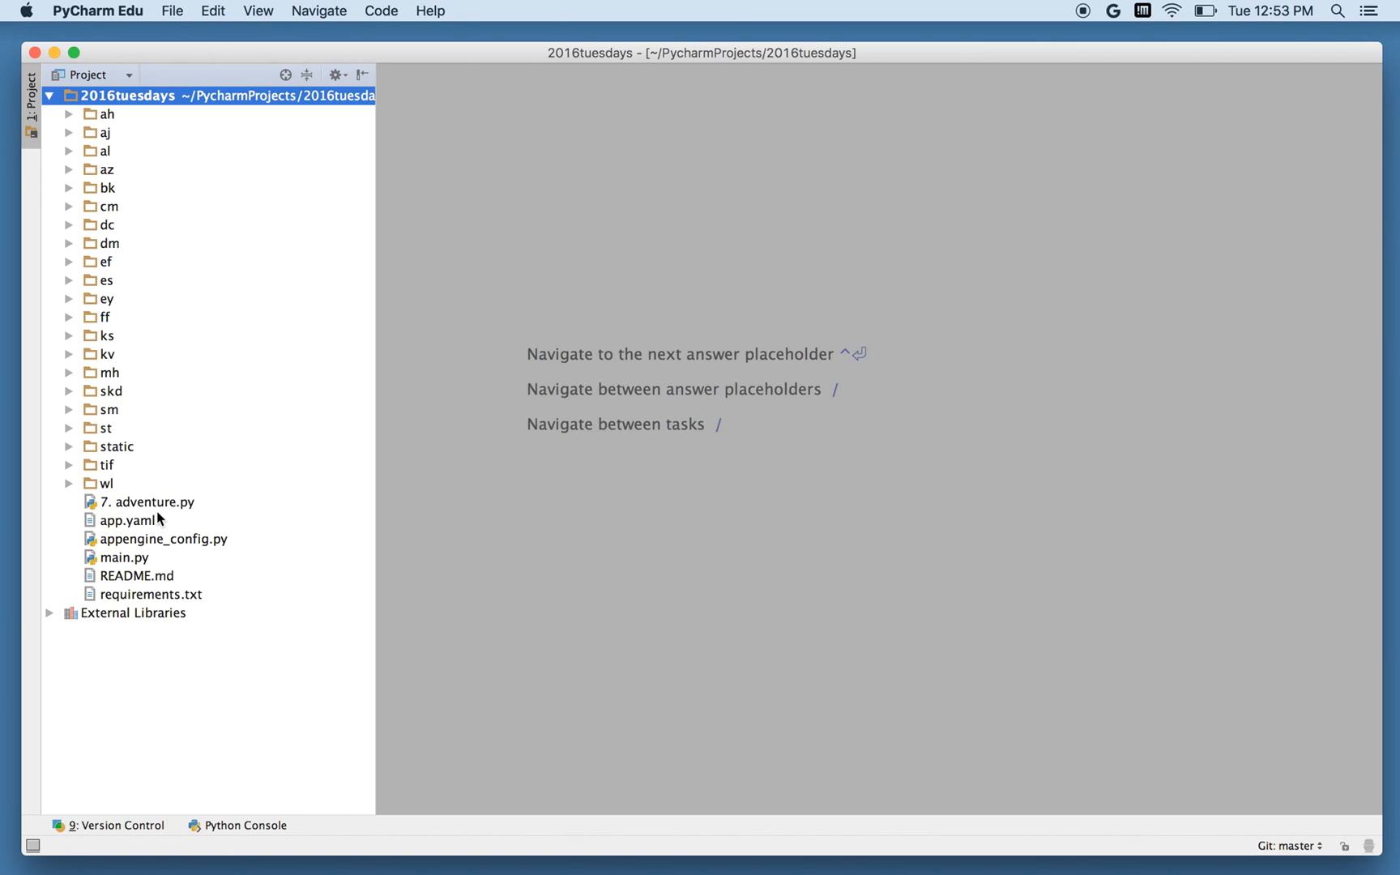
pyautogui.moveTo(180, 457)
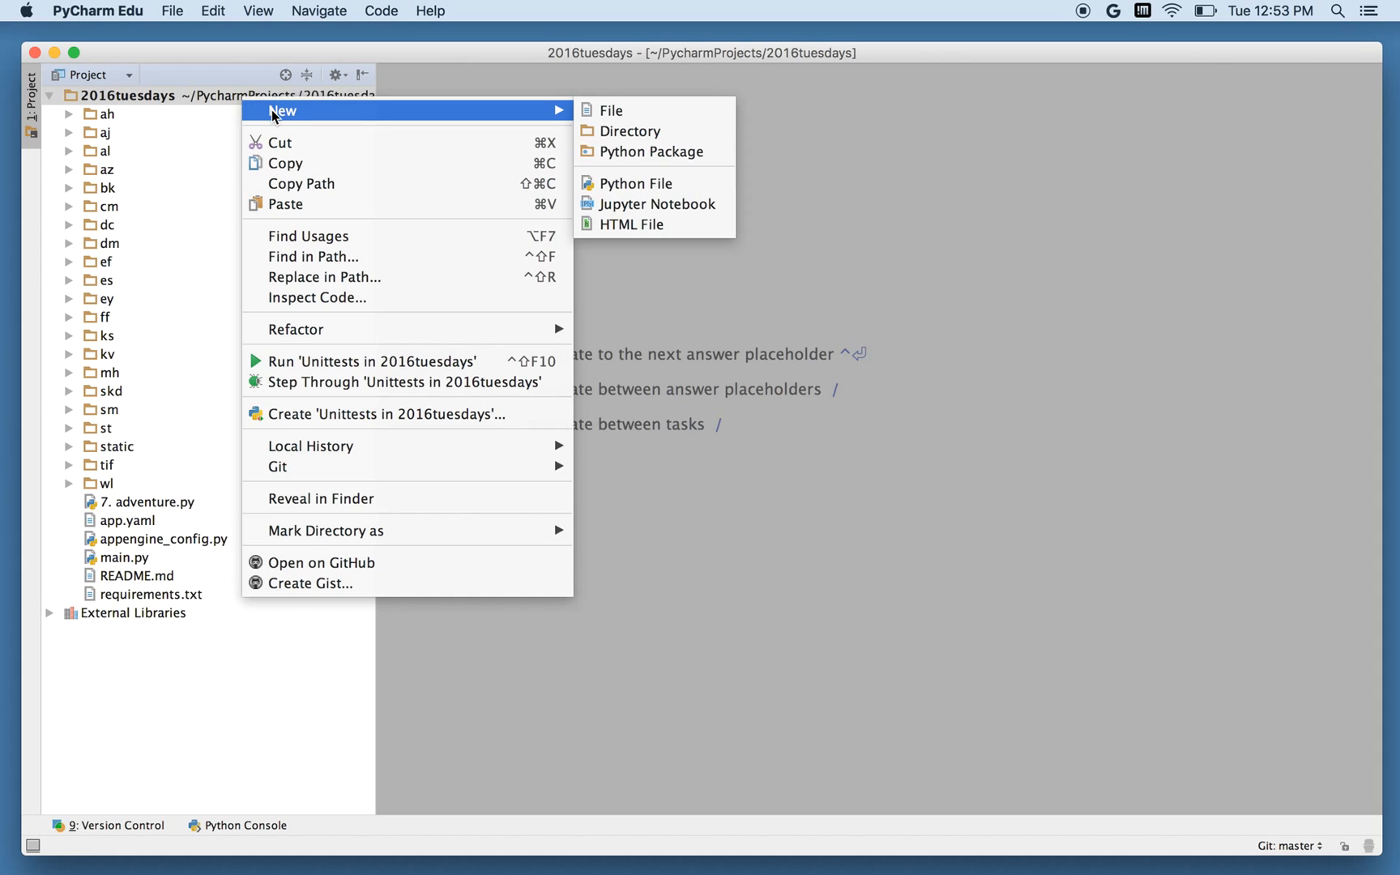
pyautogui.moveTo(637, 186)
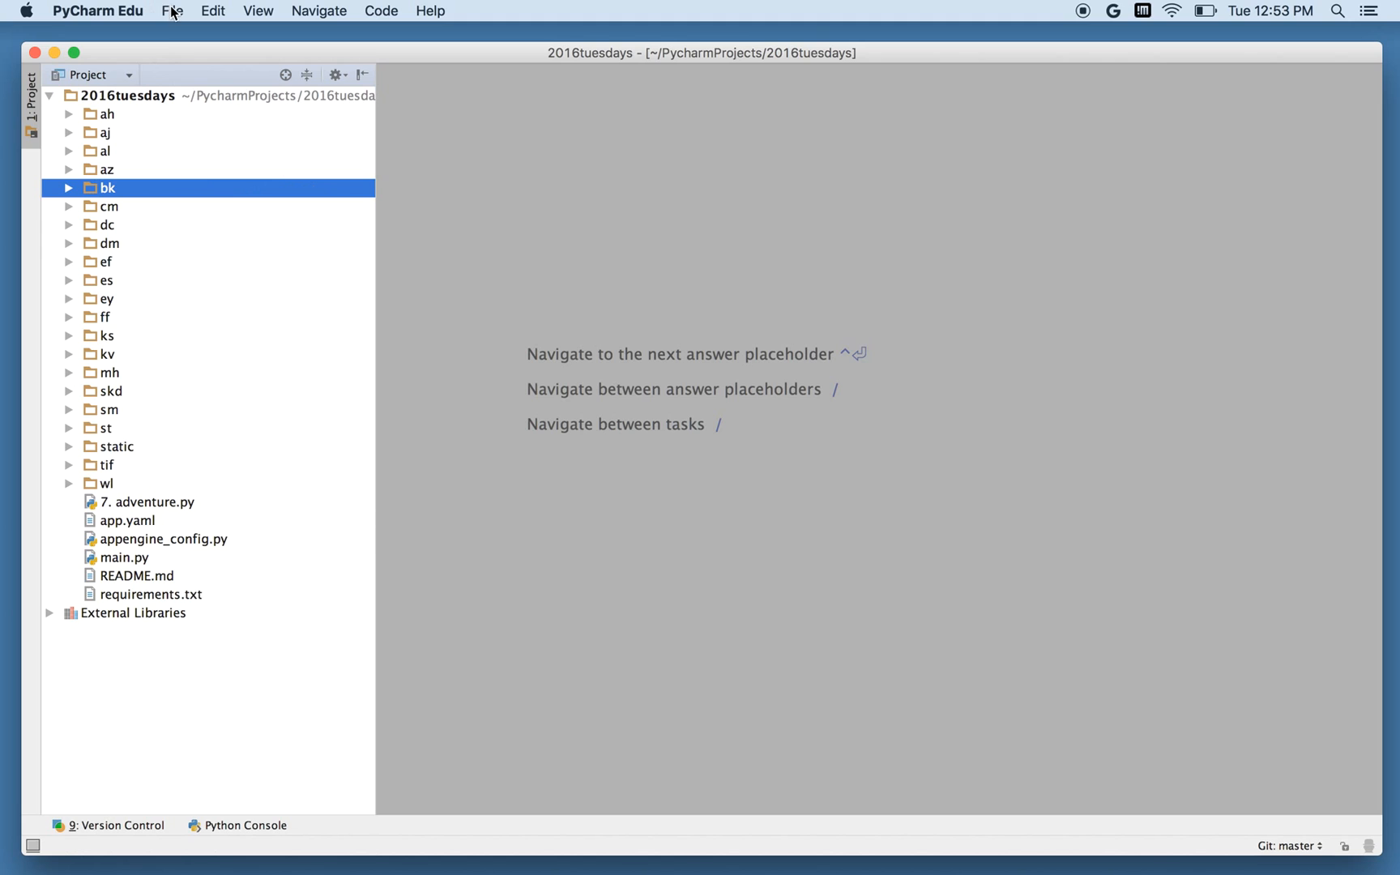
# Create a new Python file named colors.py in the project
pyautogui.click(175, 12)
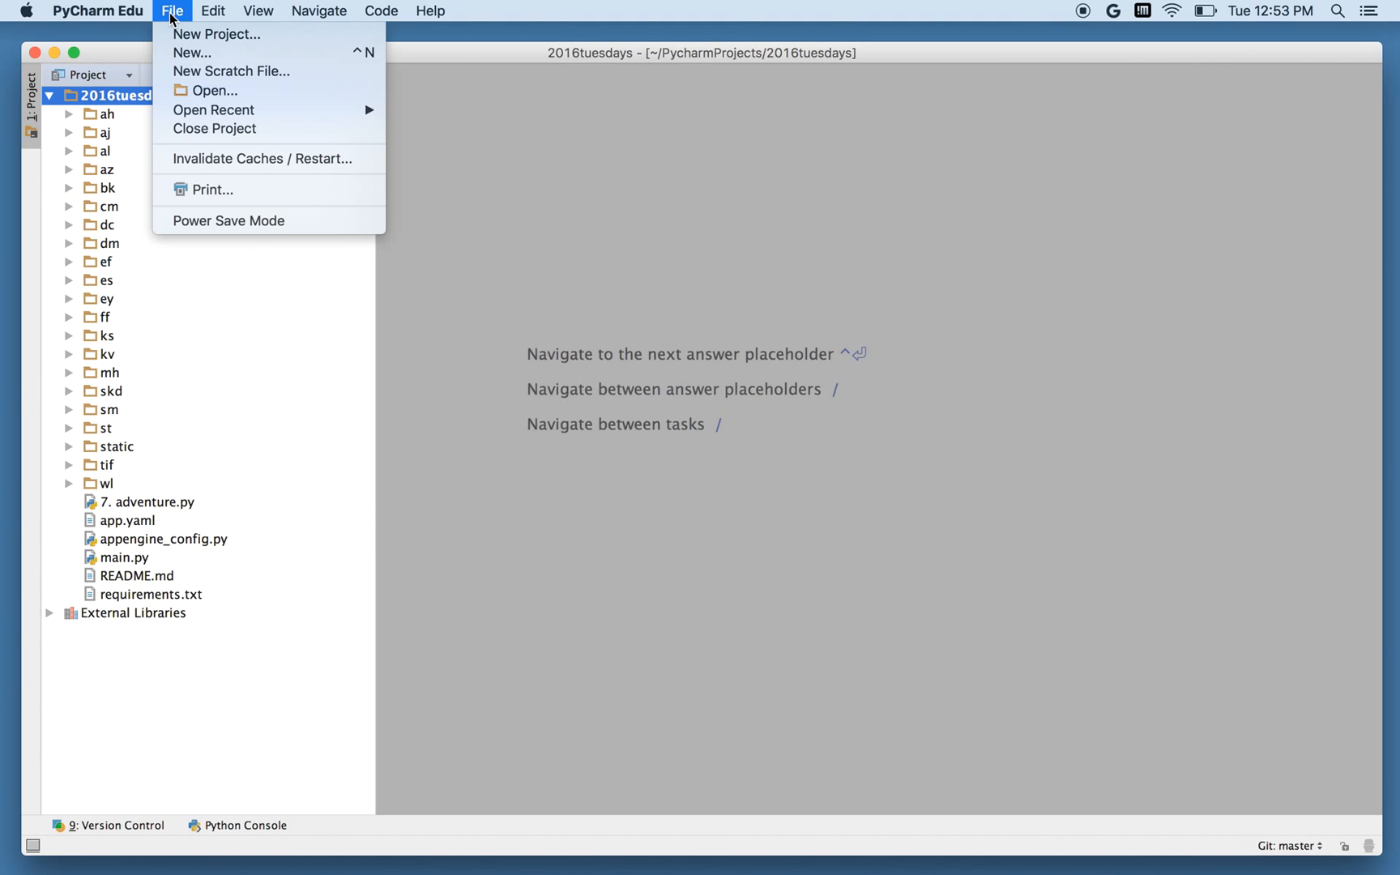
pyautogui.moveTo(174, 62)
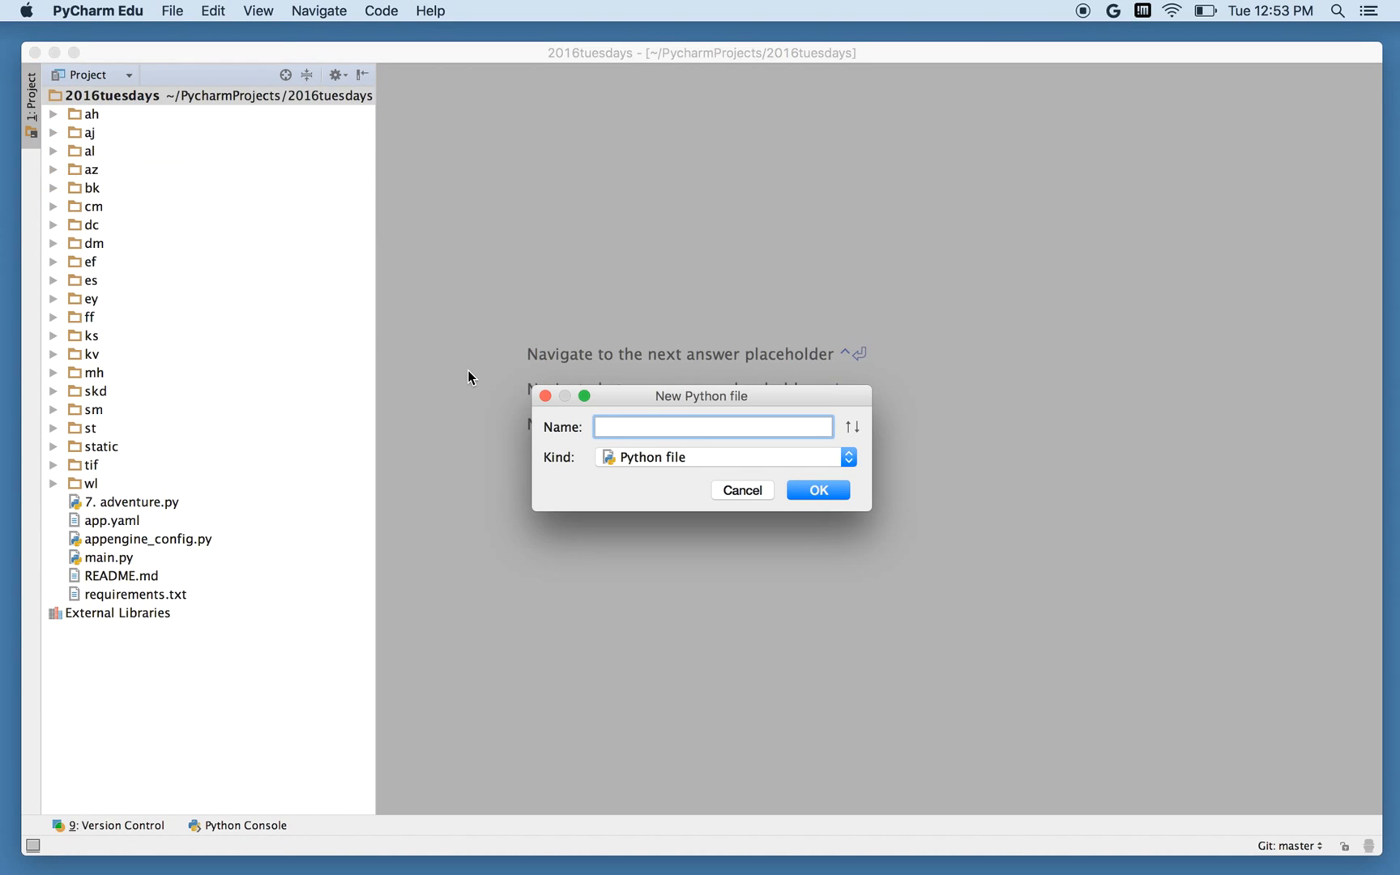
pyautogui.write('colors.py')
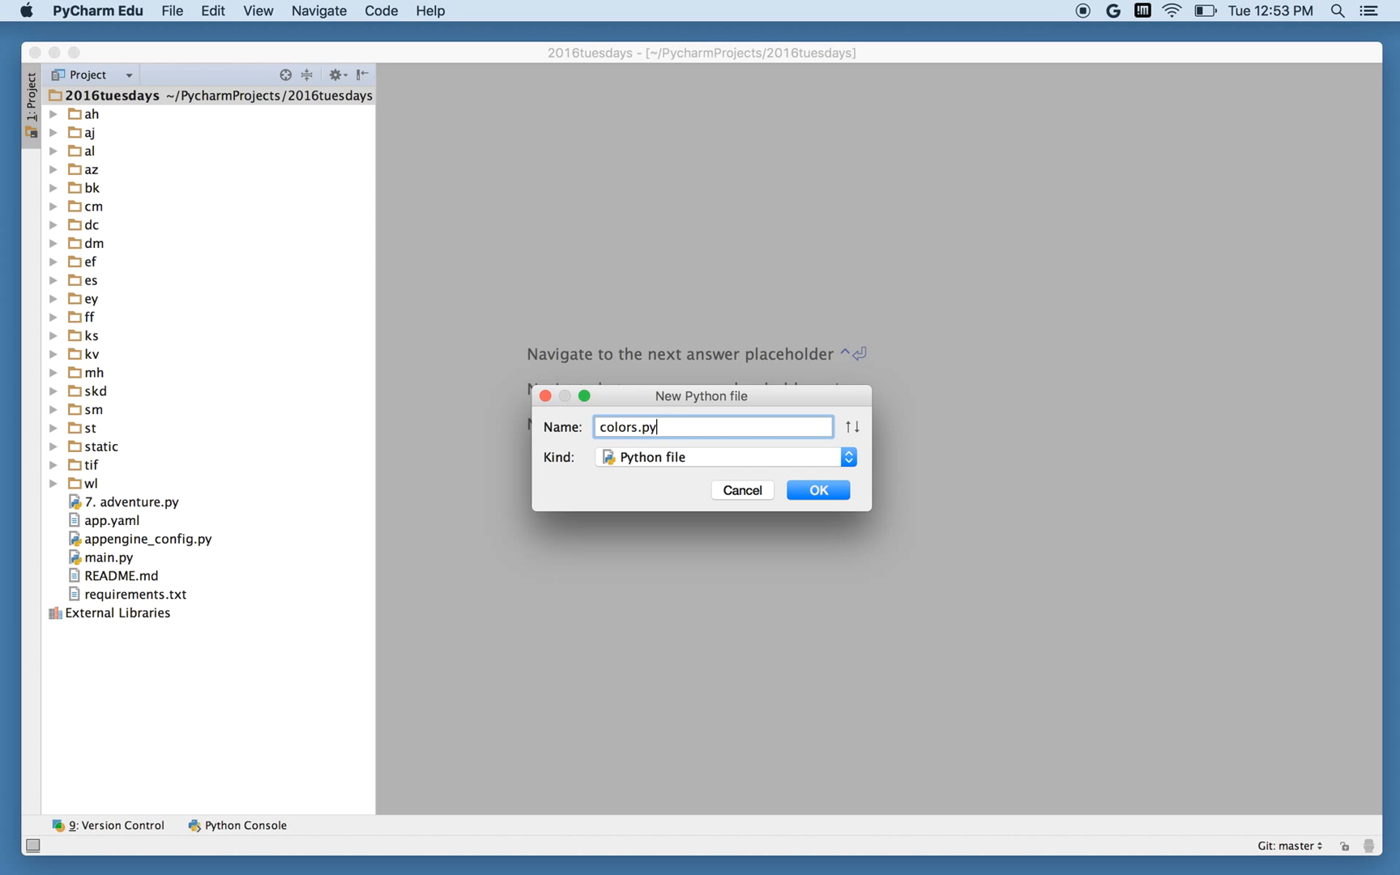
pyautogui.click(818, 490)
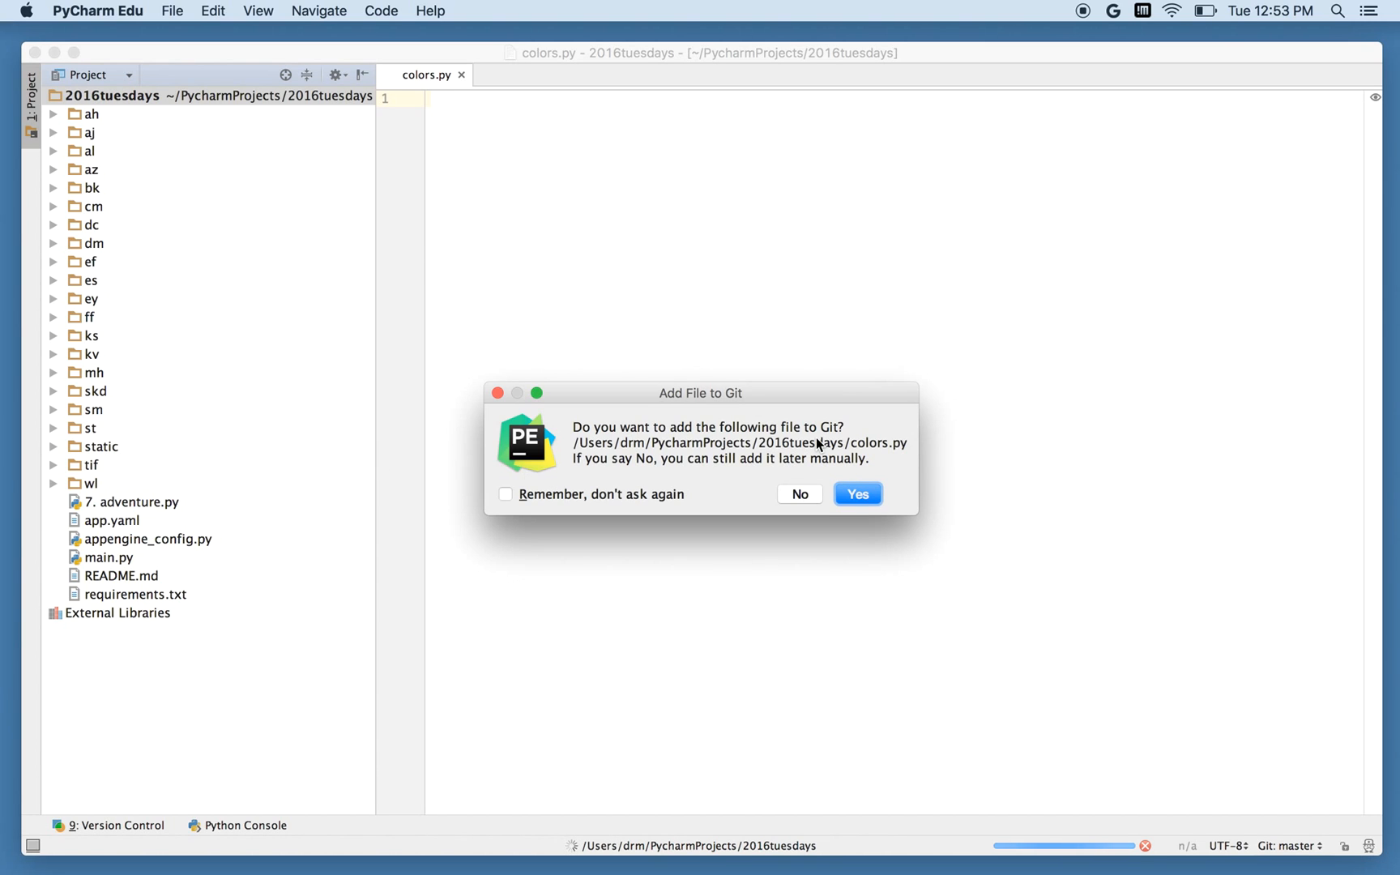
pyautogui.moveTo(740, 504)
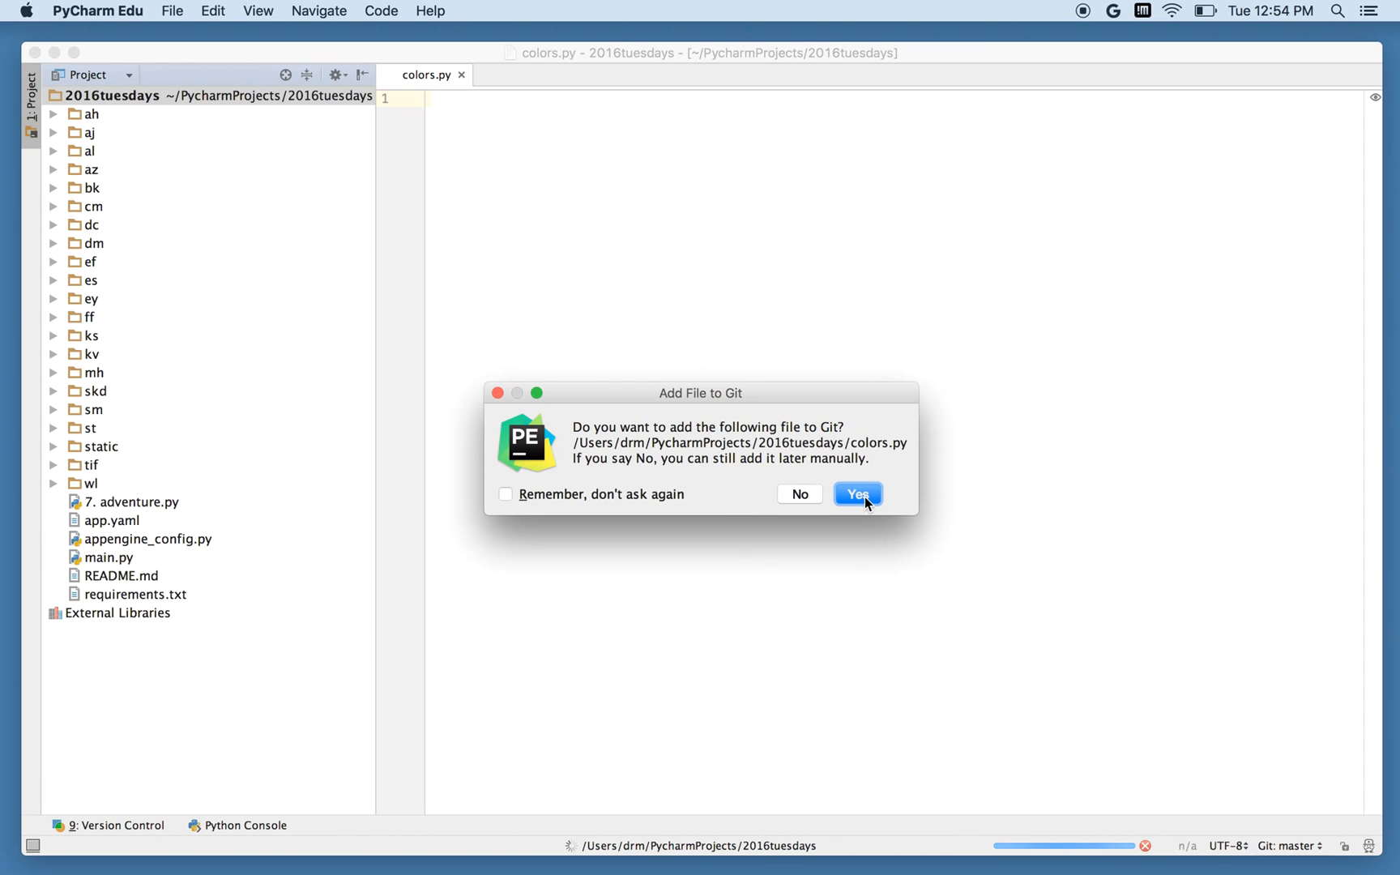
# Add colors.py to Git and ignore the unsatisfied Flask requirement banner
pyautogui.click(857, 495)
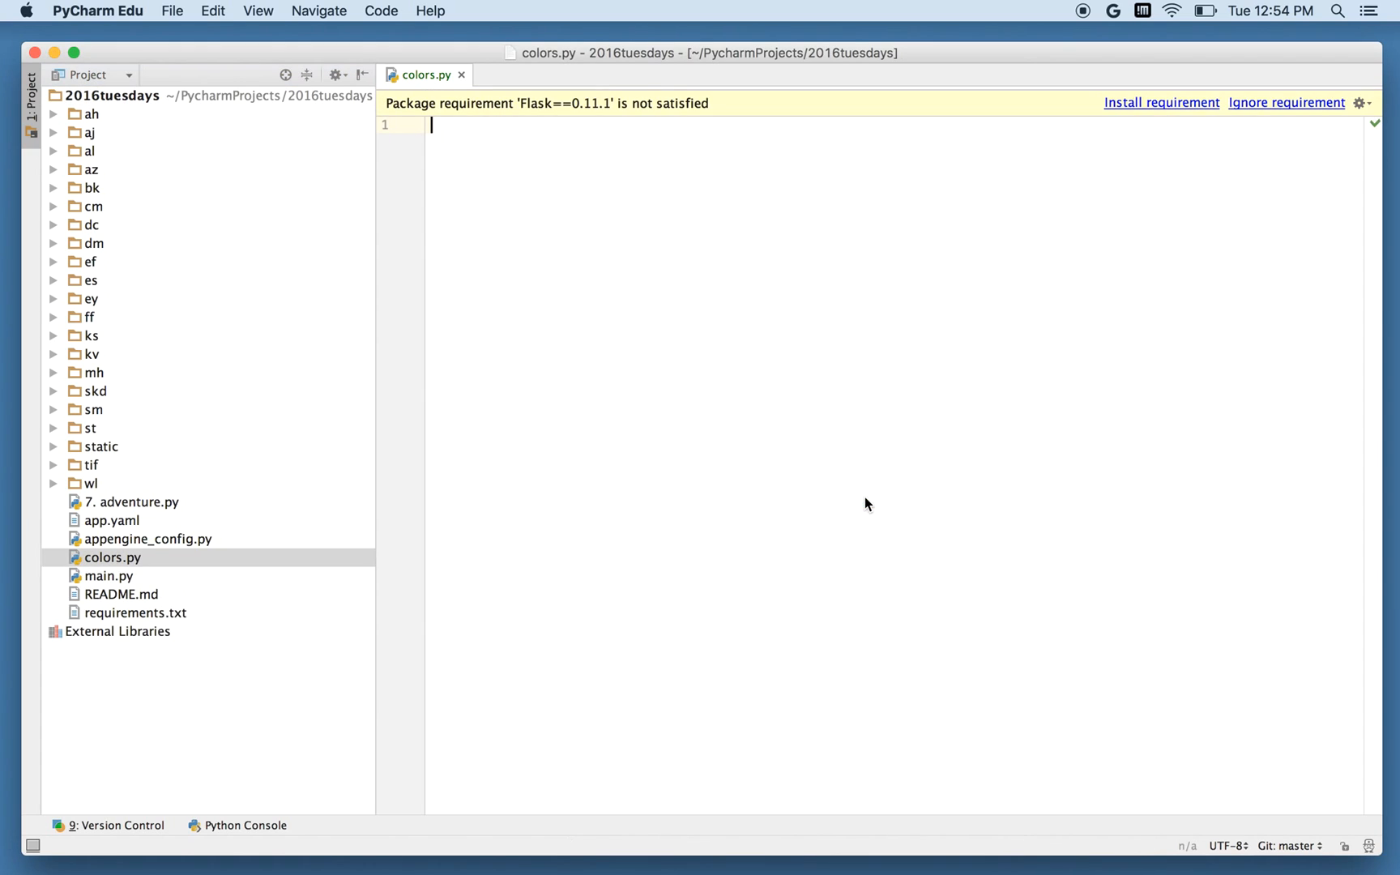
pyautogui.moveTo(1212, 126)
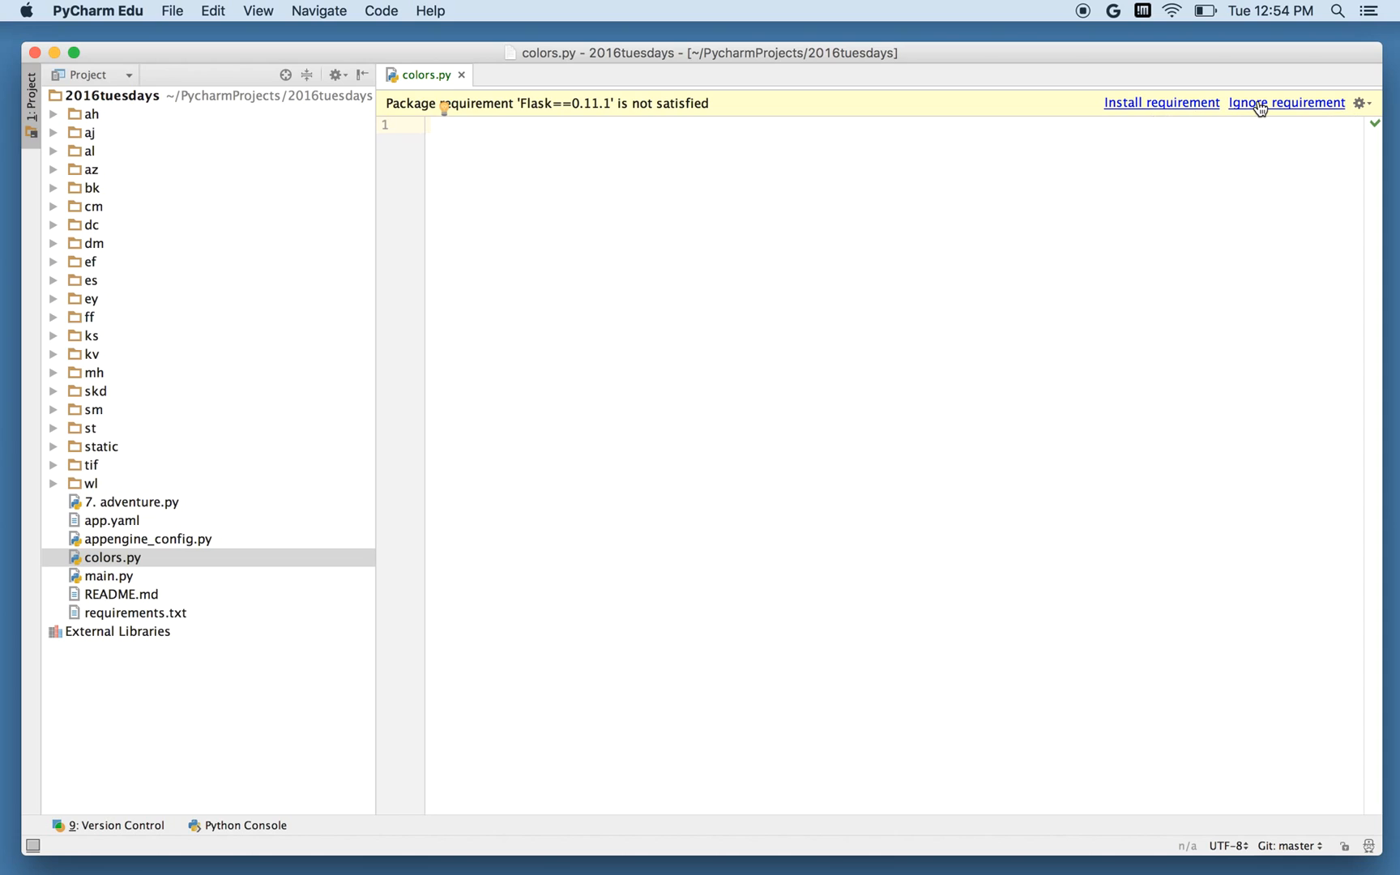
pyautogui.click(1287, 102)
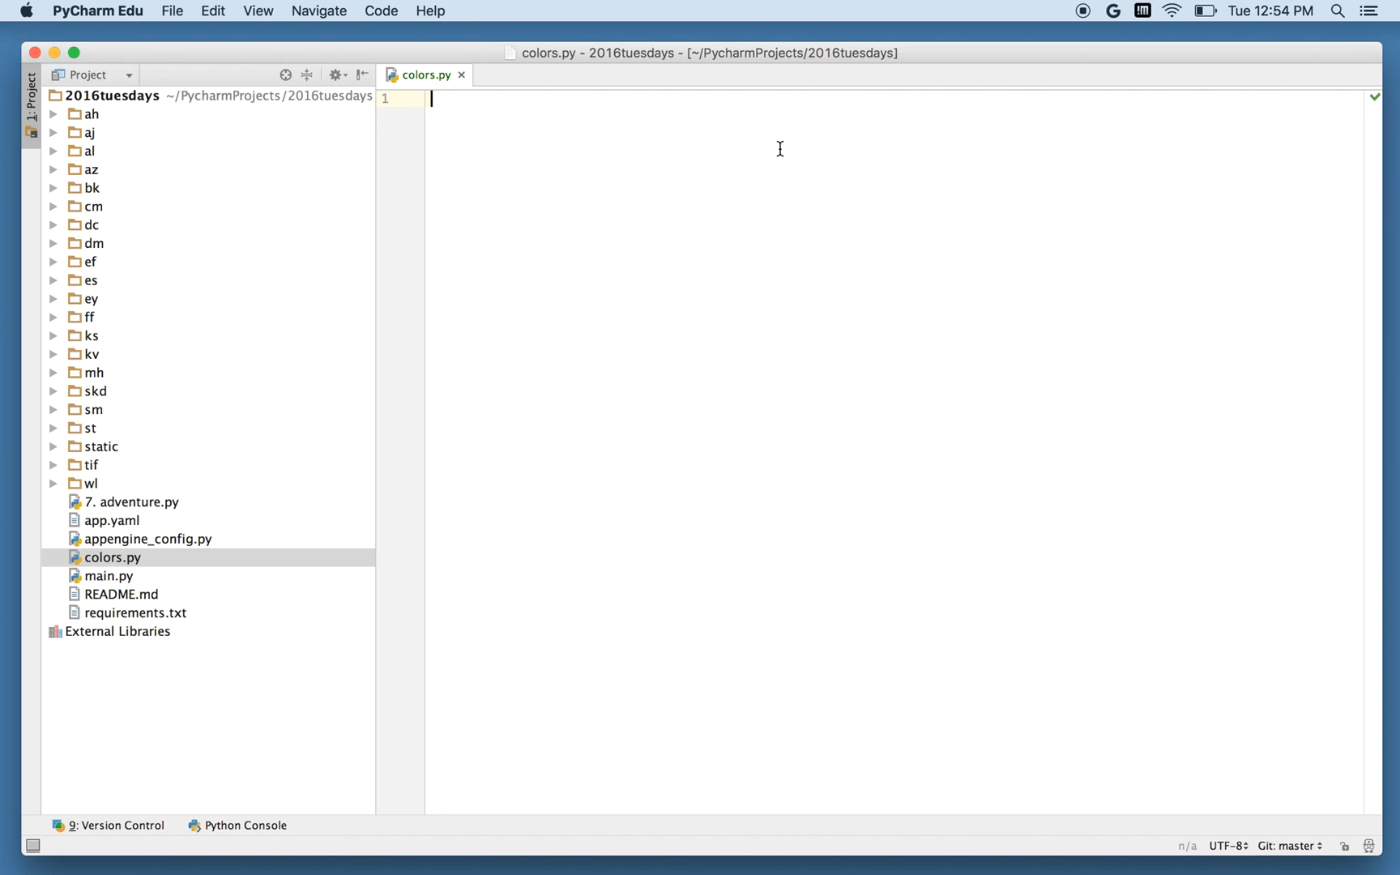
pyautogui.moveTo(766, 201)
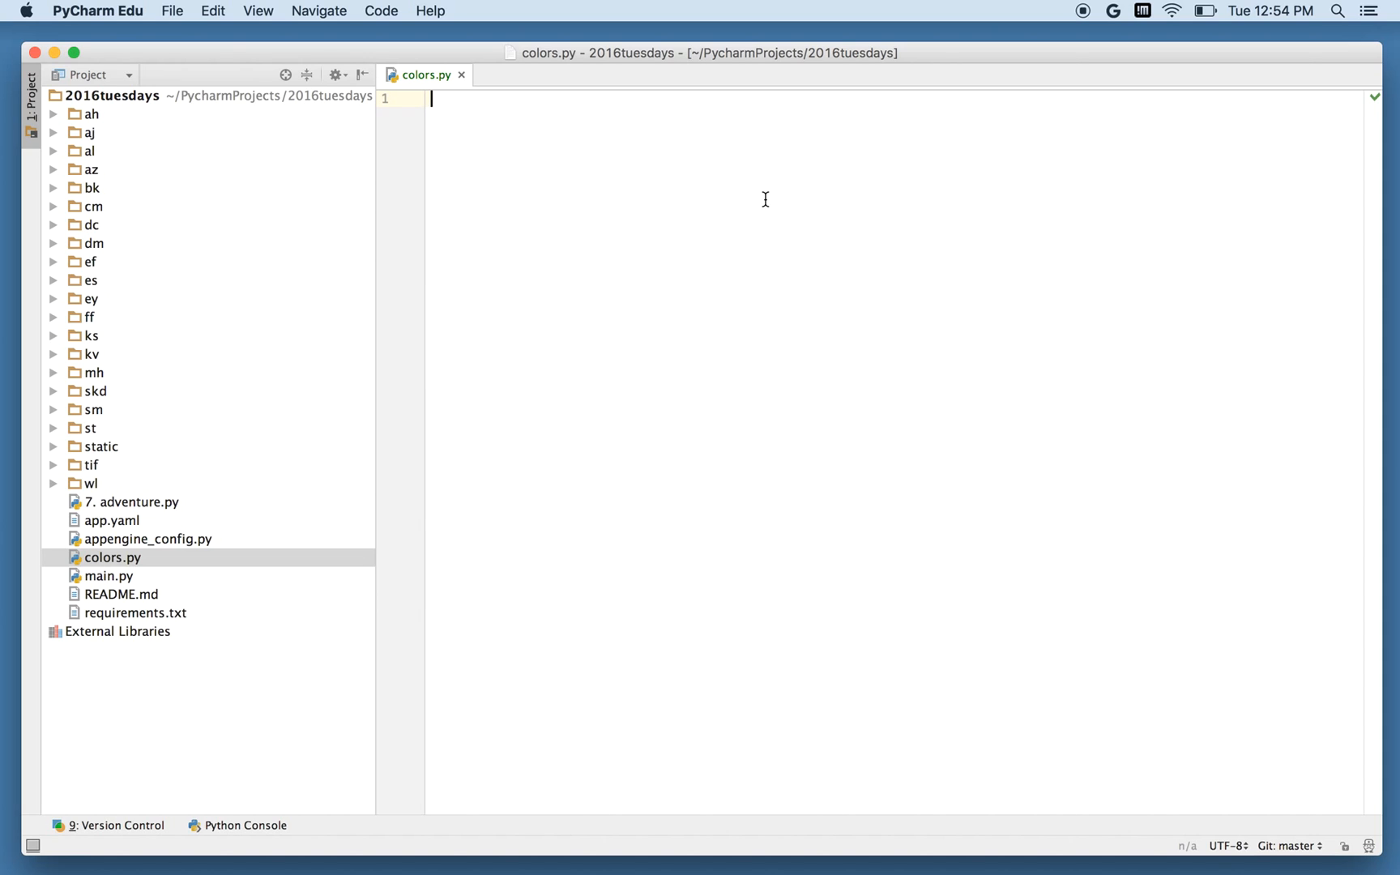
# Write colors = ["red", "yellow", "green", "blue"] on line 1 of colors.py
pyautogui.write('colors = []')
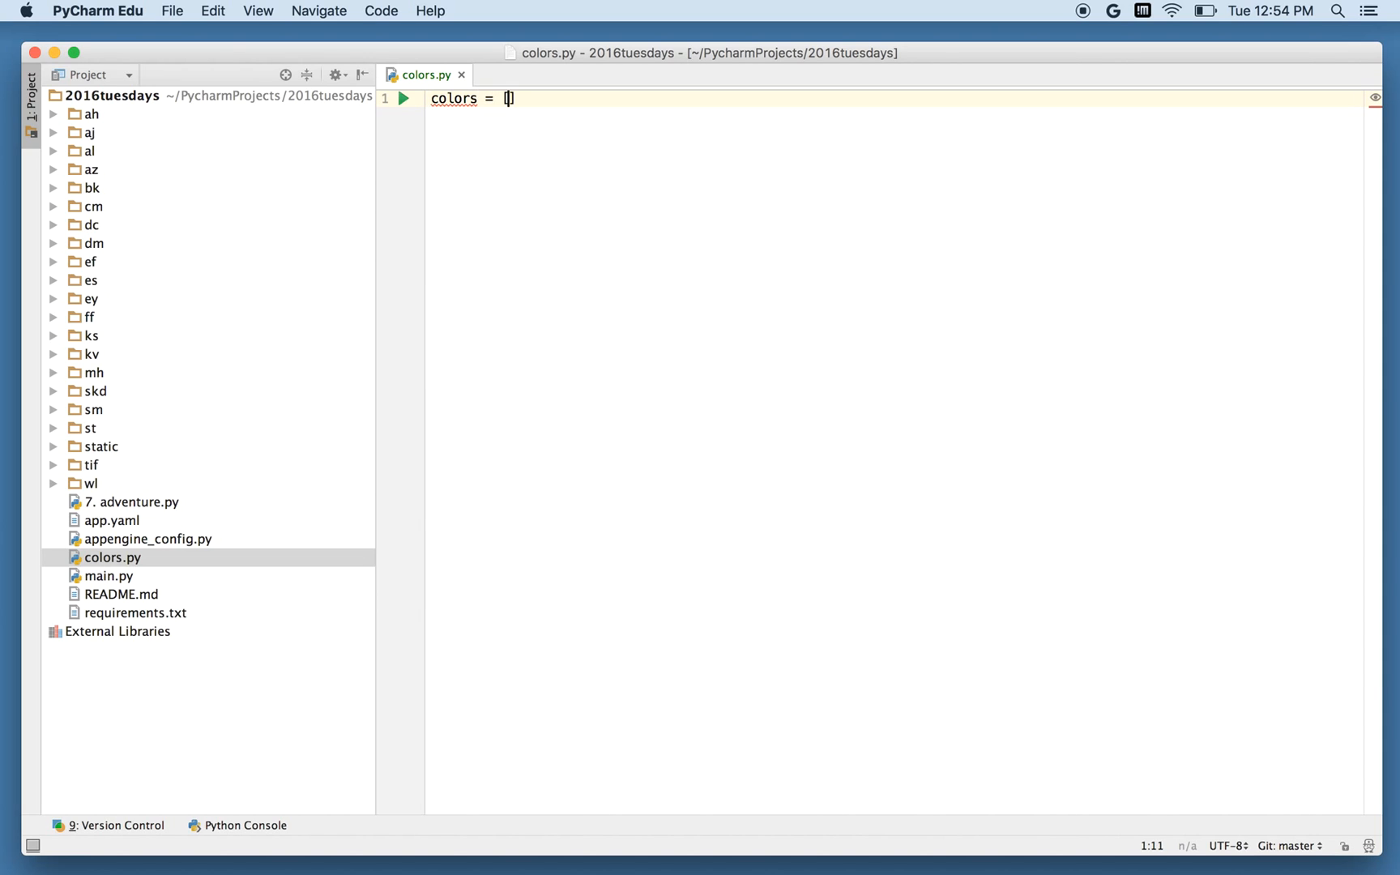
pyautogui.write('"red", "')
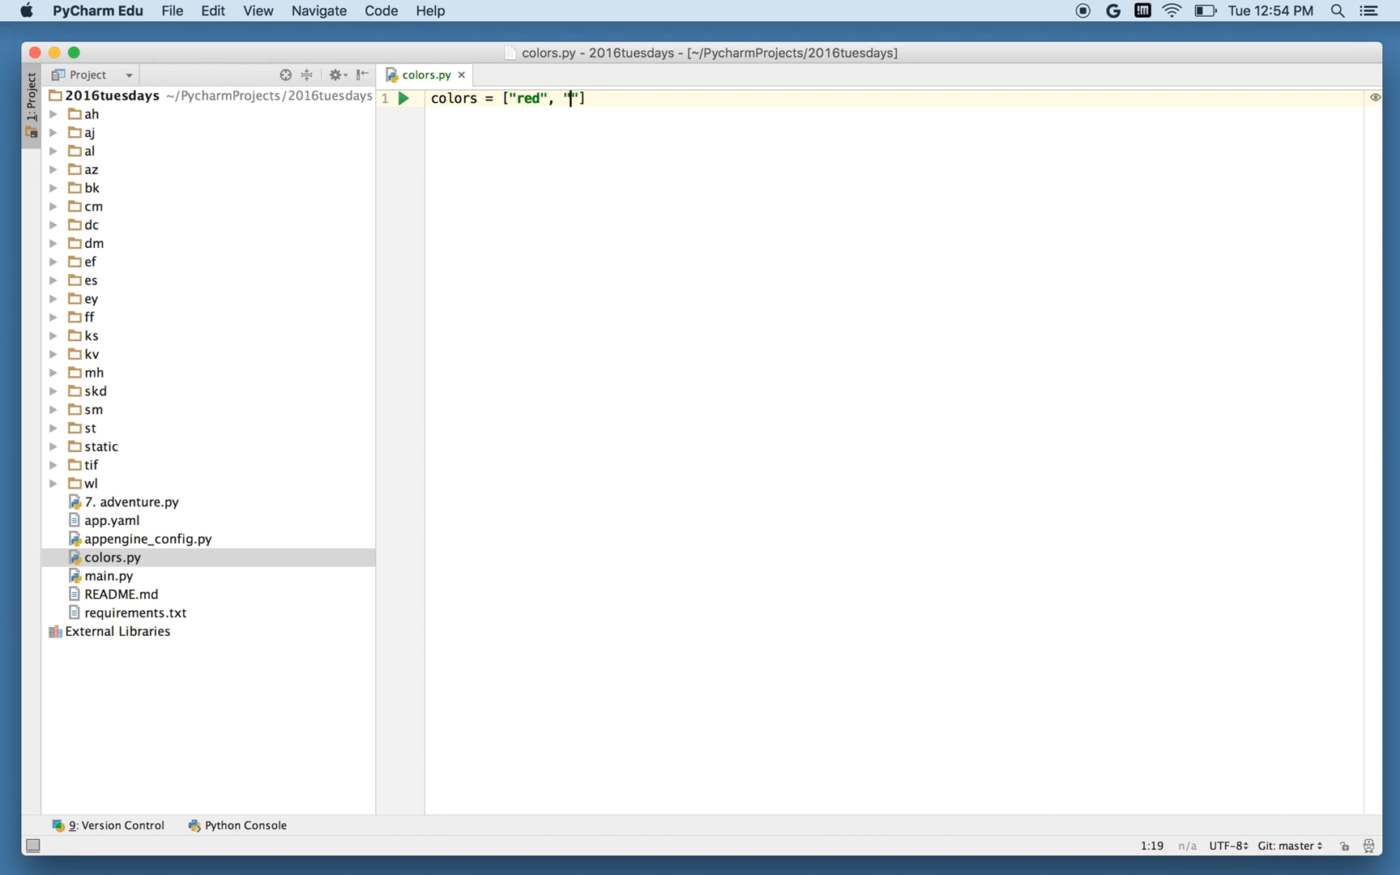
pyautogui.write('yellow", g')
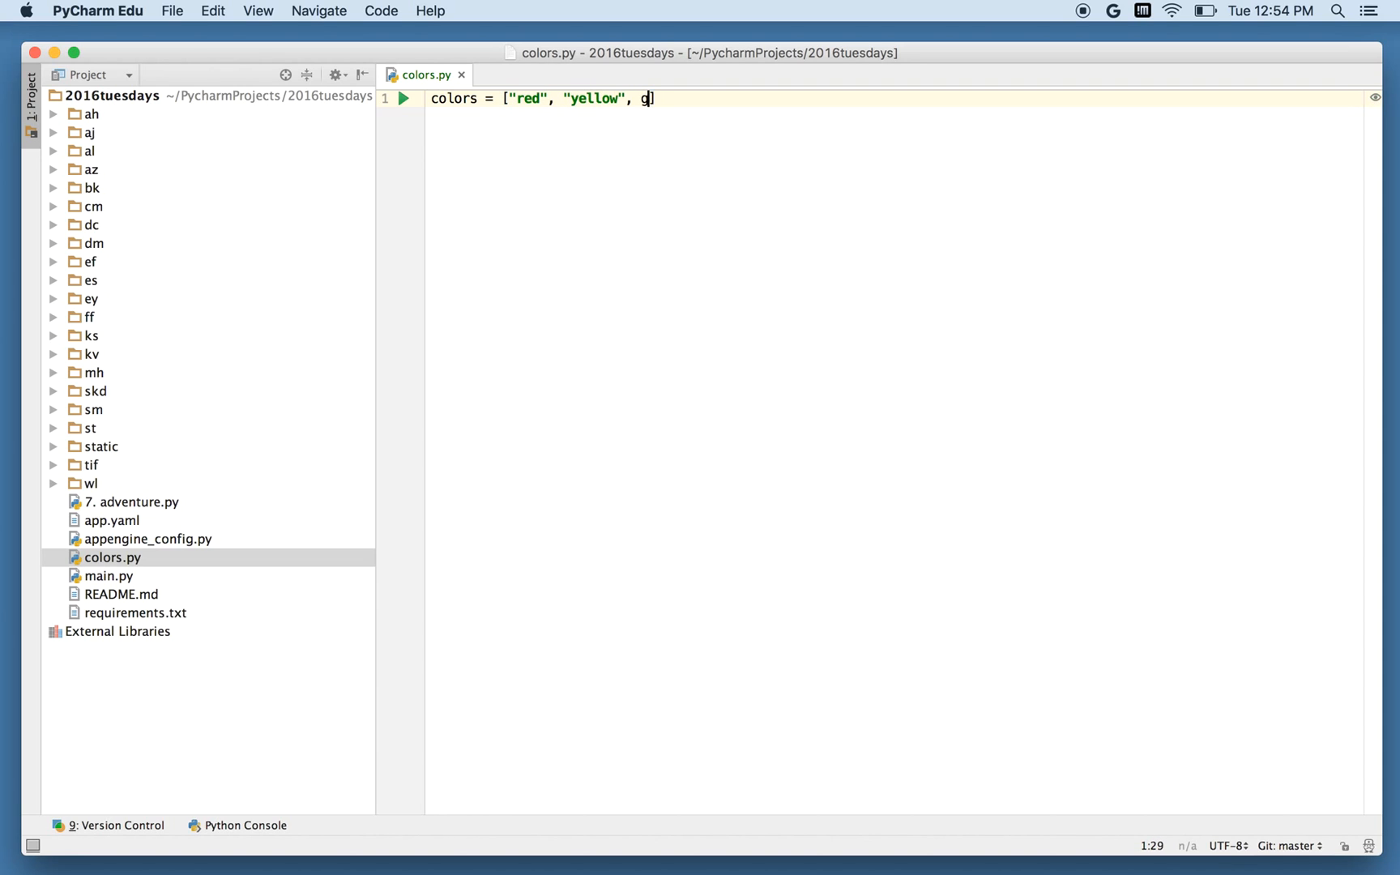
pyautogui.write('"green", "blue')
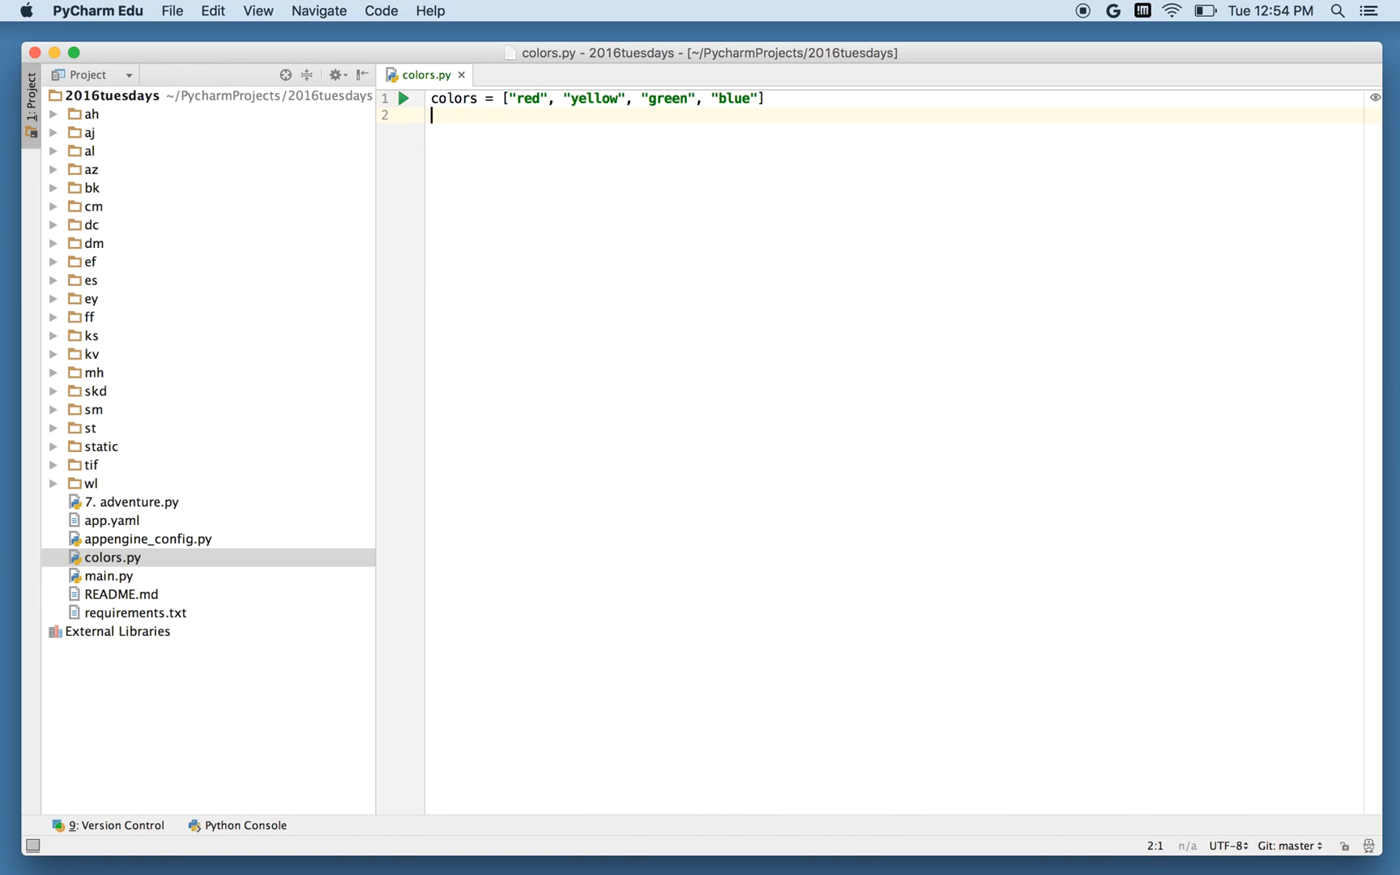
pyautogui.write('for')
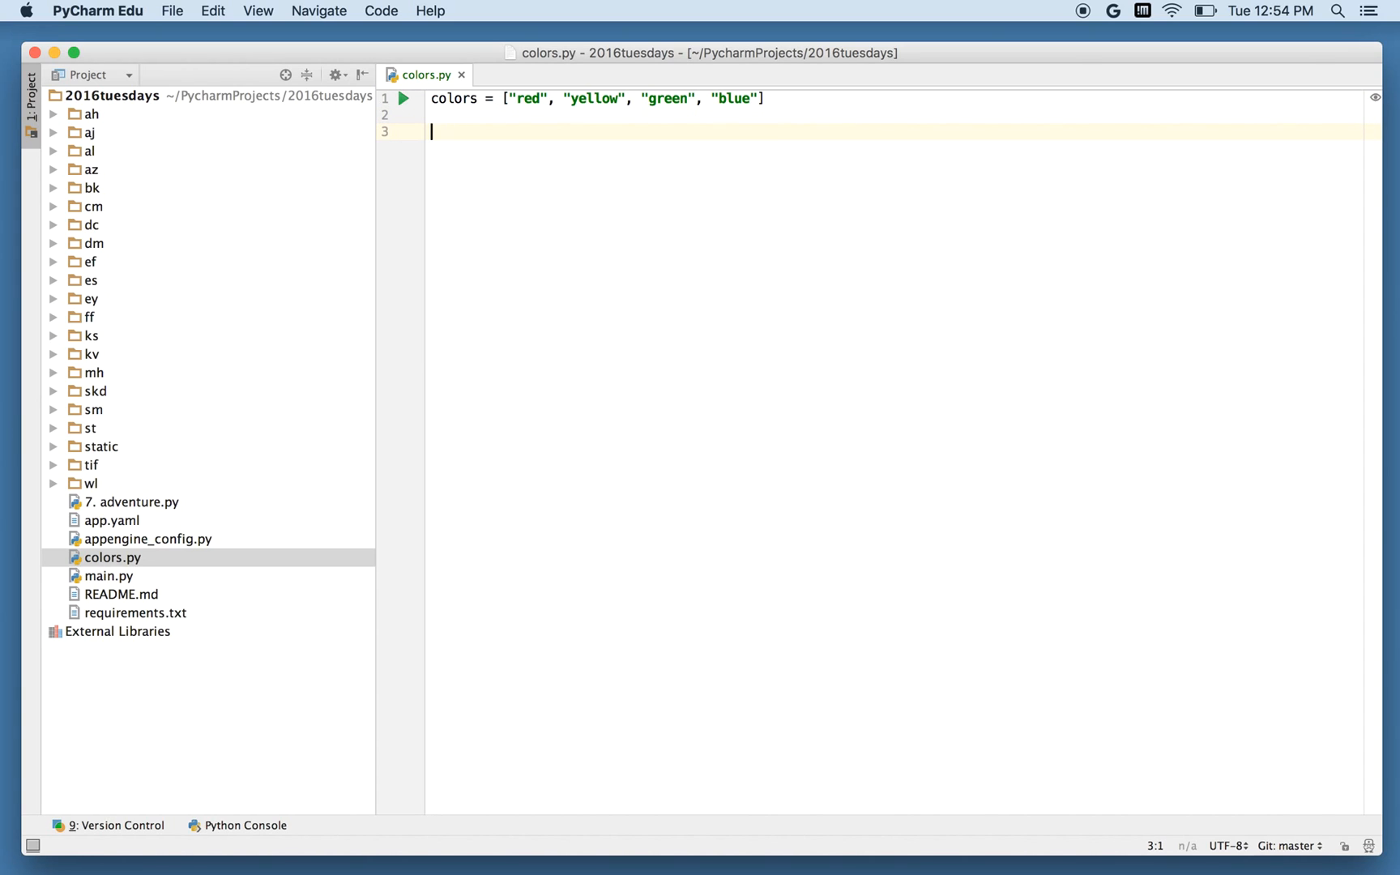
# Add i = 0 and a while i < len(colors): loop header
pyautogui.write('i = 0')
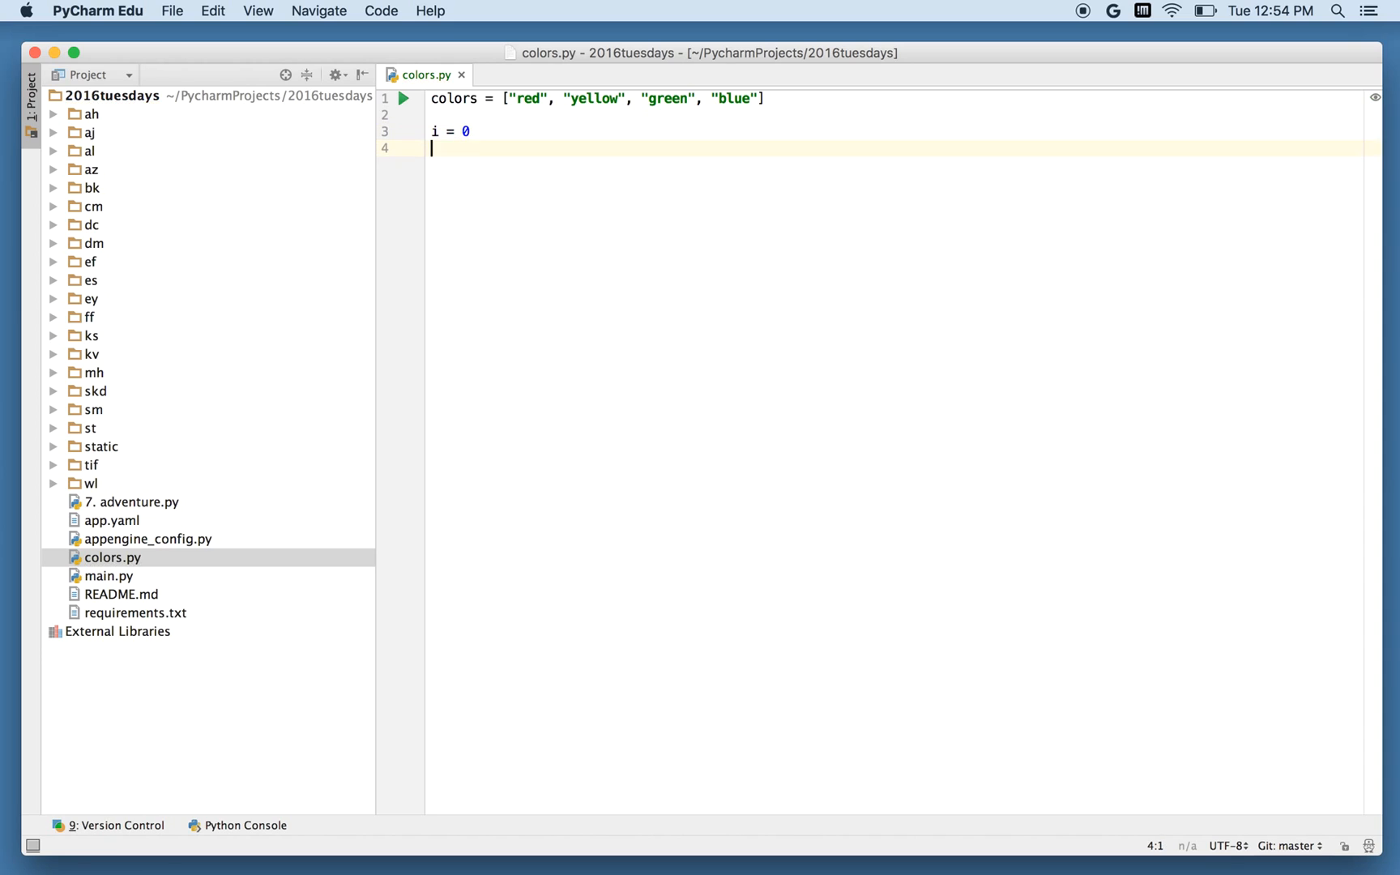
pyautogui.write('while')
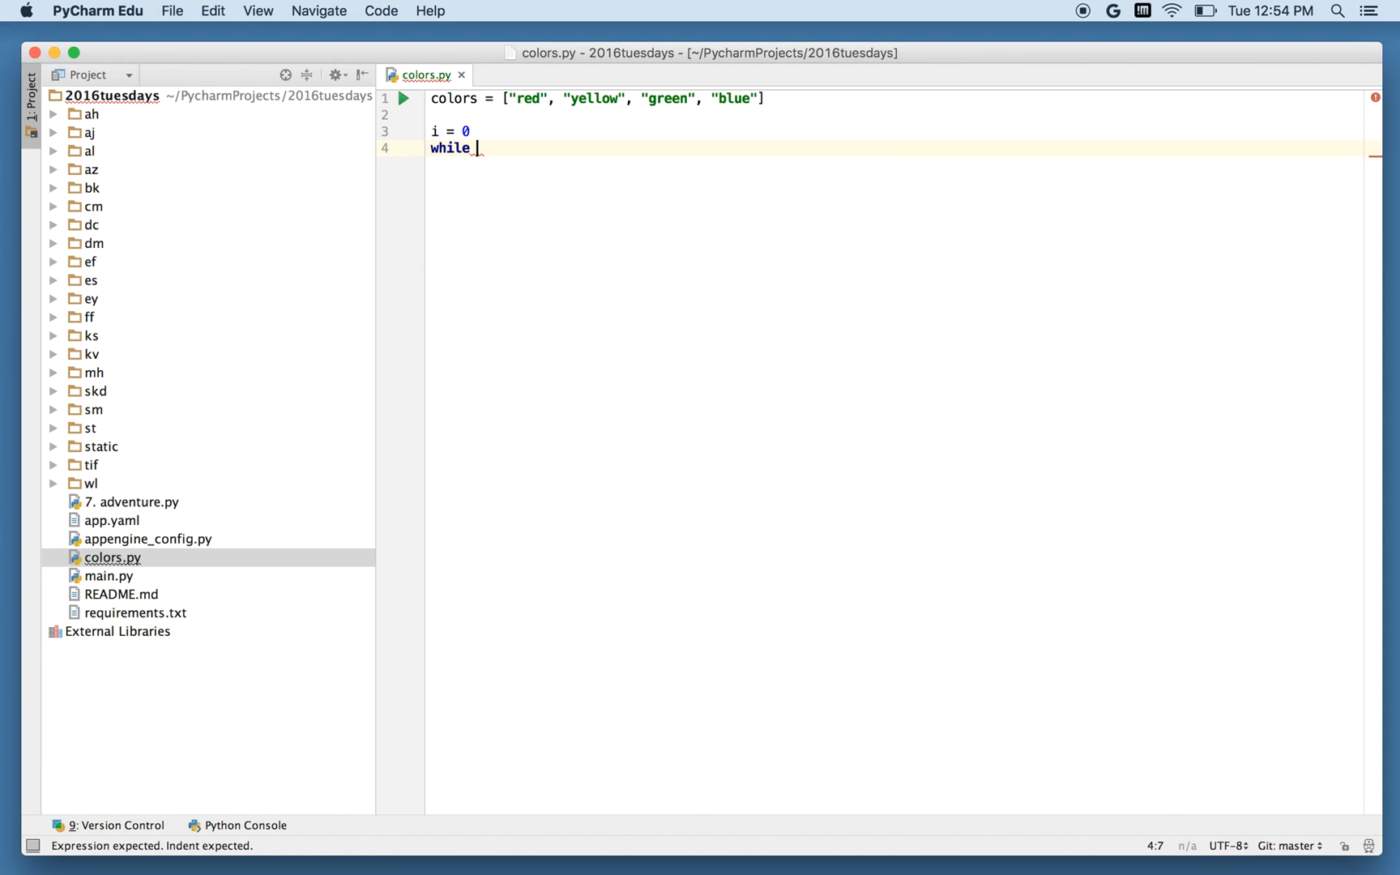
pyautogui.write('i < len')
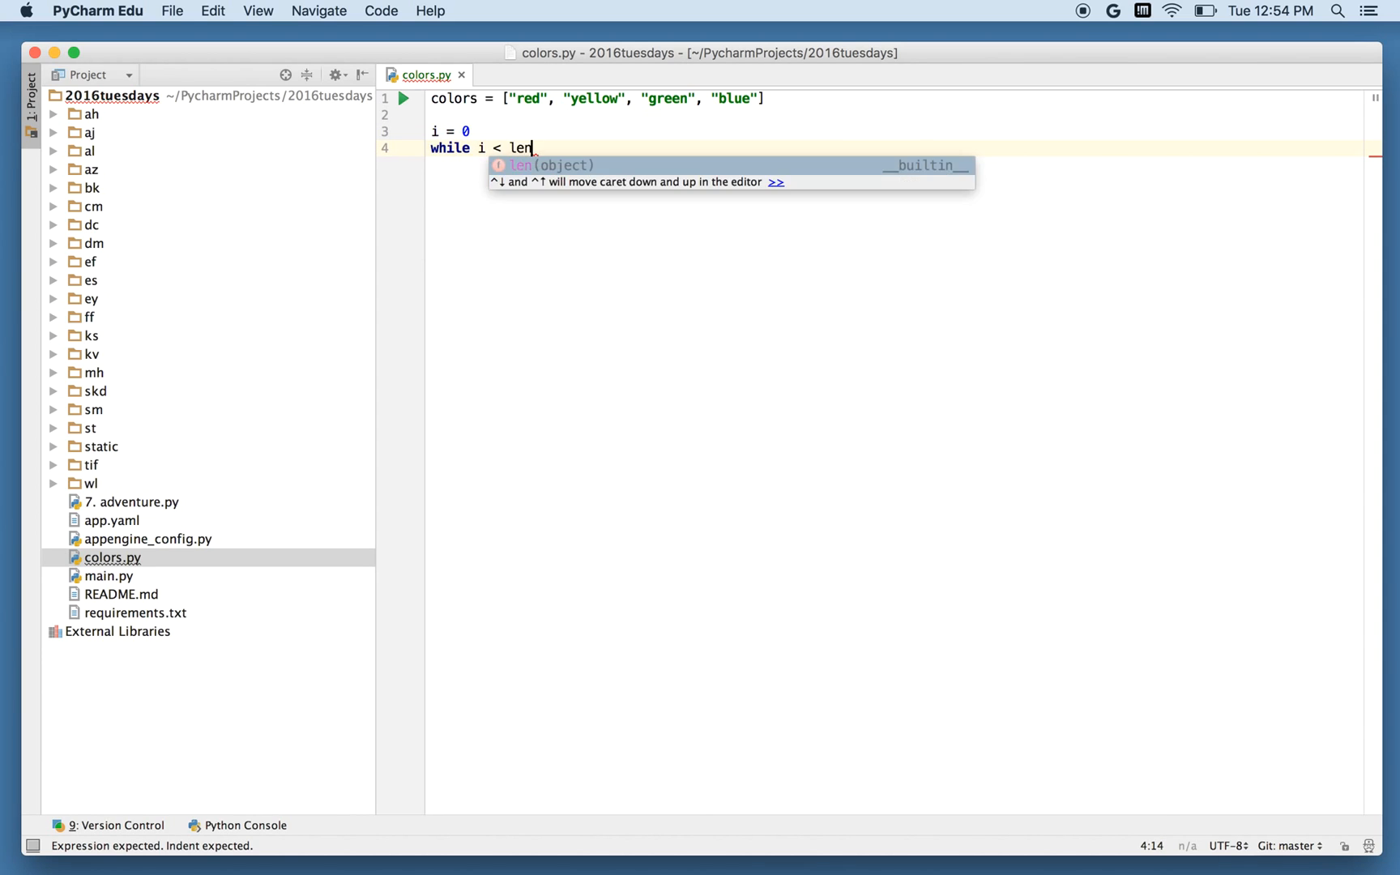
pyautogui.write('(colors):')
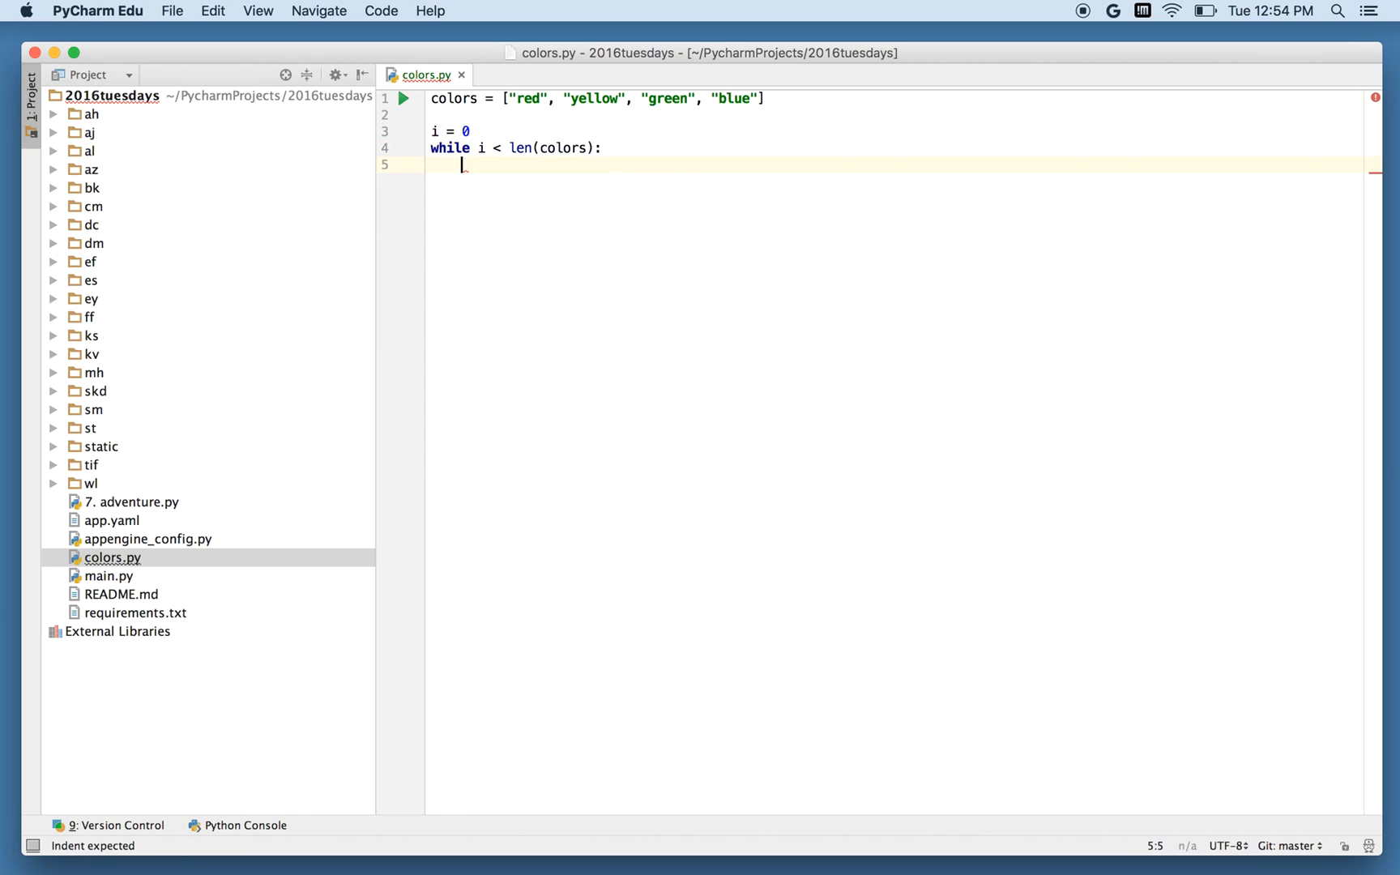
# Print "When I was %d, my favorite color was %s" % (i, colors[i]) inside the loop
pyautogui.write('print')
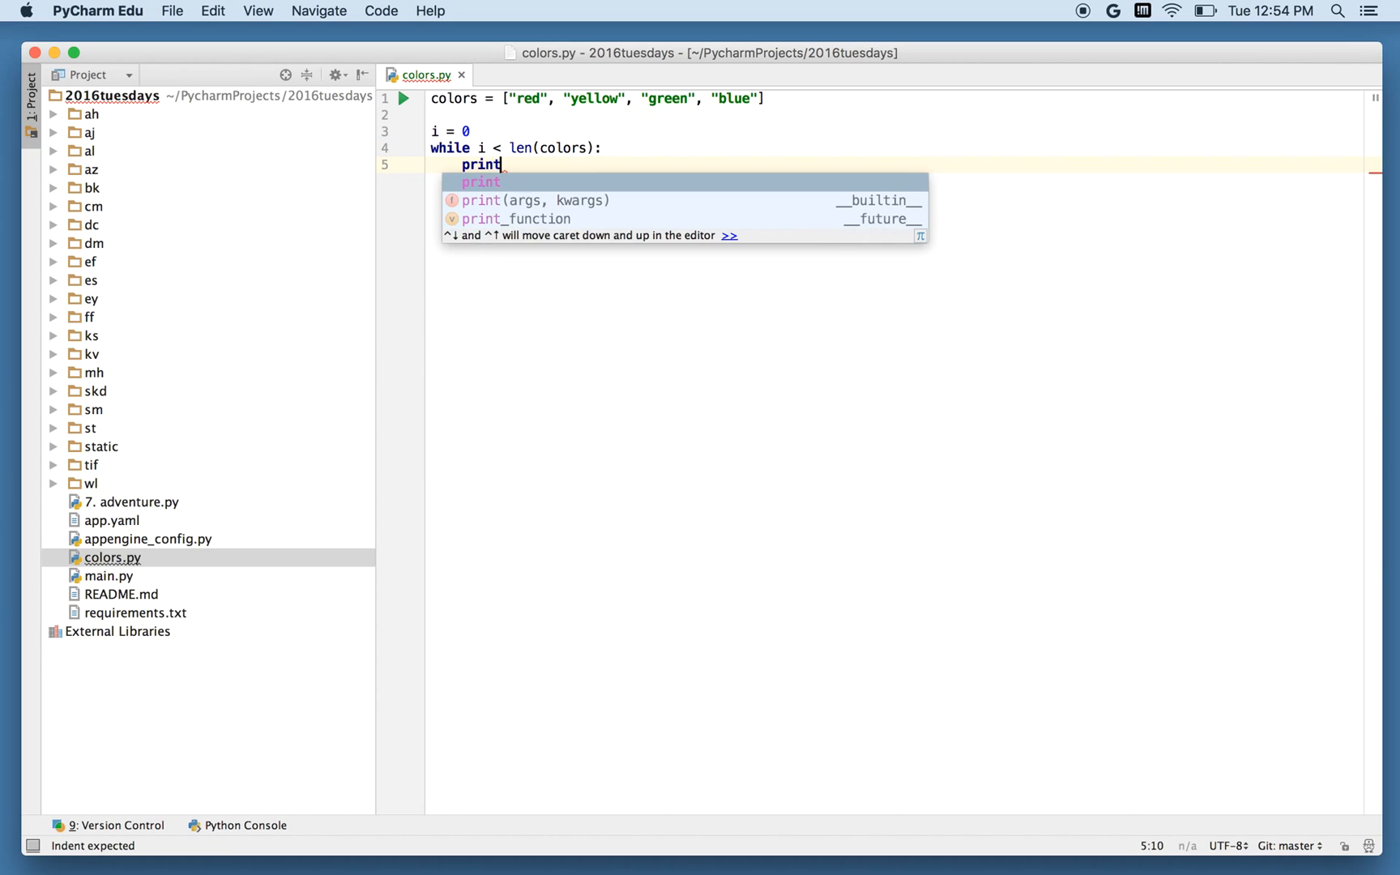
pyautogui.write('"When "')
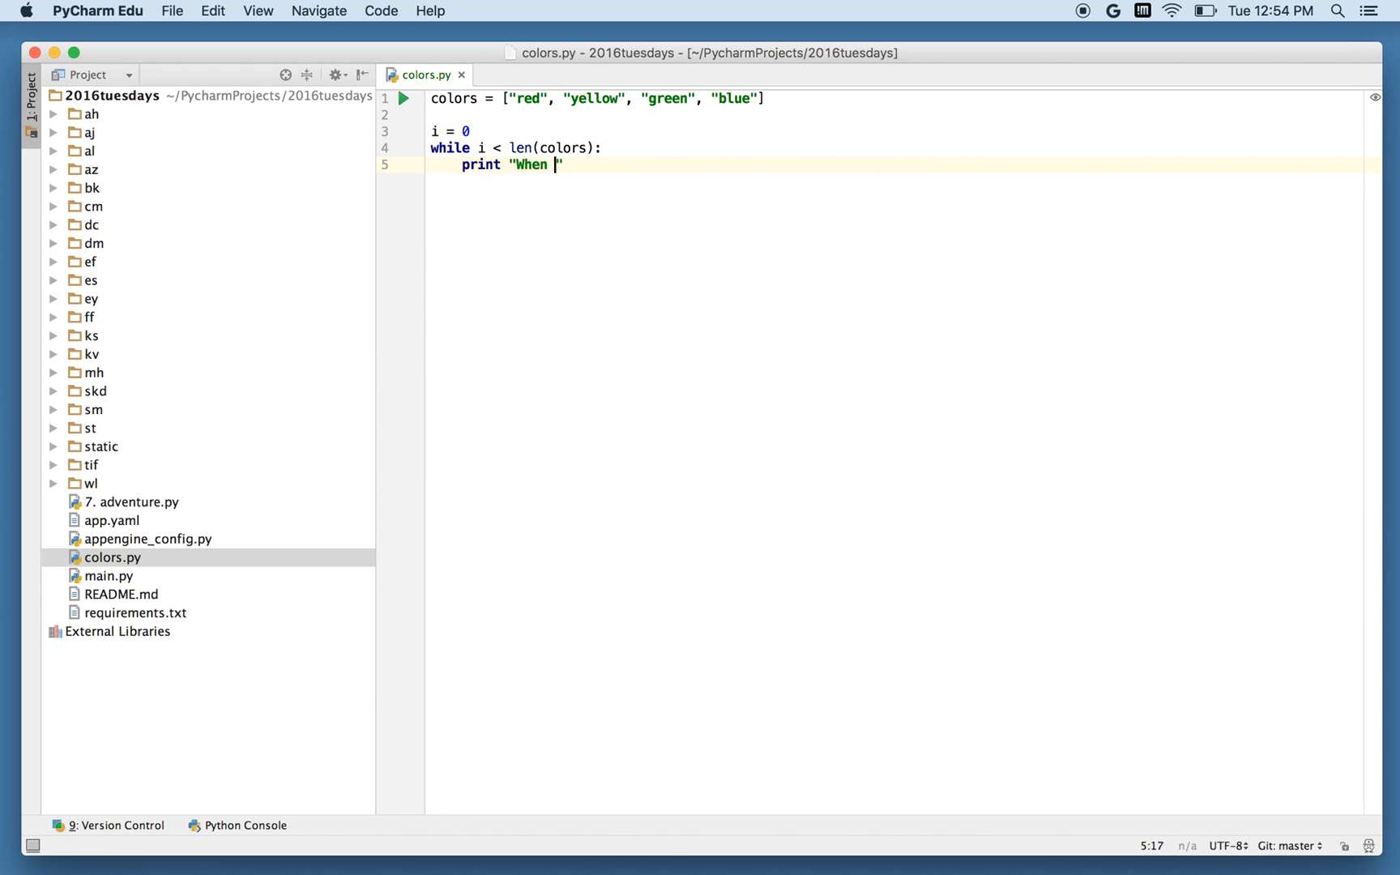
pyautogui.write('I was %')
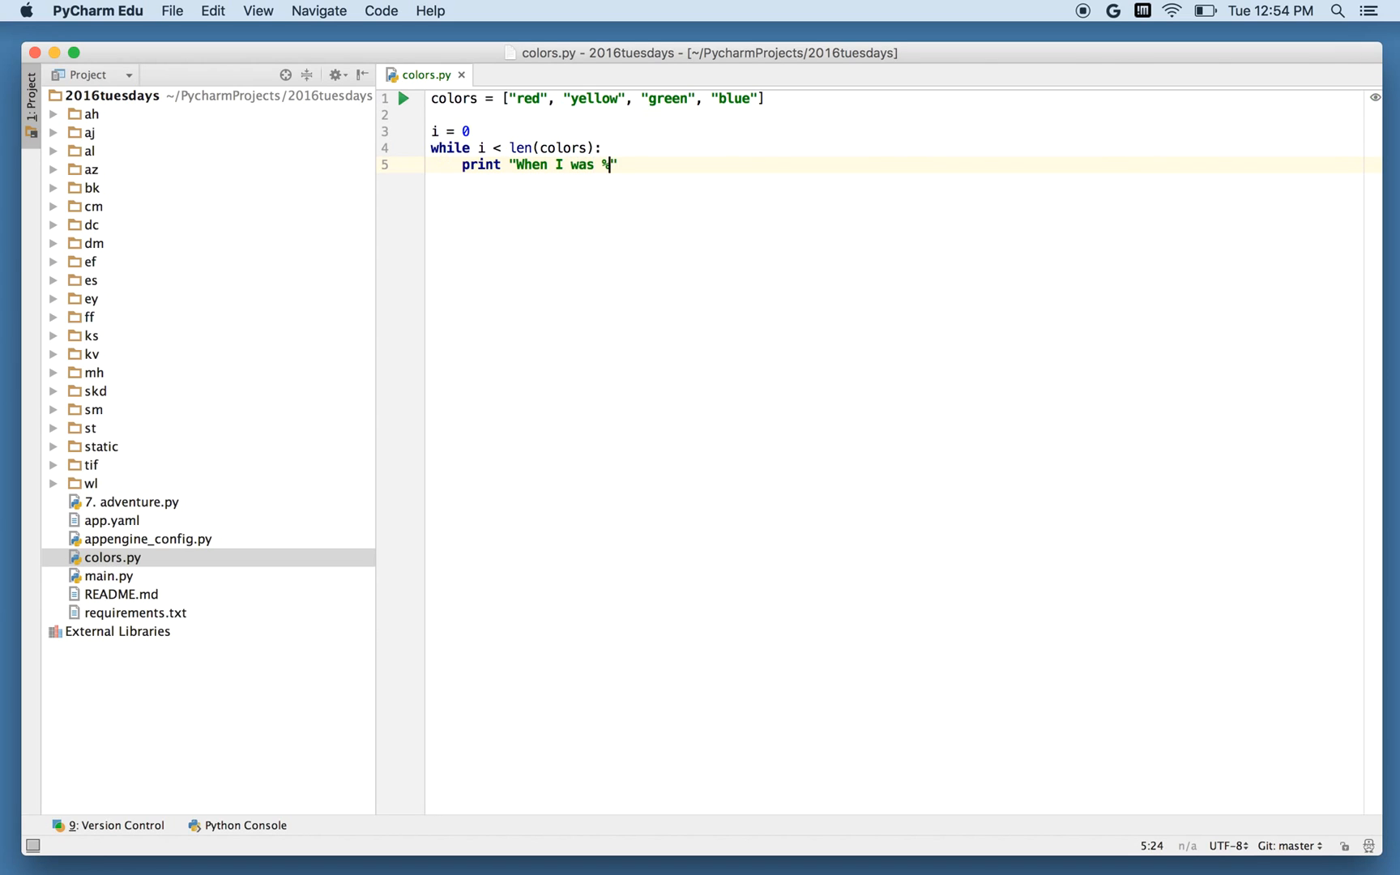
pyautogui.write('d, mh')
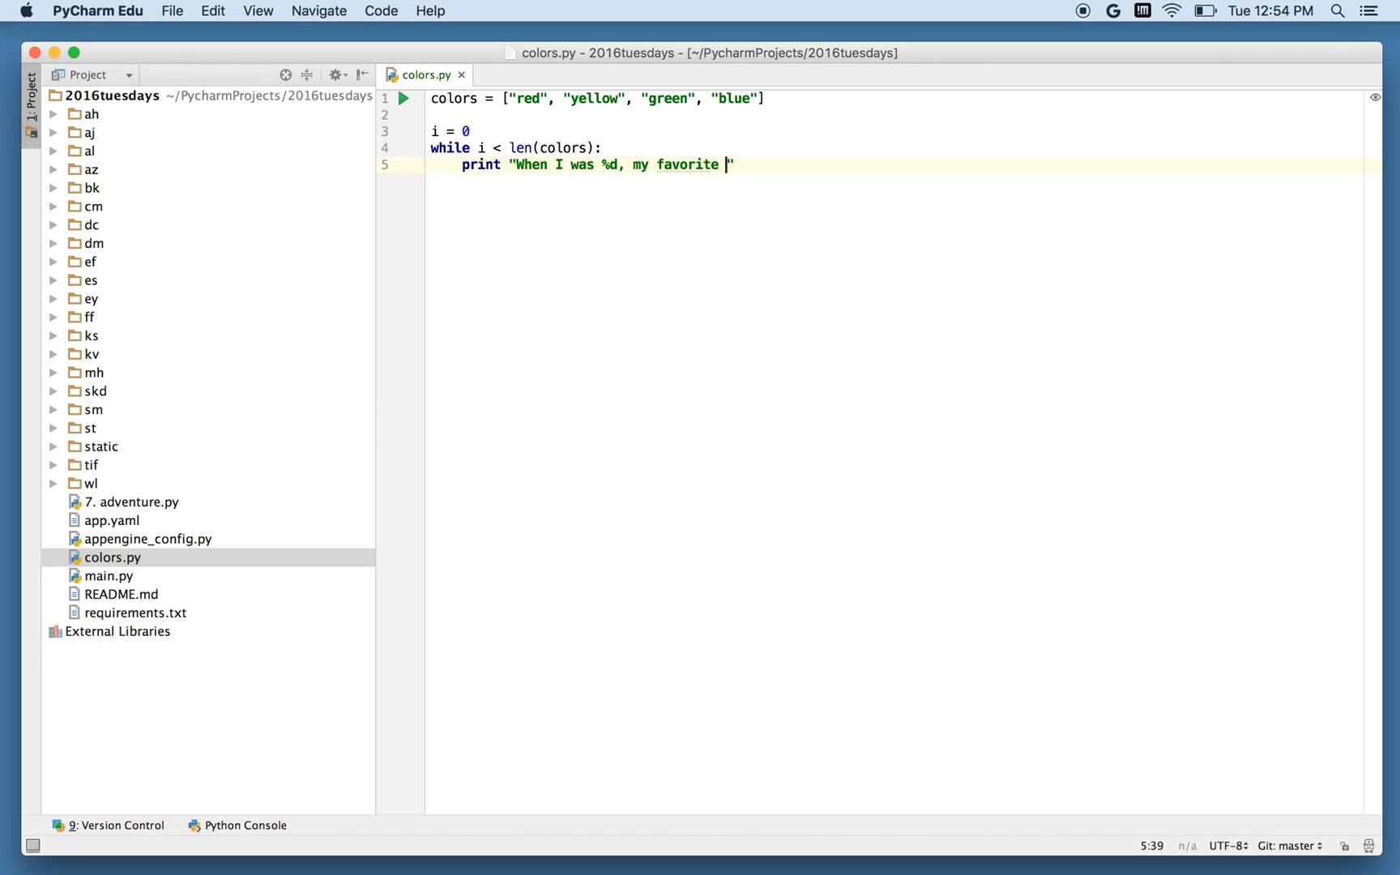
pyautogui.write('color was')
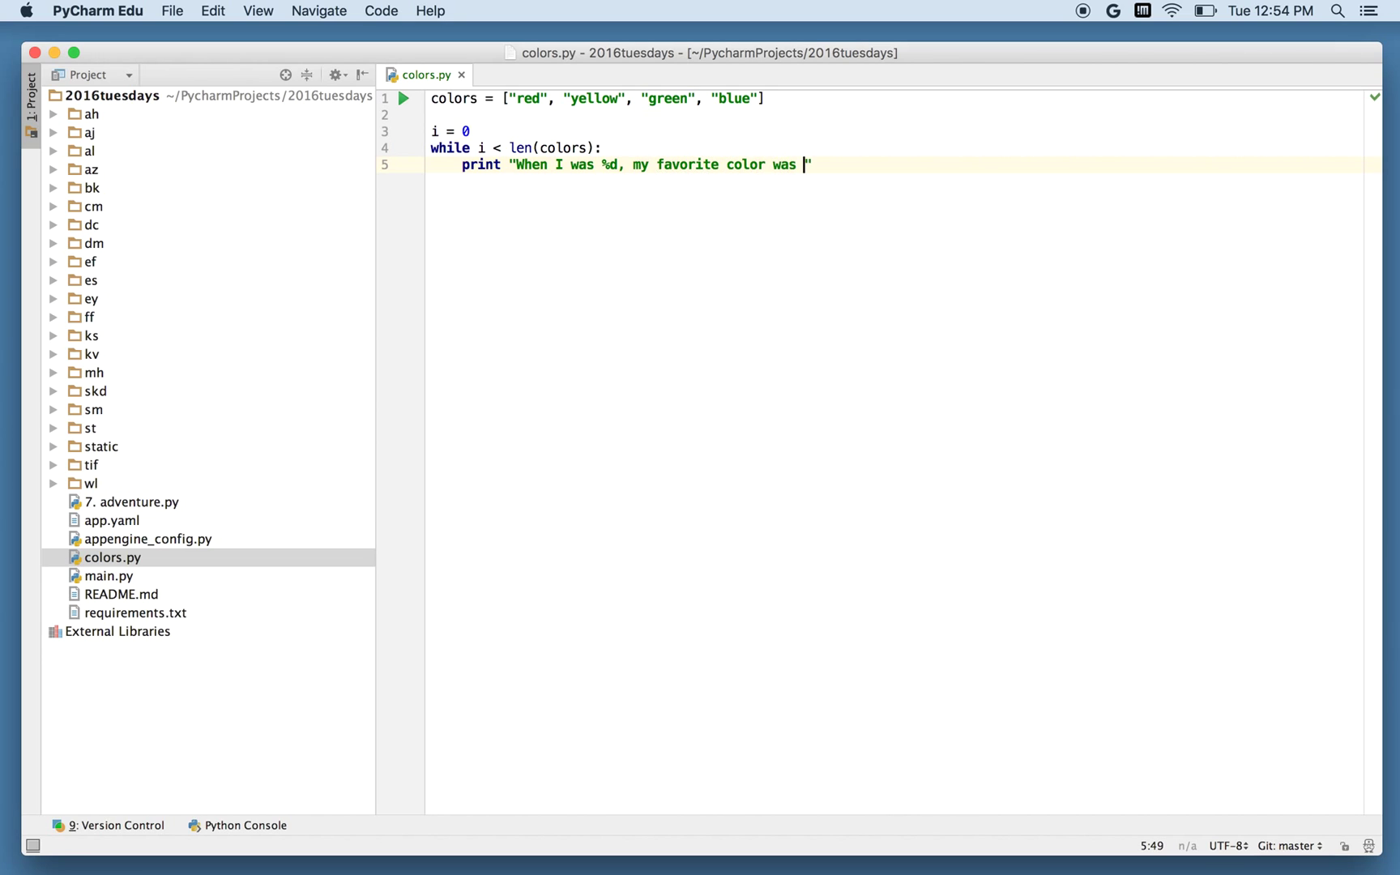
pyautogui.write('%s')
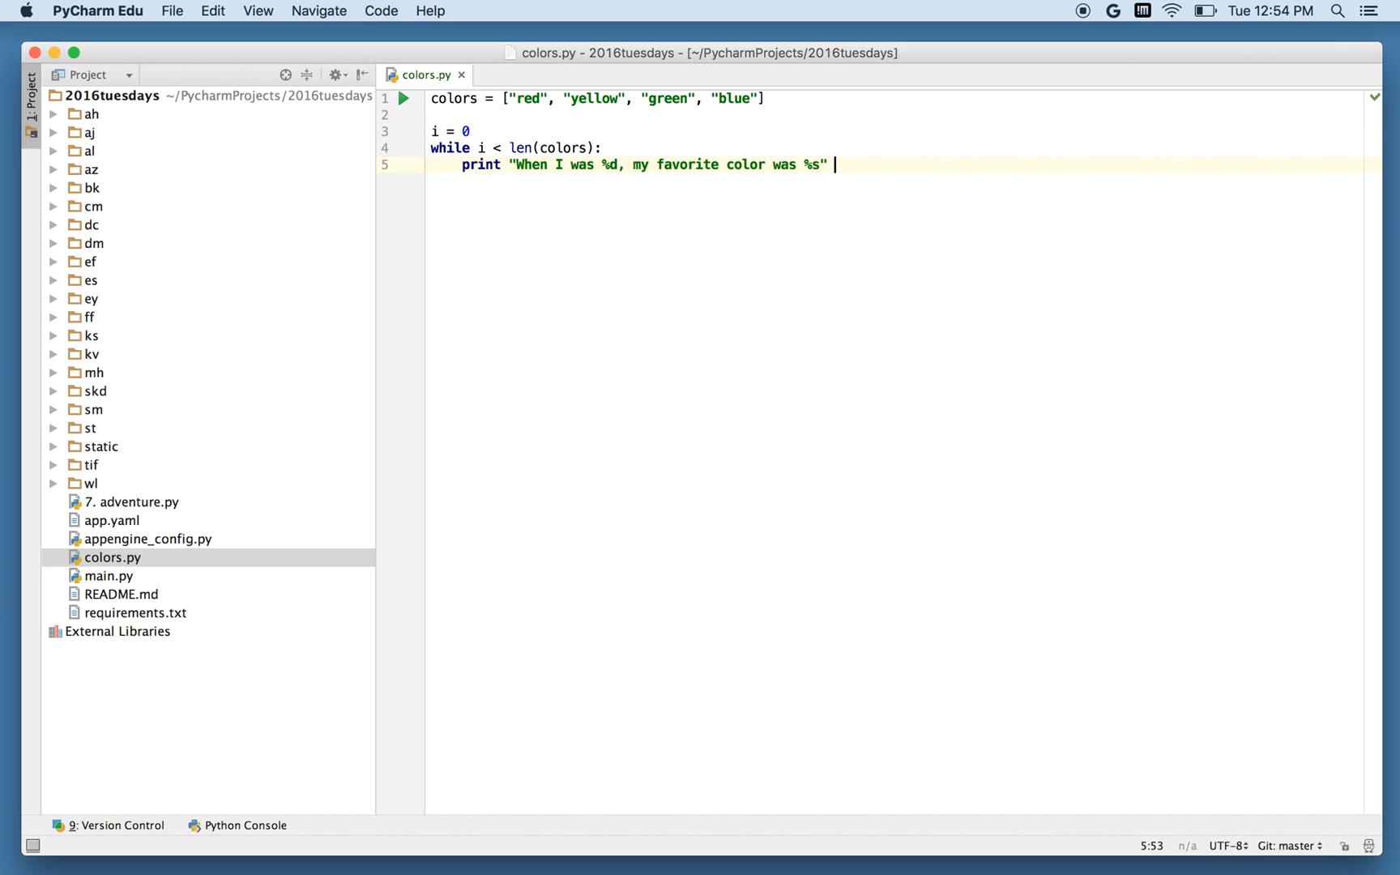
pyautogui.write('% (i')
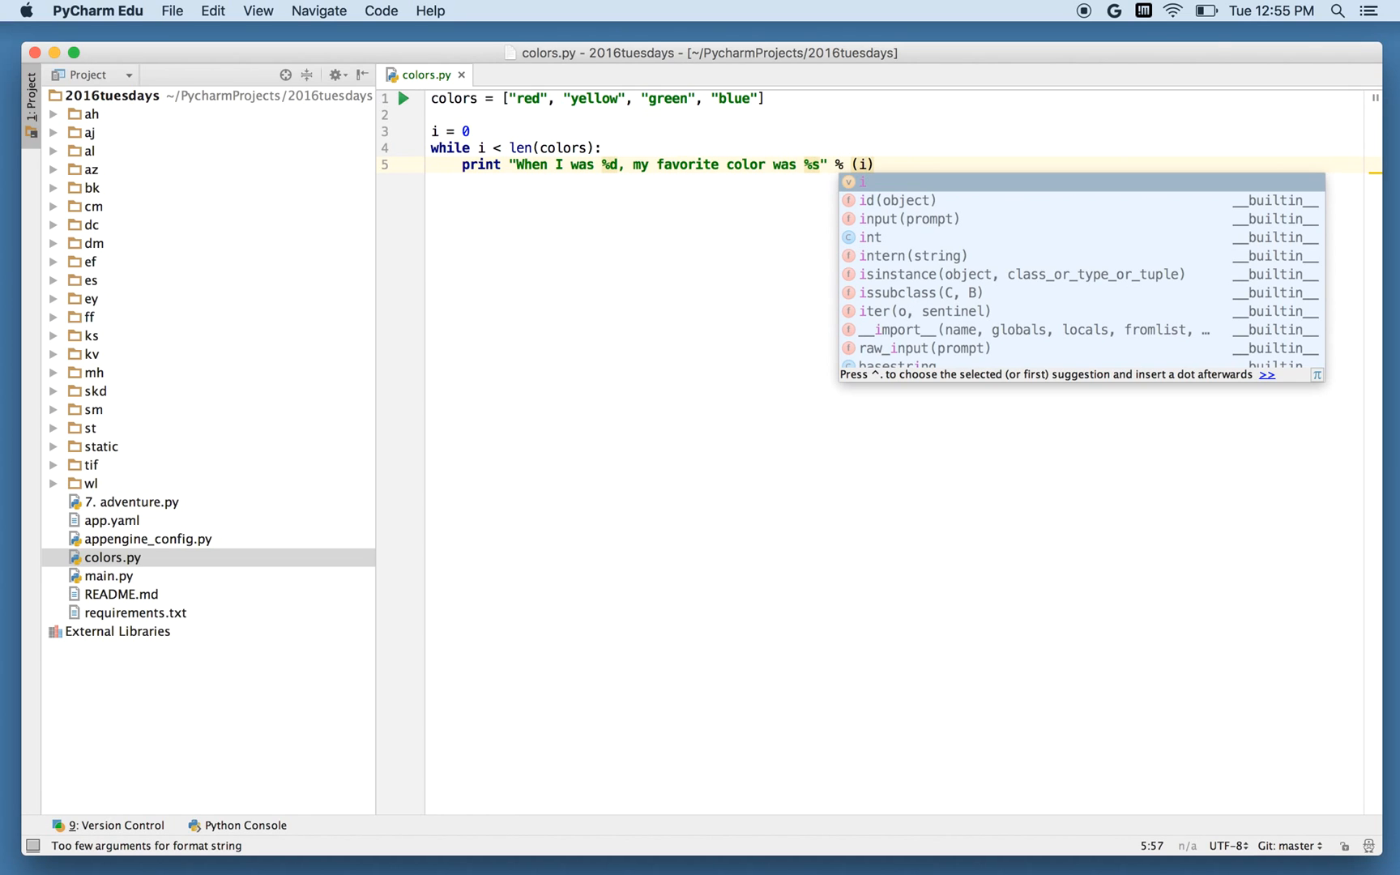
pyautogui.write(', colors[i')
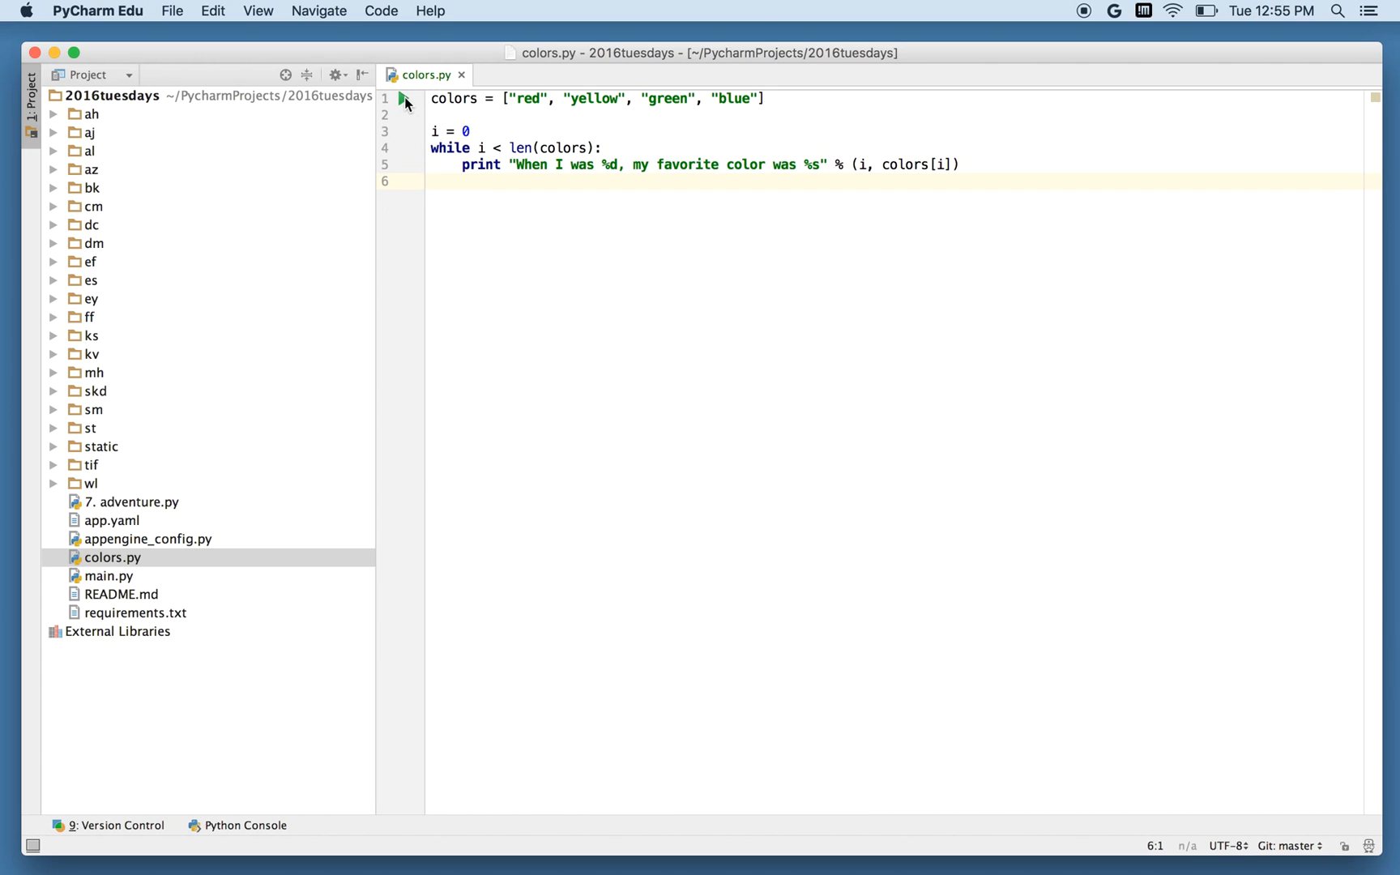
# Run colors.py, stop its endless age-0 red output, and move to the blank line below print
pyautogui.click(410, 98)
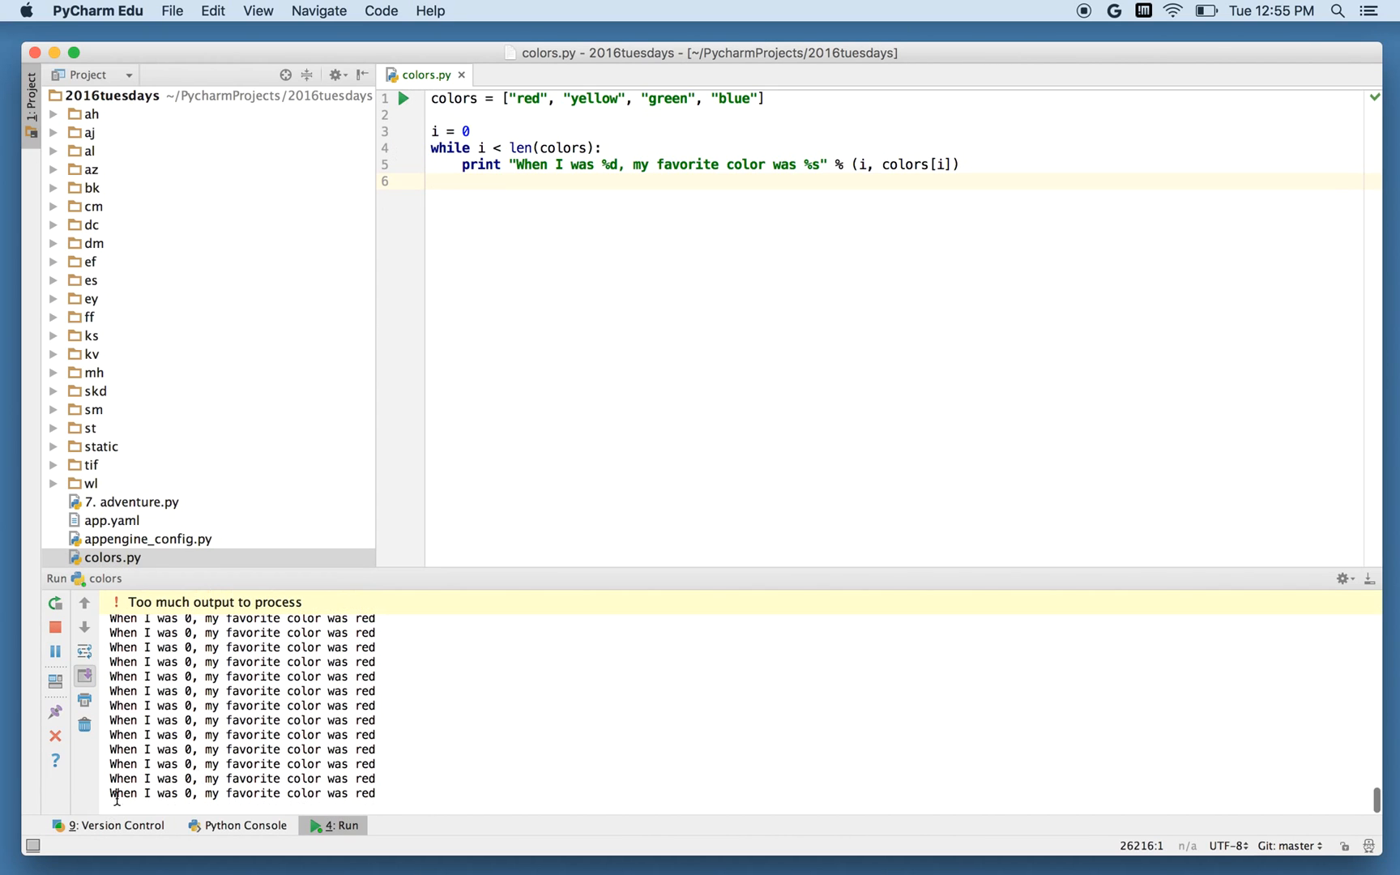
pyautogui.click(55, 632)
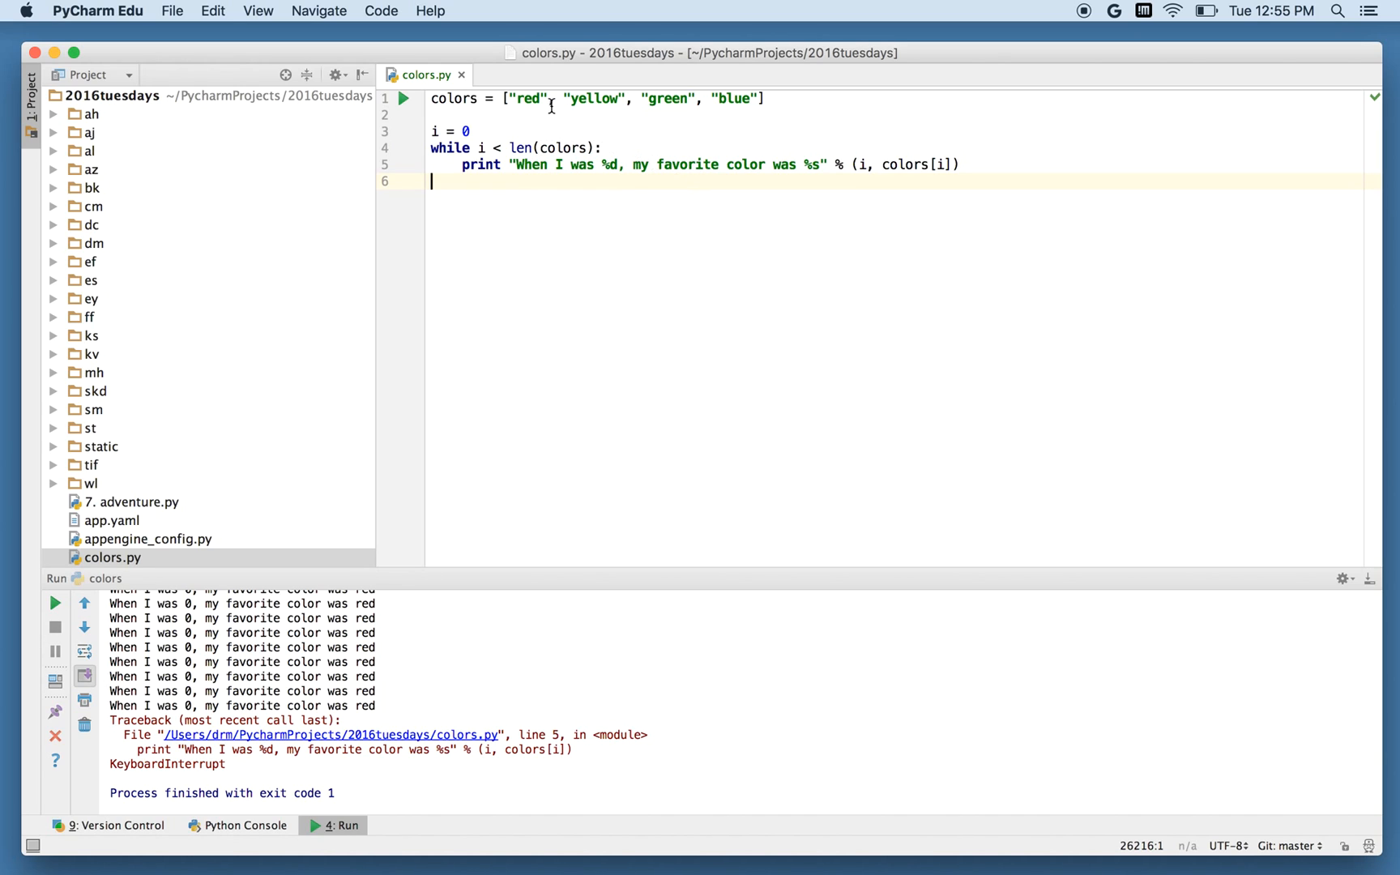
pyautogui.click(983, 166)
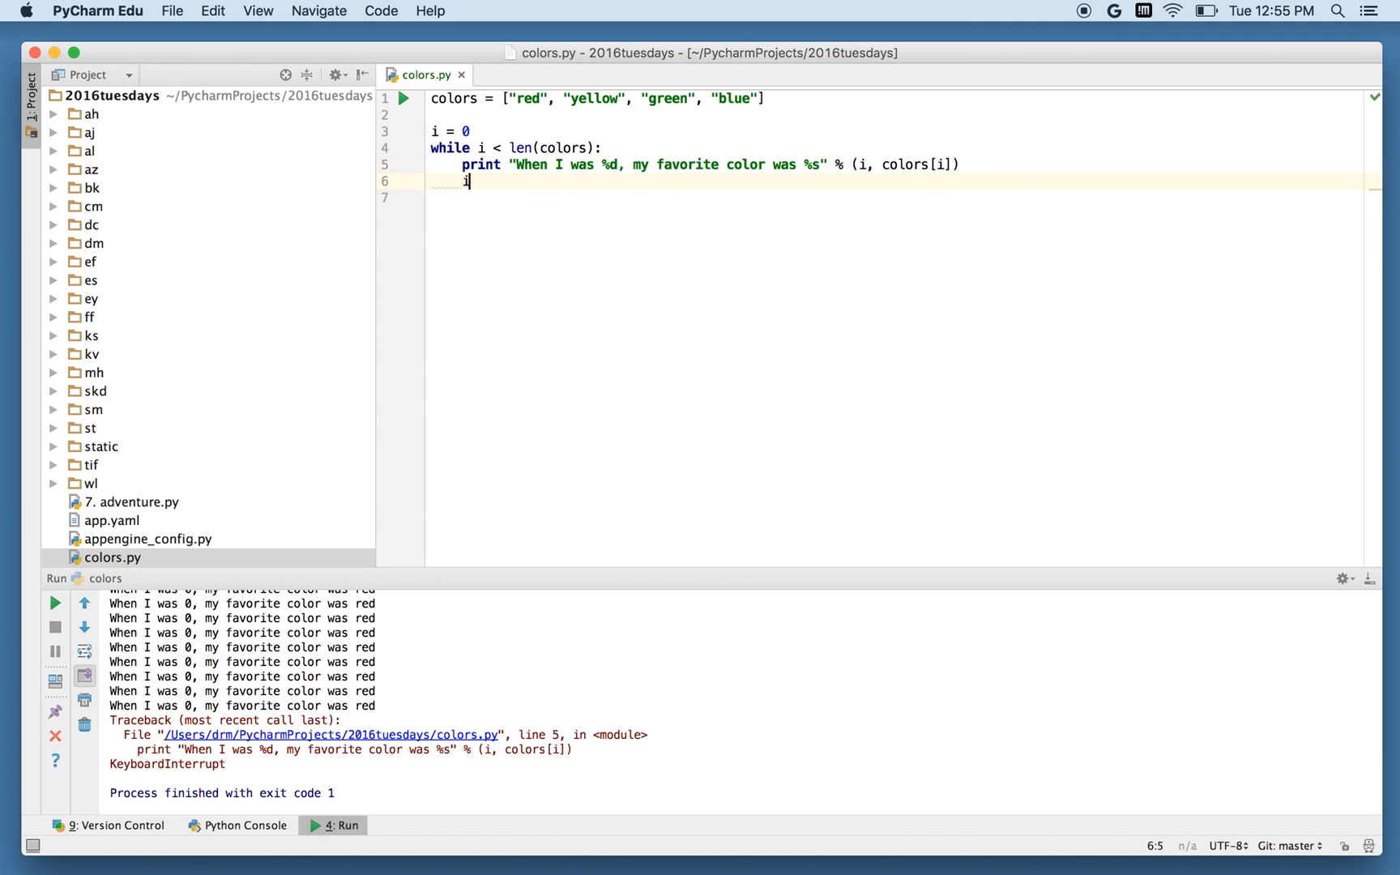
pyautogui.write('= i + 1')
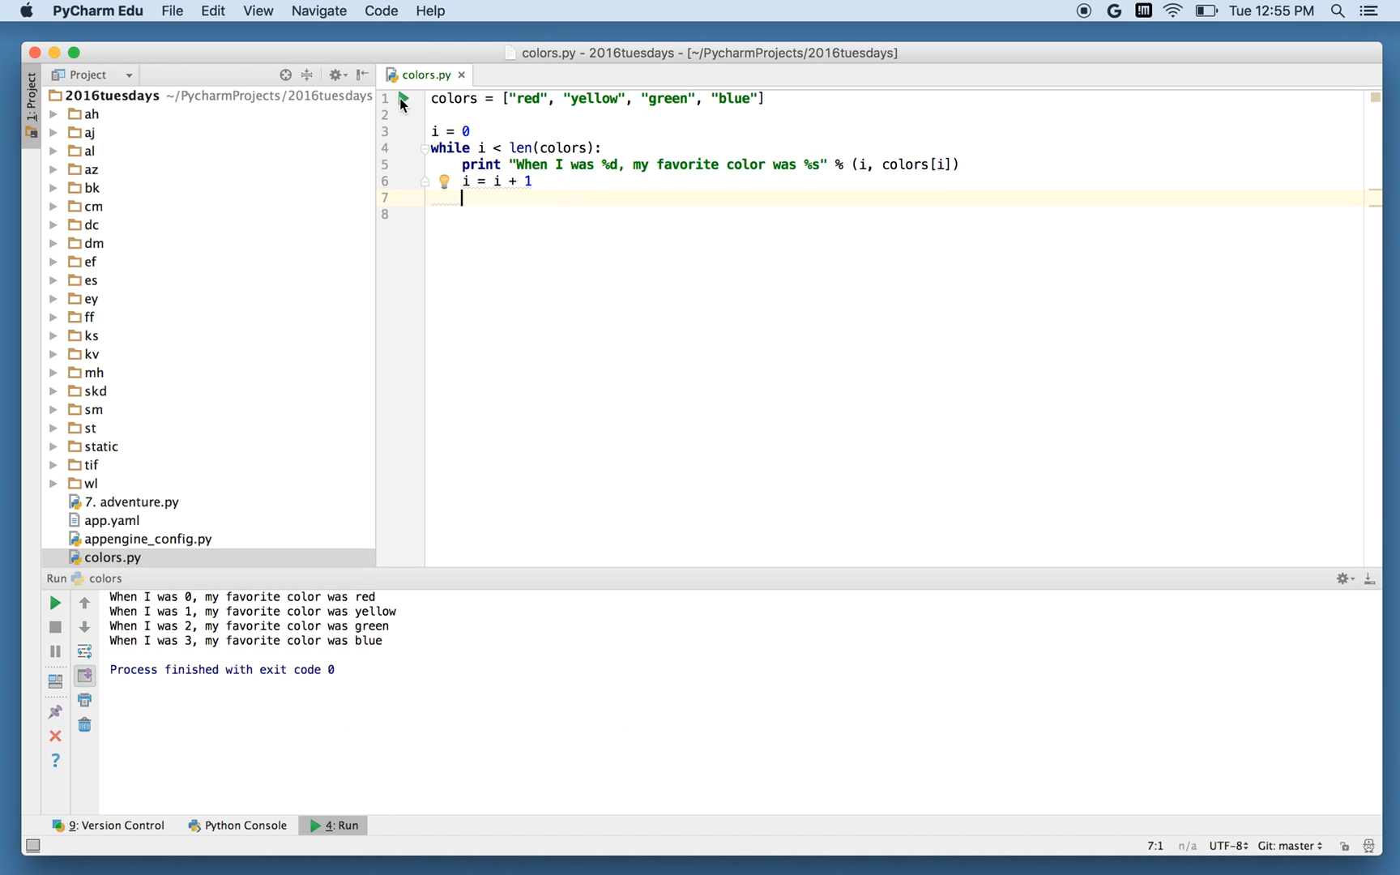
pyautogui.moveTo(382, 592)
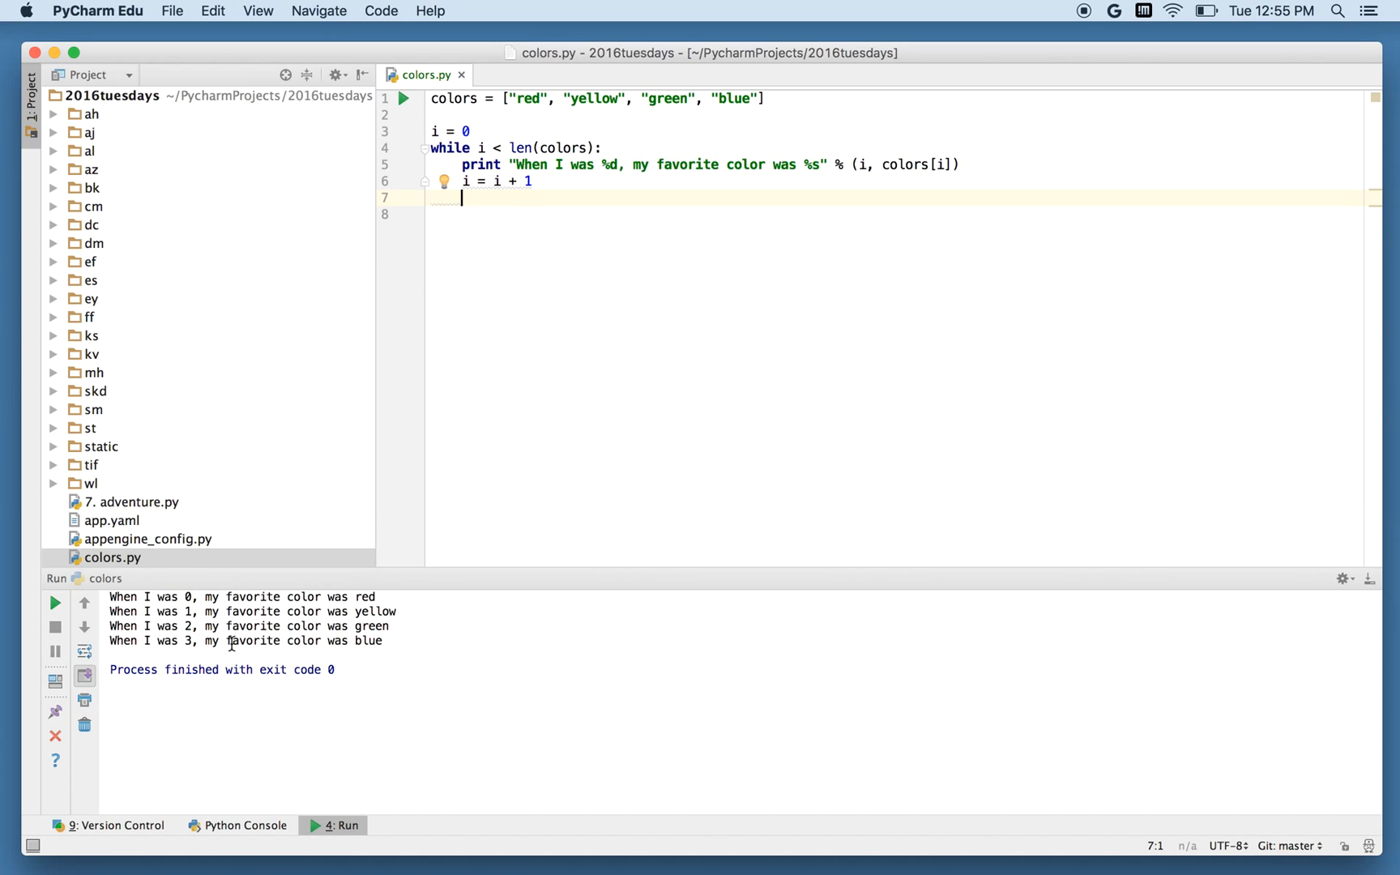
pyautogui.moveTo(687, 276)
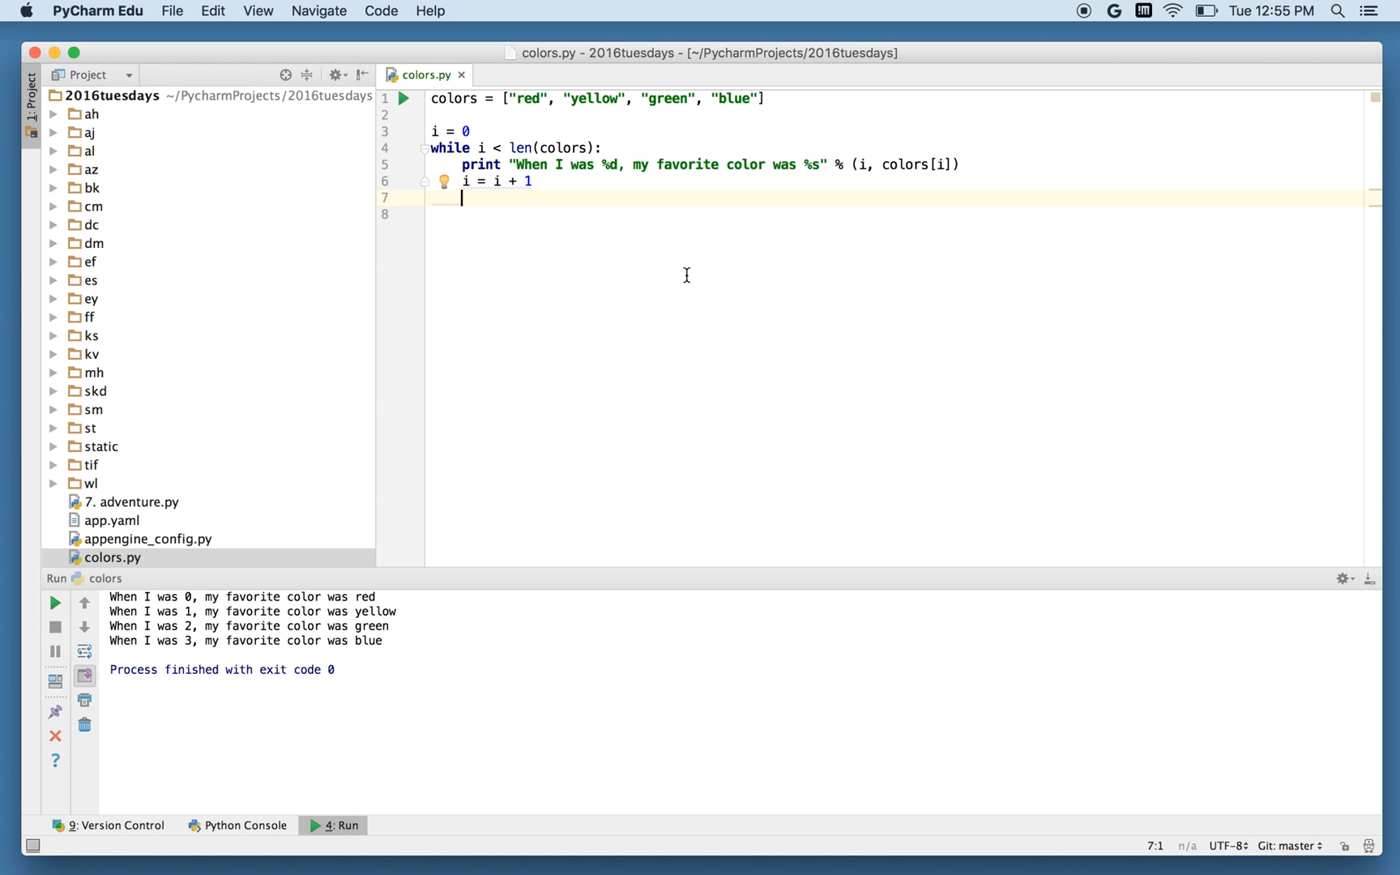
pyautogui.moveTo(400, 624)
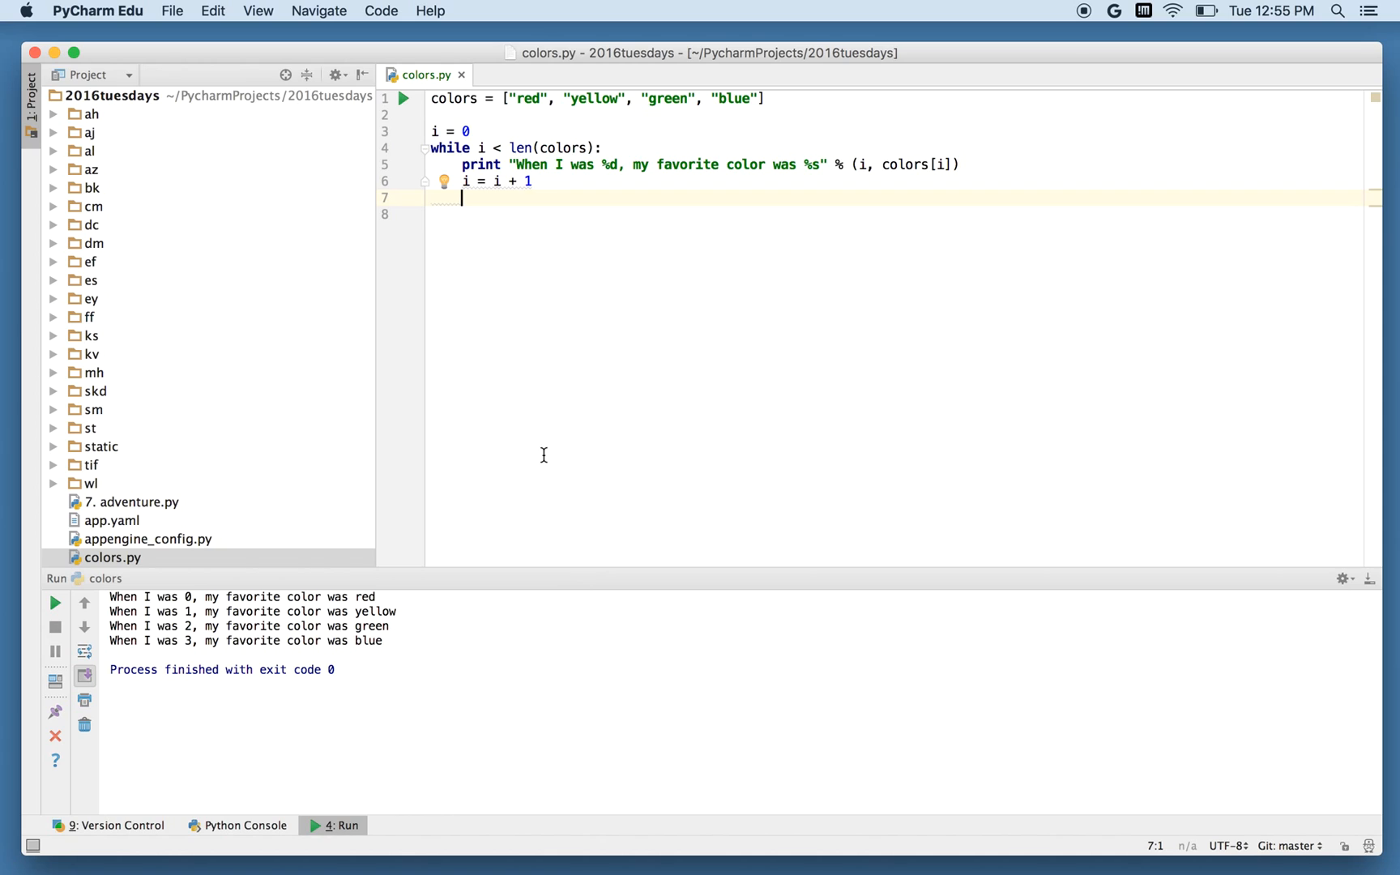
pyautogui.moveTo(167, 701)
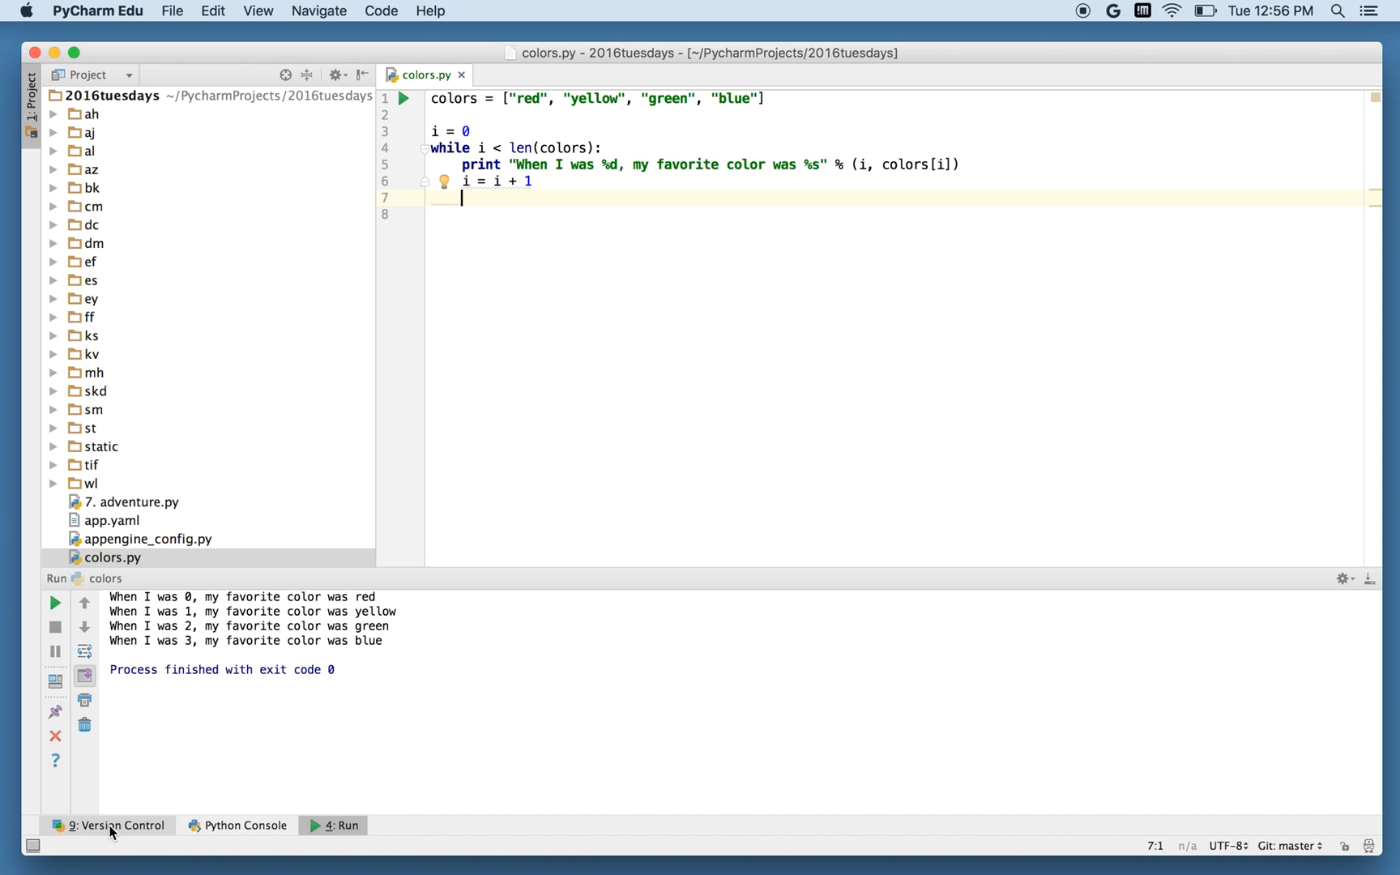
# Show the Version Control local changes with the Default changelist expanded to reveal colors.py
pyautogui.click(256, 11)
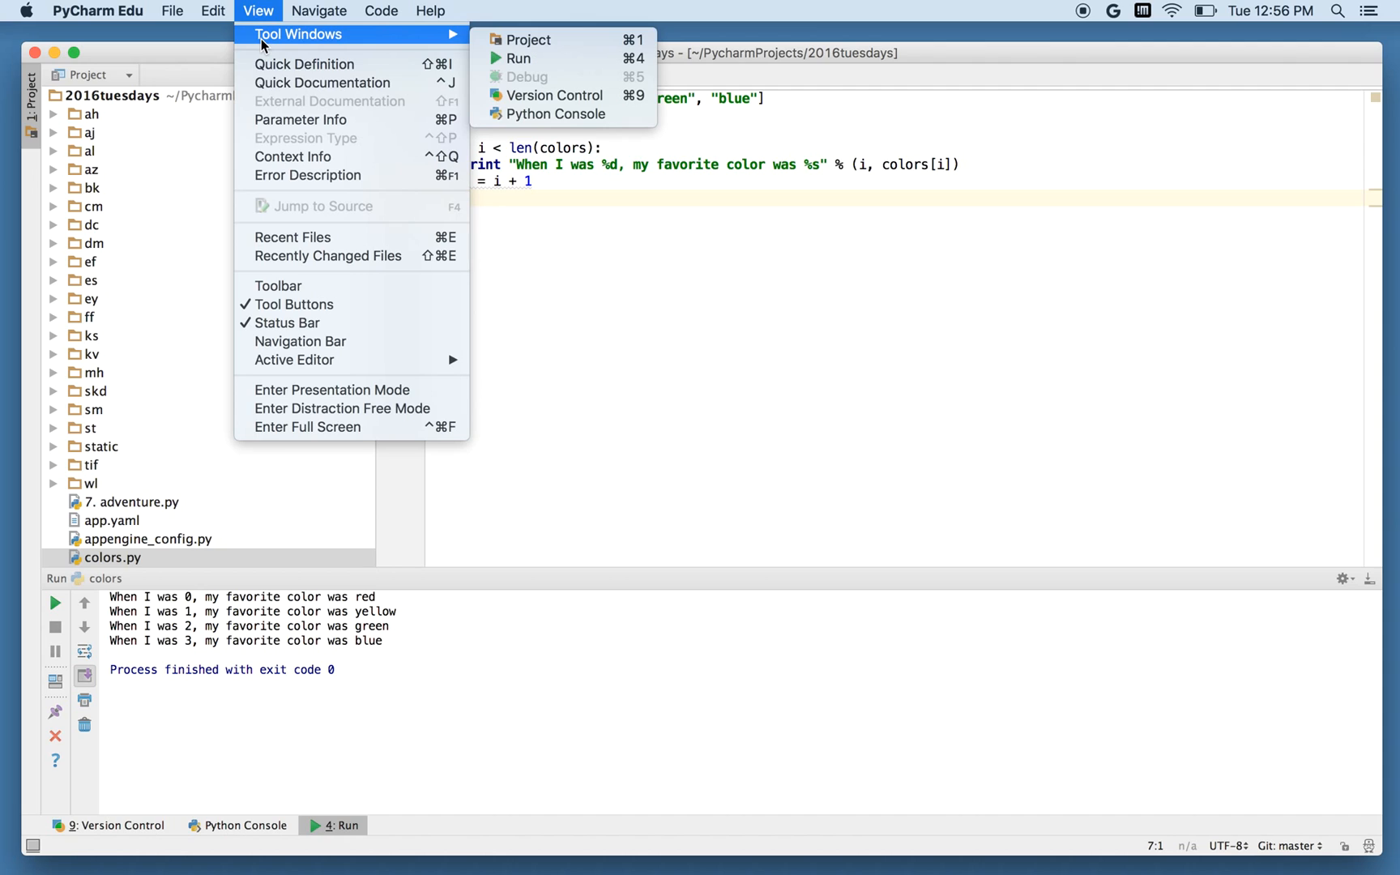
pyautogui.moveTo(533, 96)
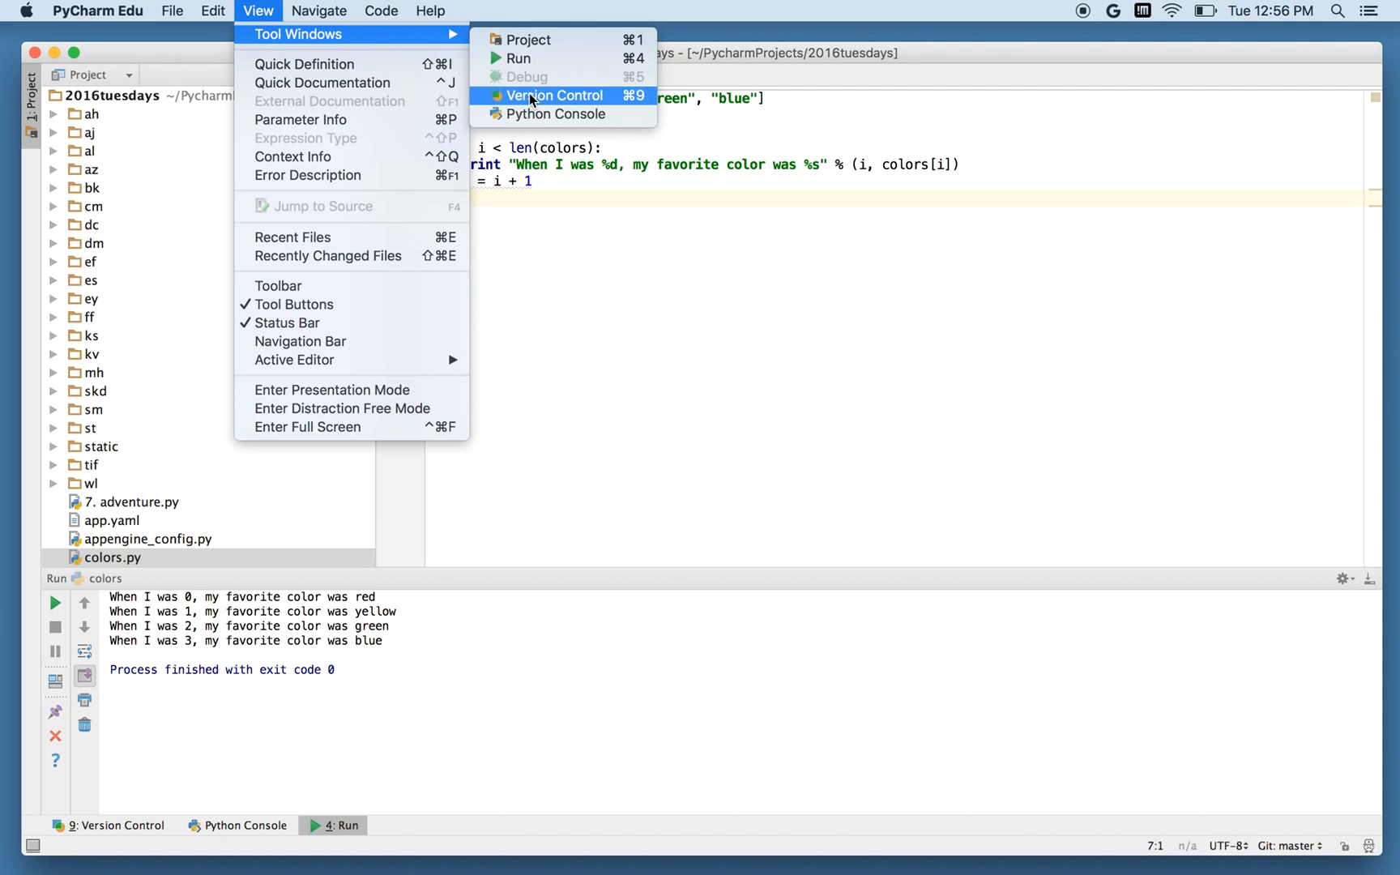
pyautogui.click(554, 94)
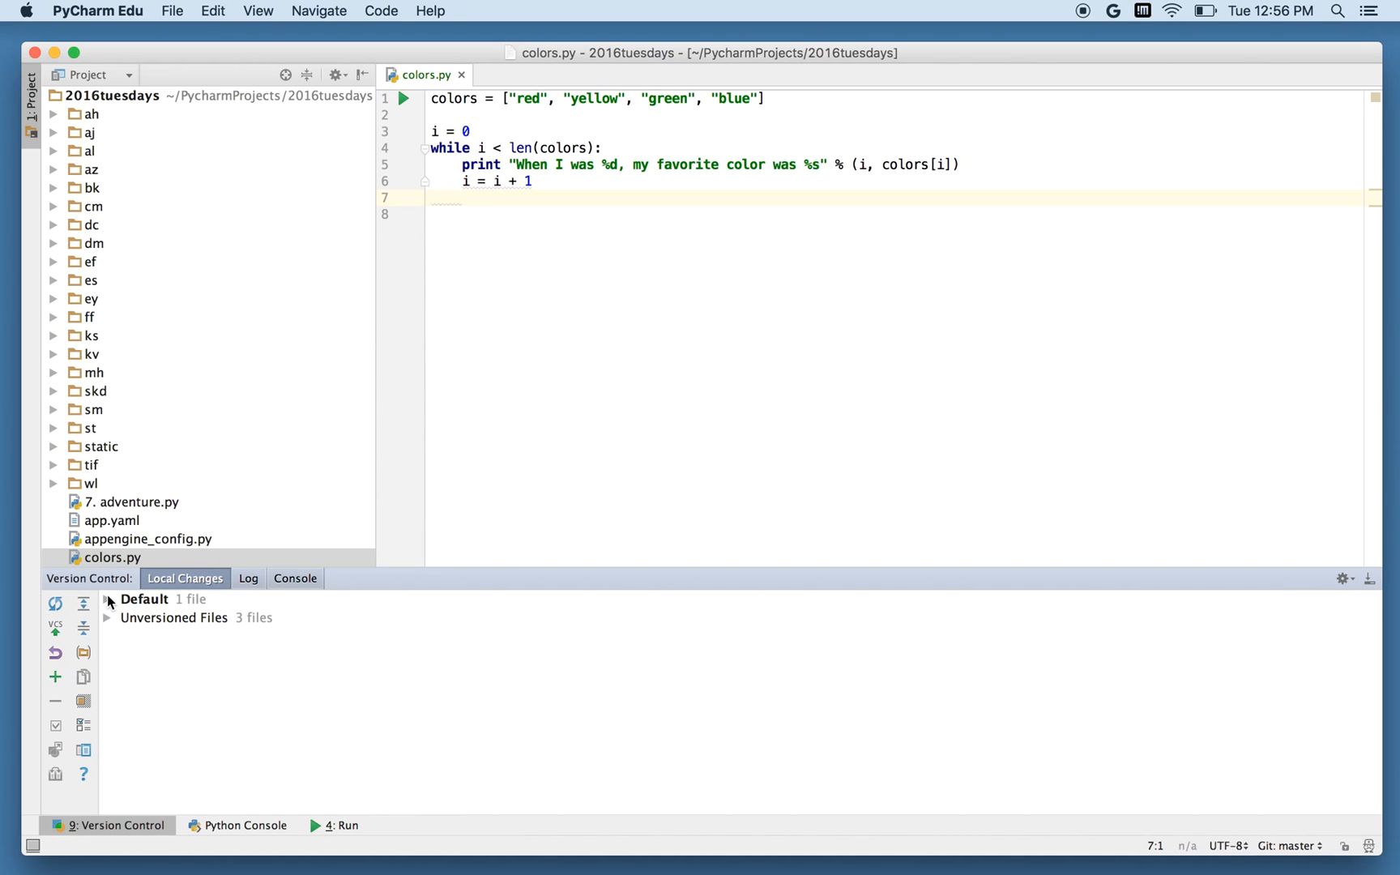
pyautogui.click(107, 600)
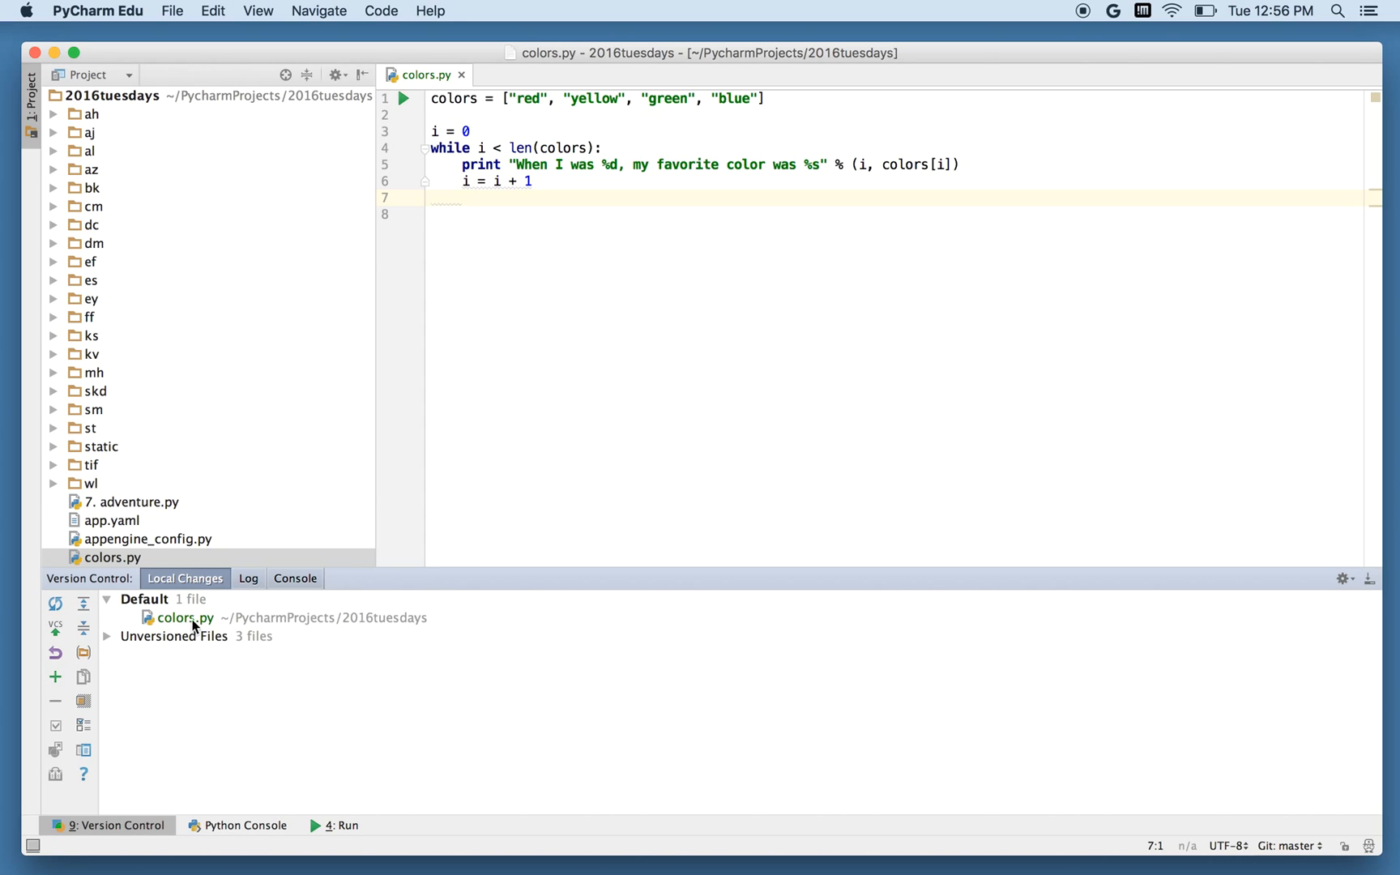
pyautogui.moveTo(211, 624)
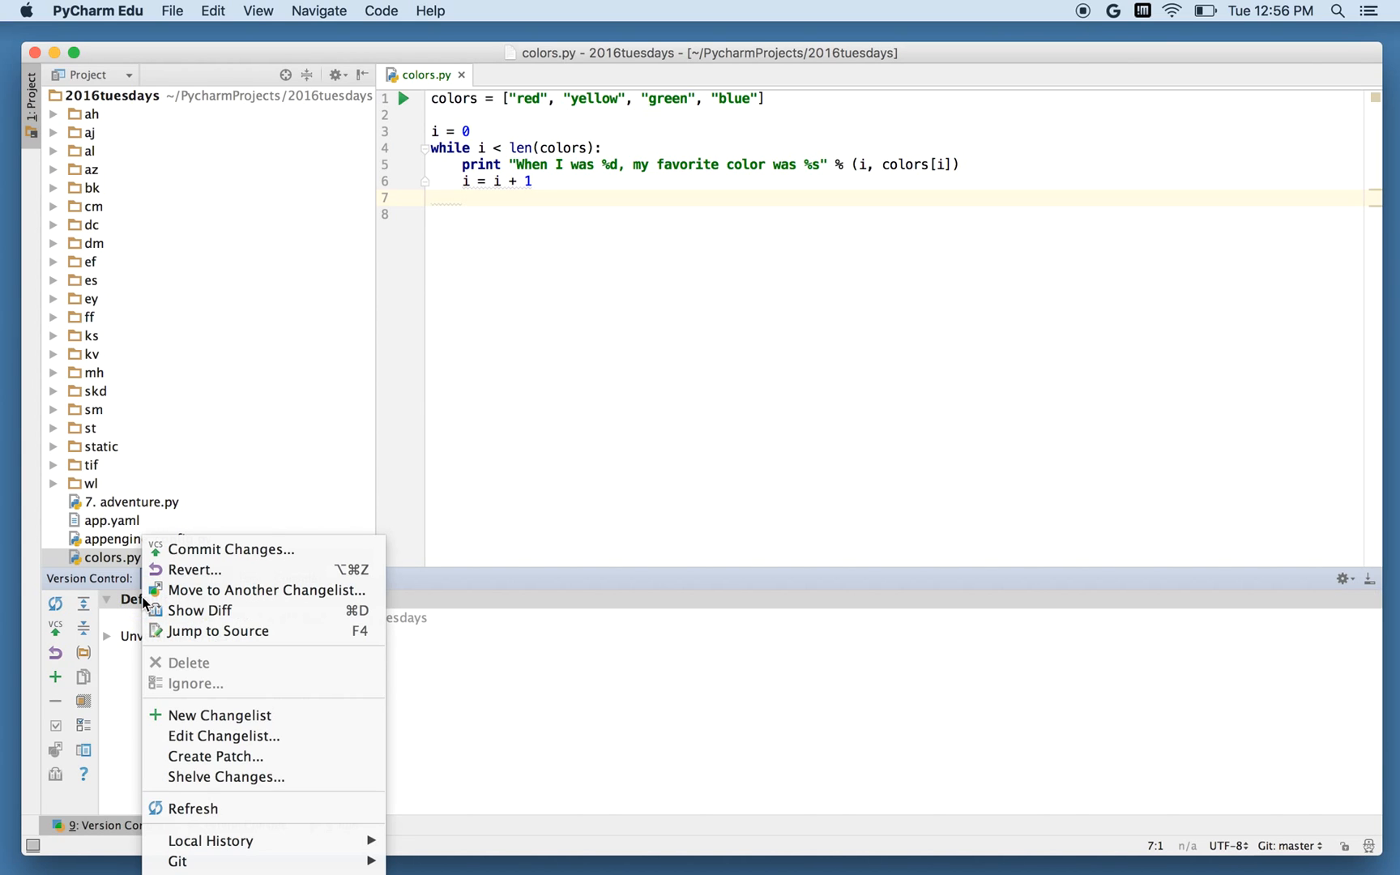
pyautogui.moveTo(172, 600)
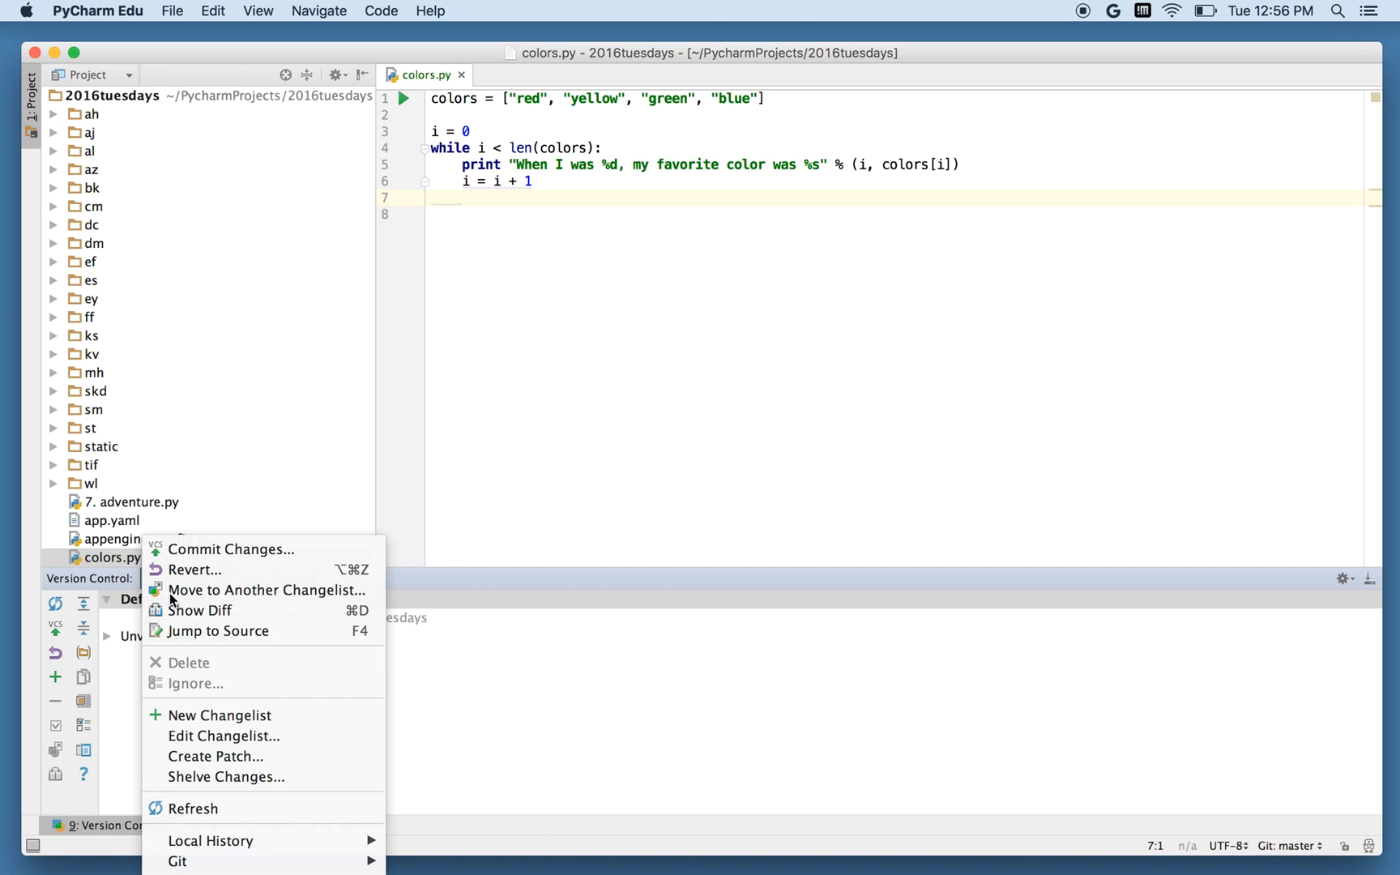
pyautogui.moveTo(232, 549)
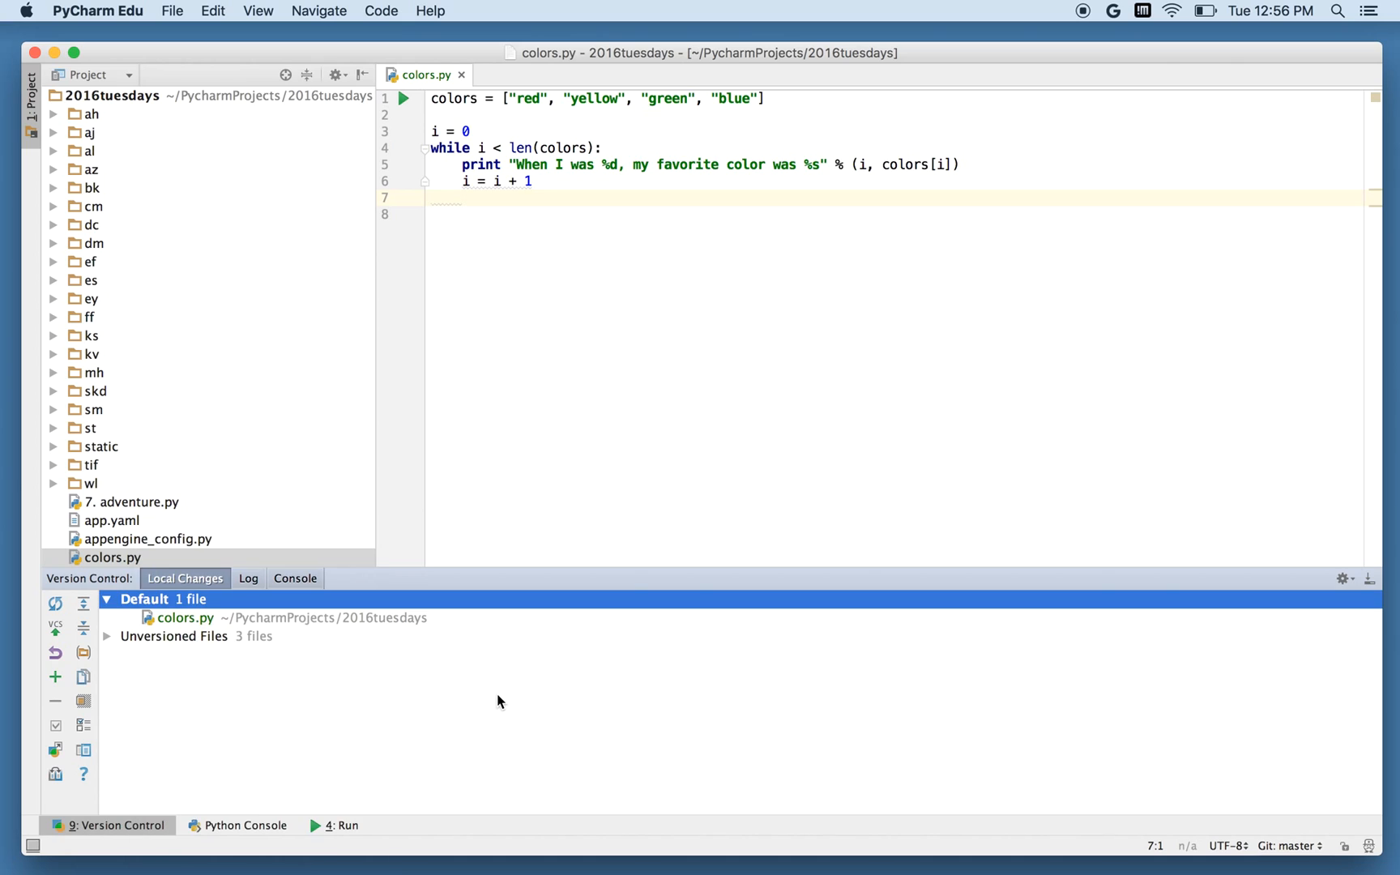
pyautogui.moveTo(52, 627)
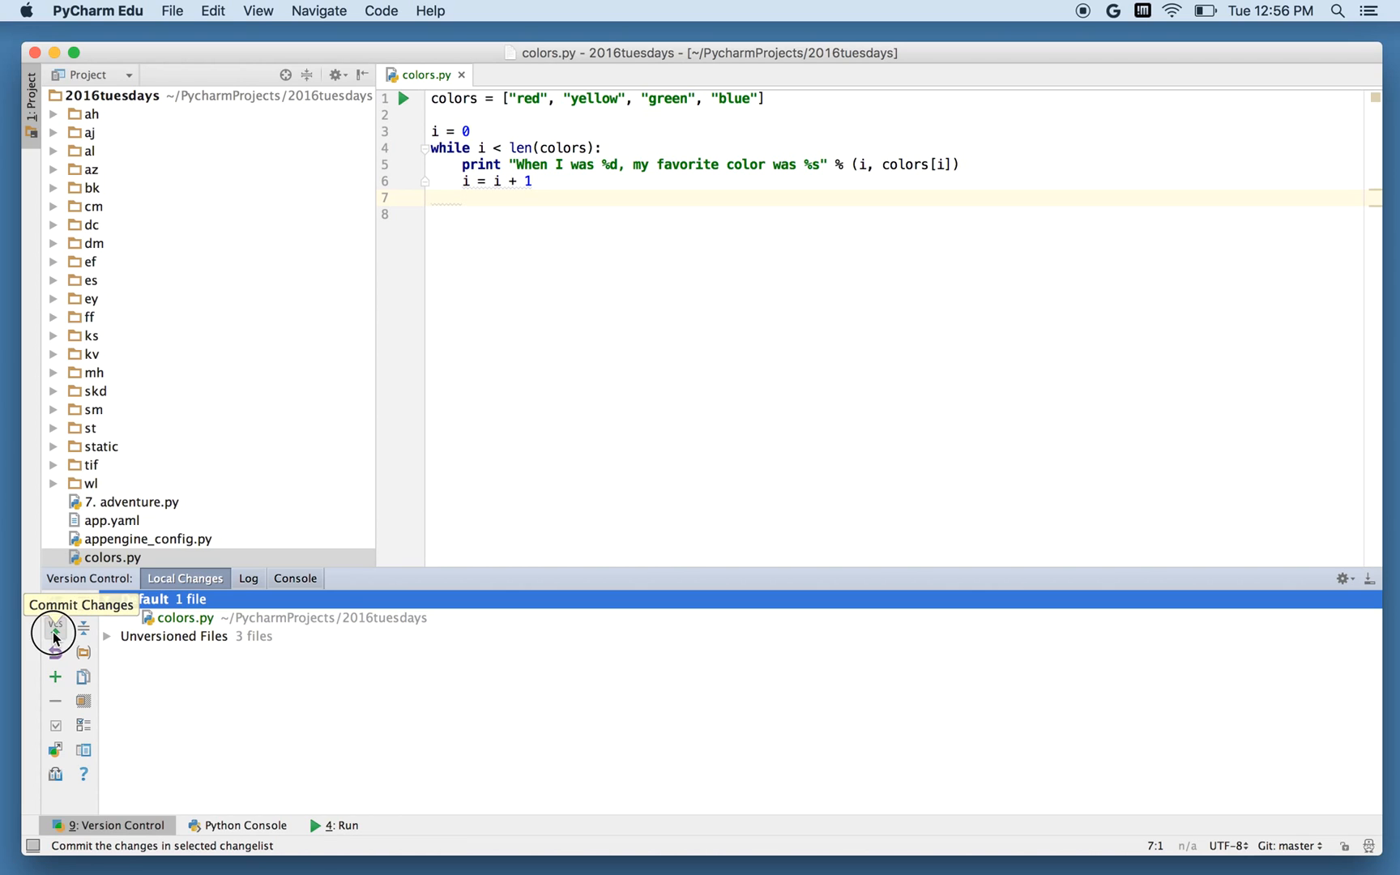
# Start a commit of colors.py with the message 'Creates new color talking program.' and show the commit choices
pyautogui.click(54, 627)
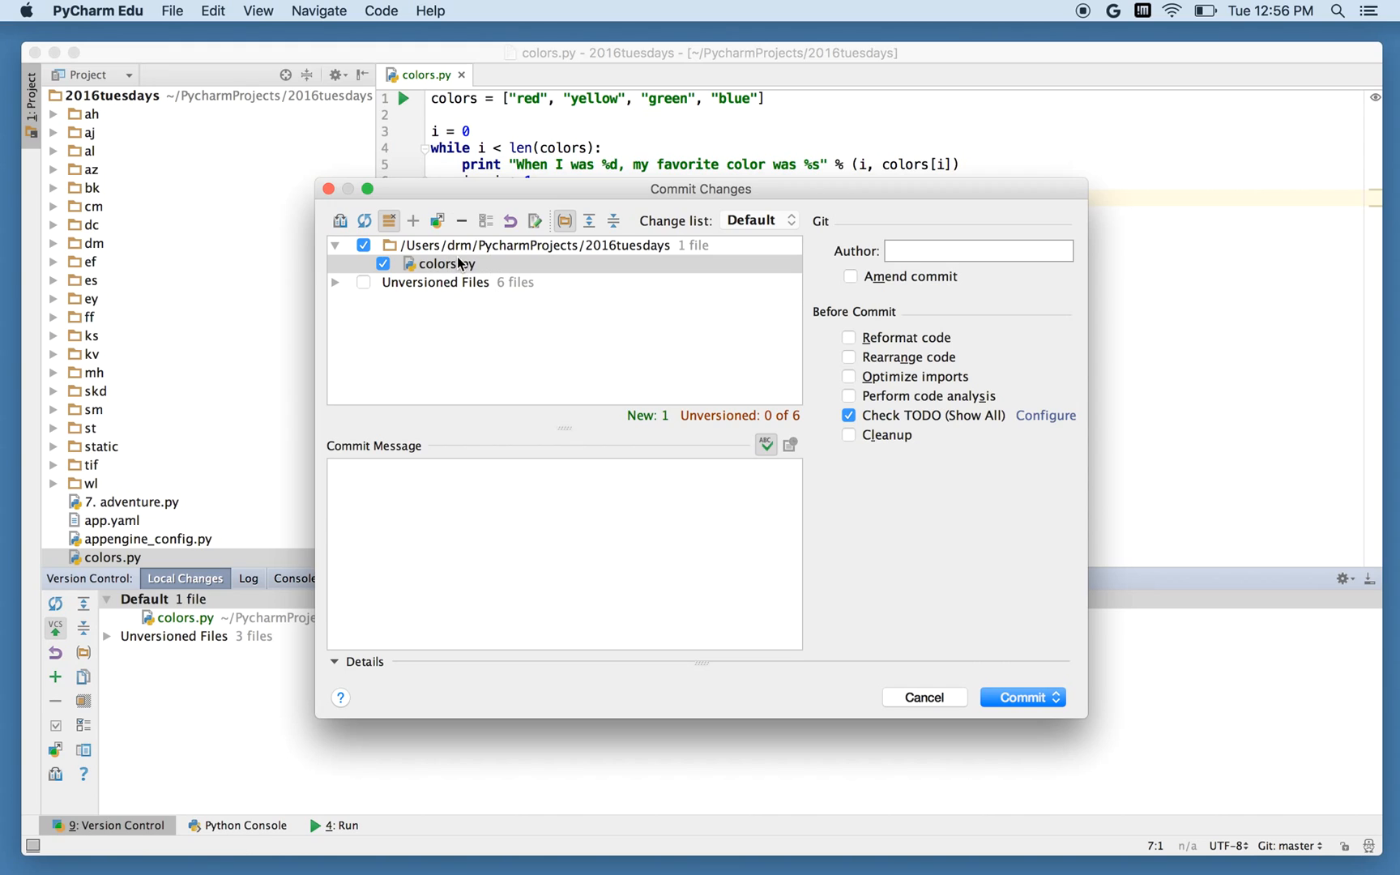
pyautogui.moveTo(423, 272)
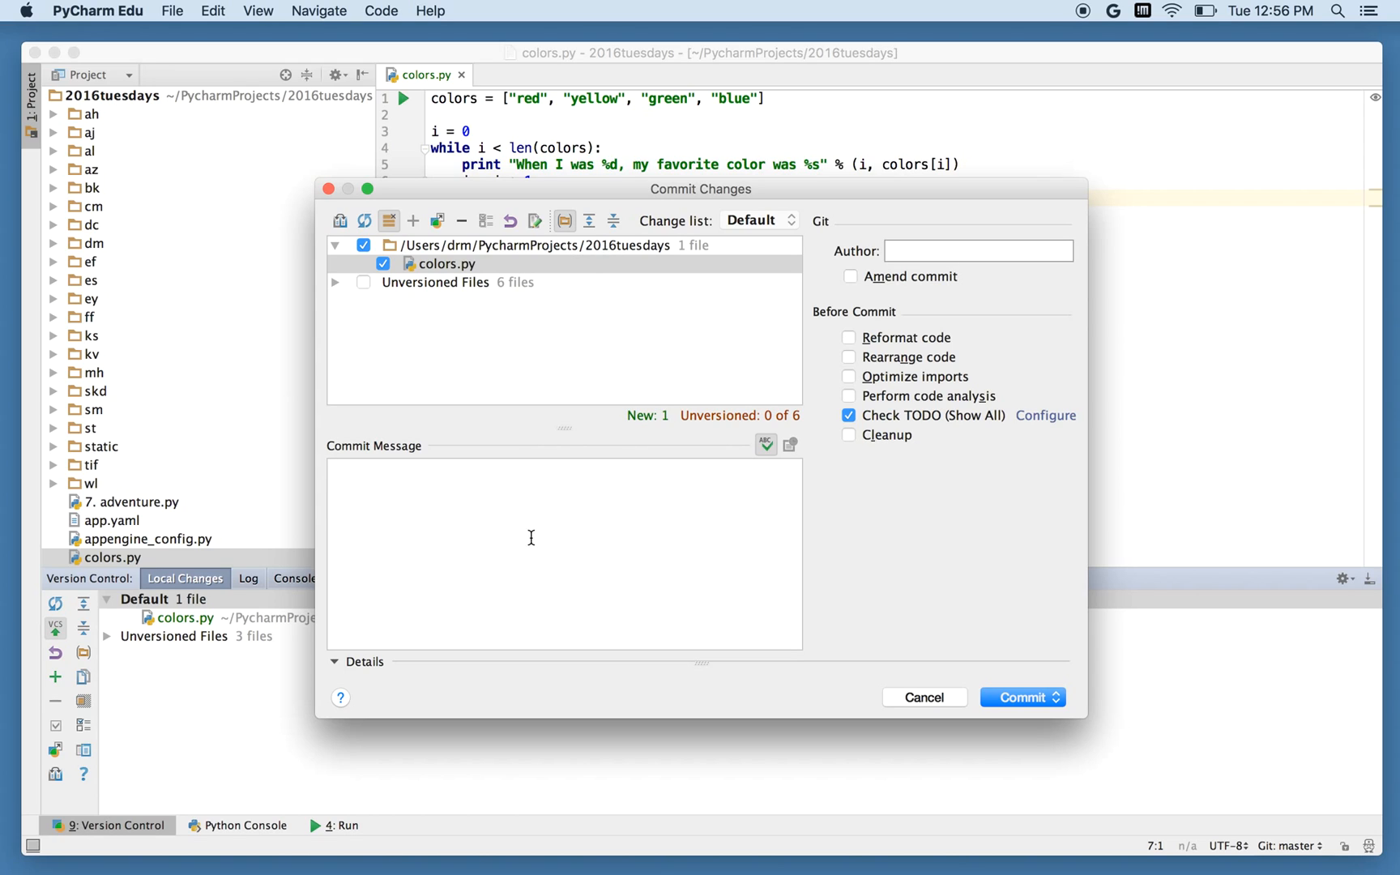
pyautogui.write('C')
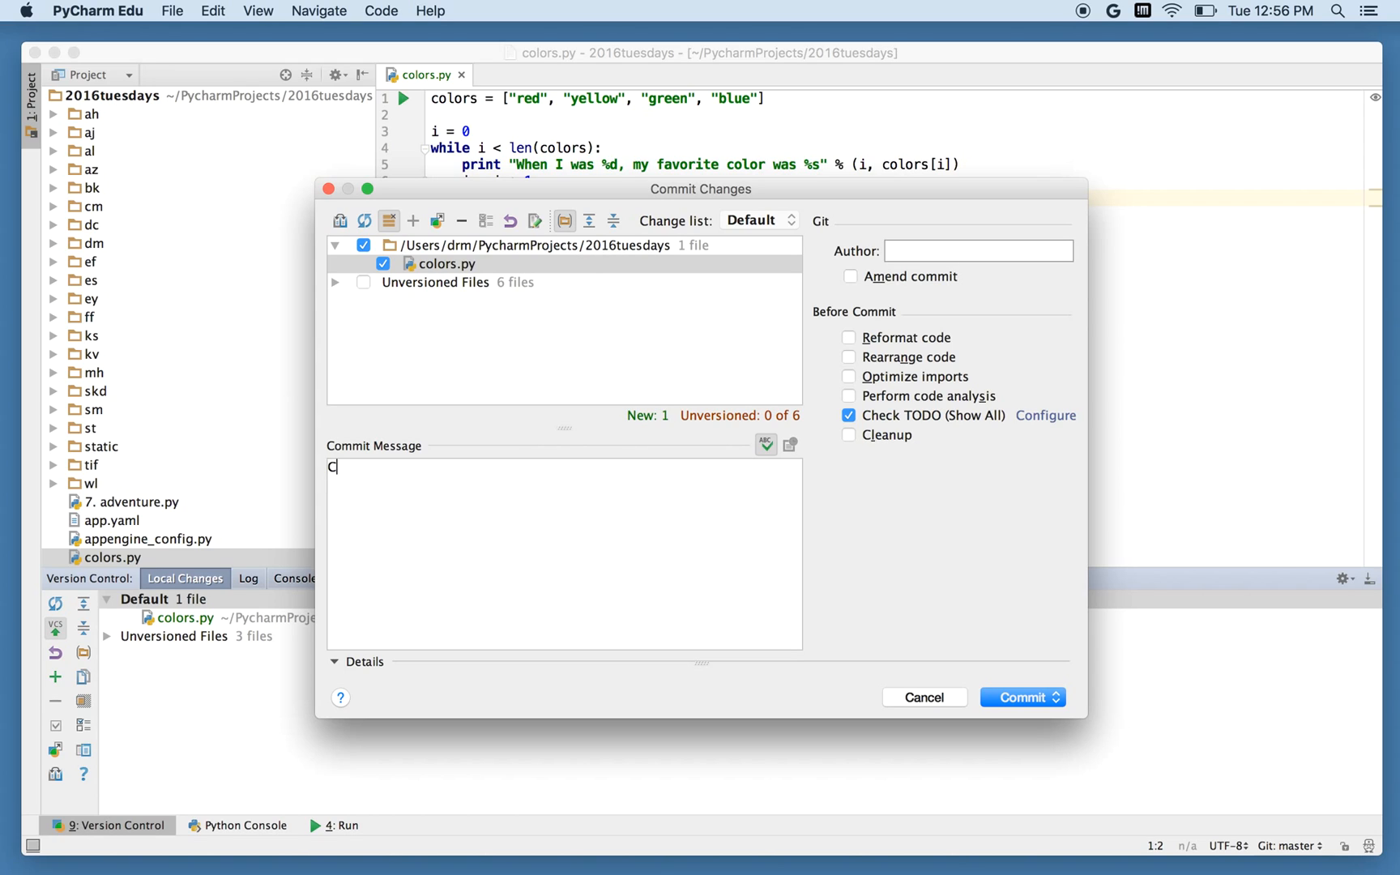
pyautogui.write('reates new color talkin')
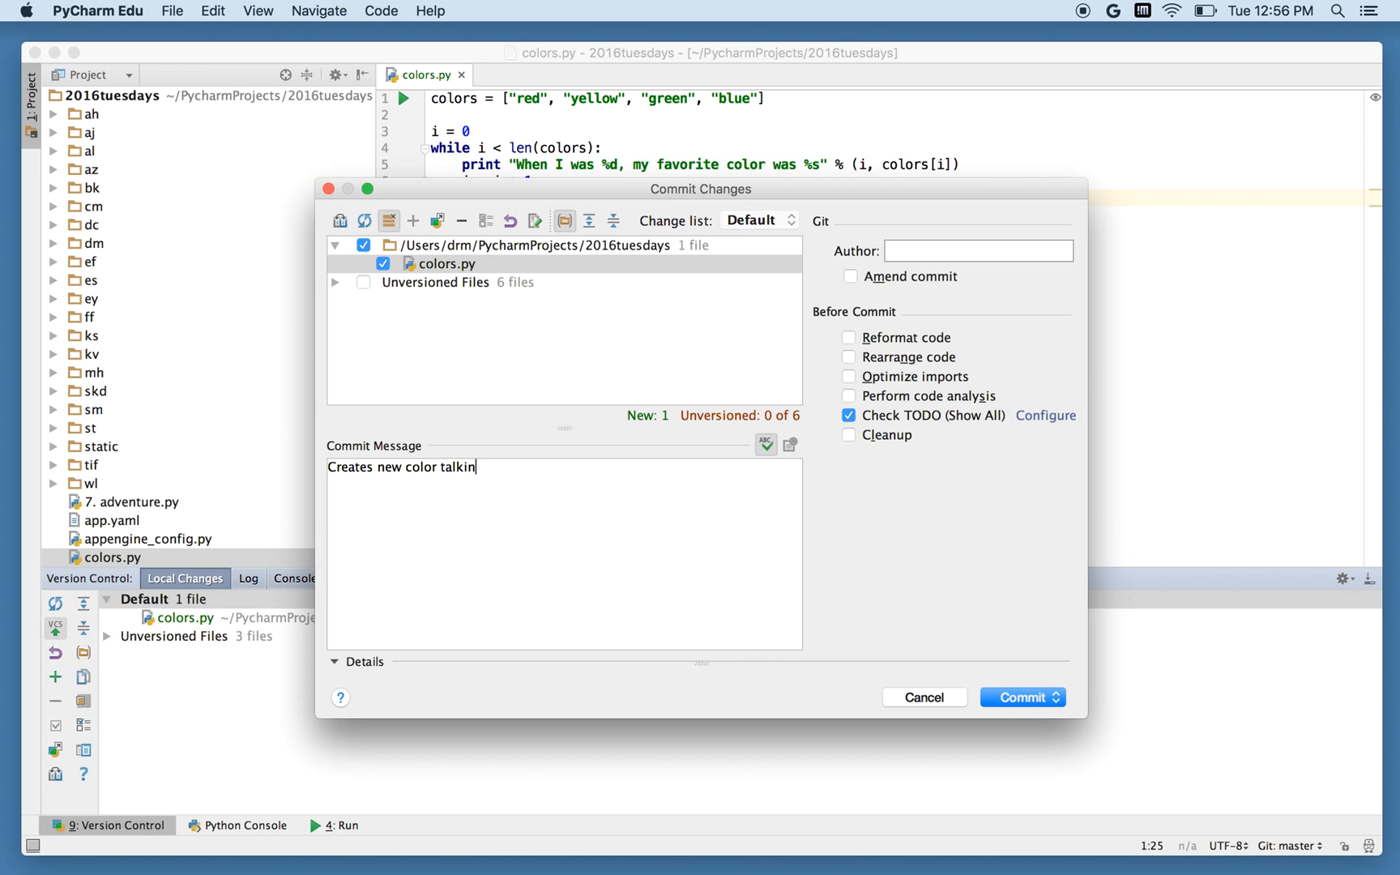
pyautogui.write('g program.')
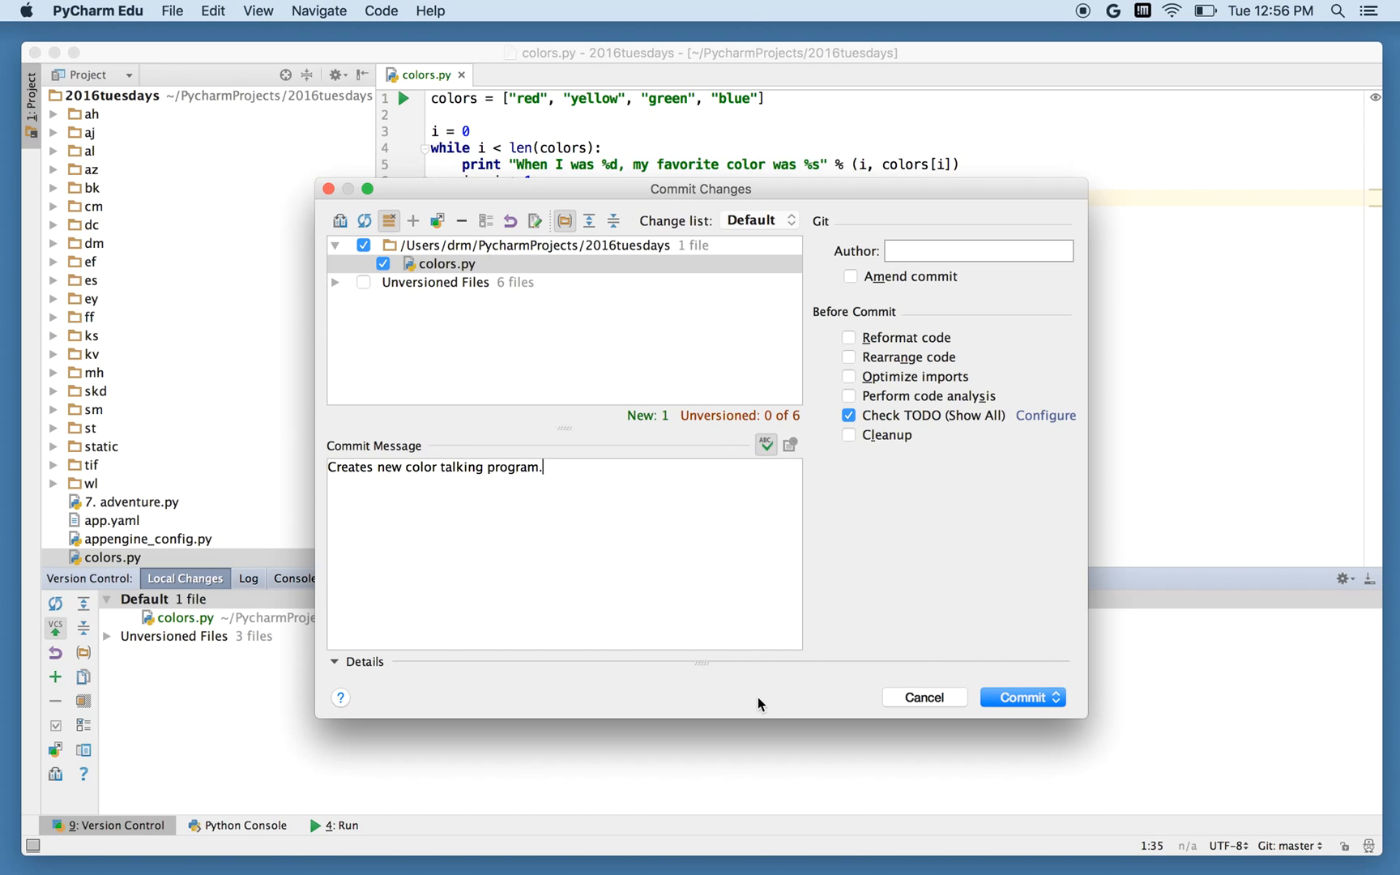
pyautogui.click(1057, 697)
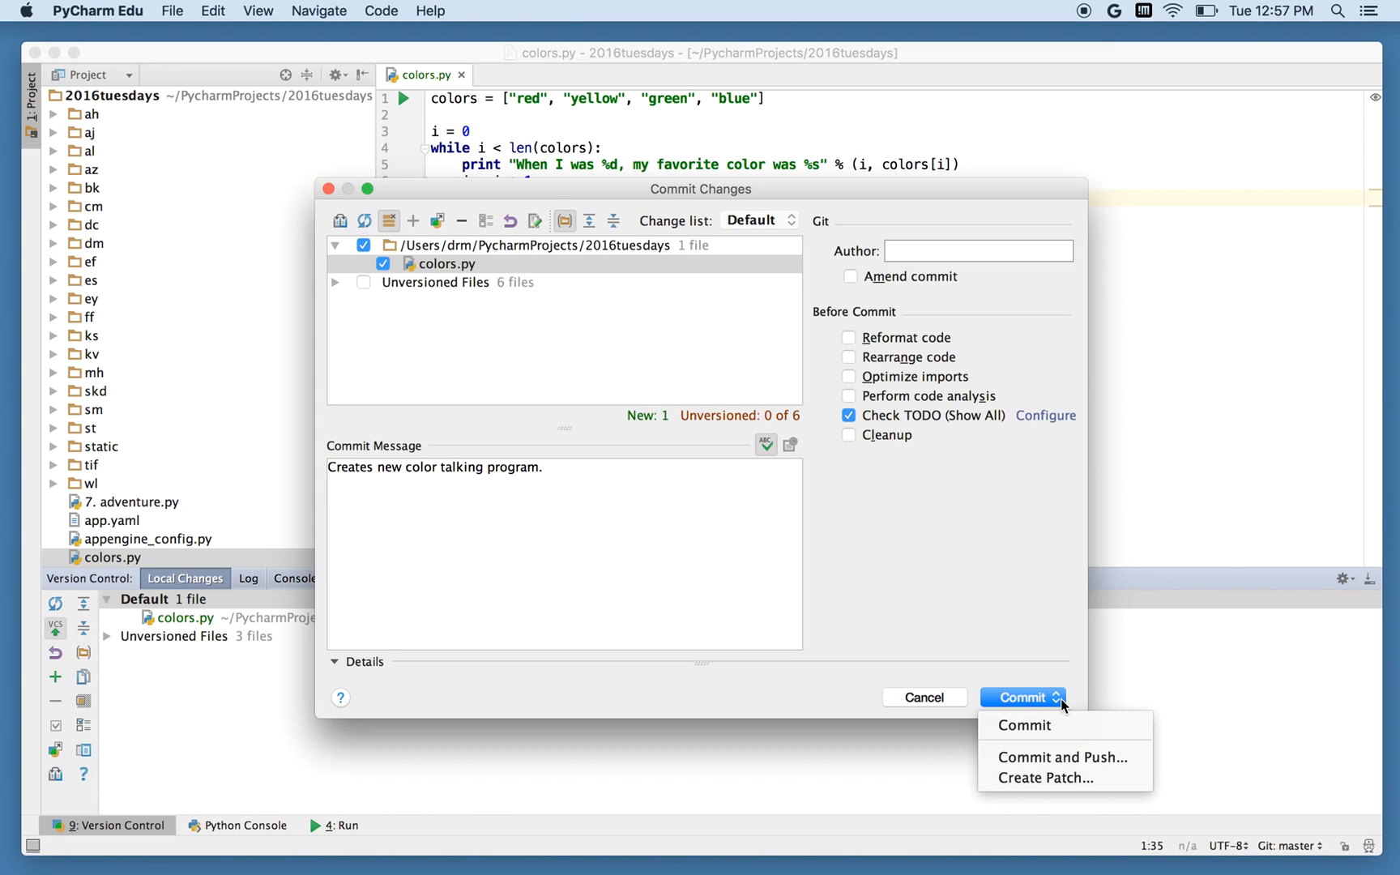
pyautogui.moveTo(1057, 766)
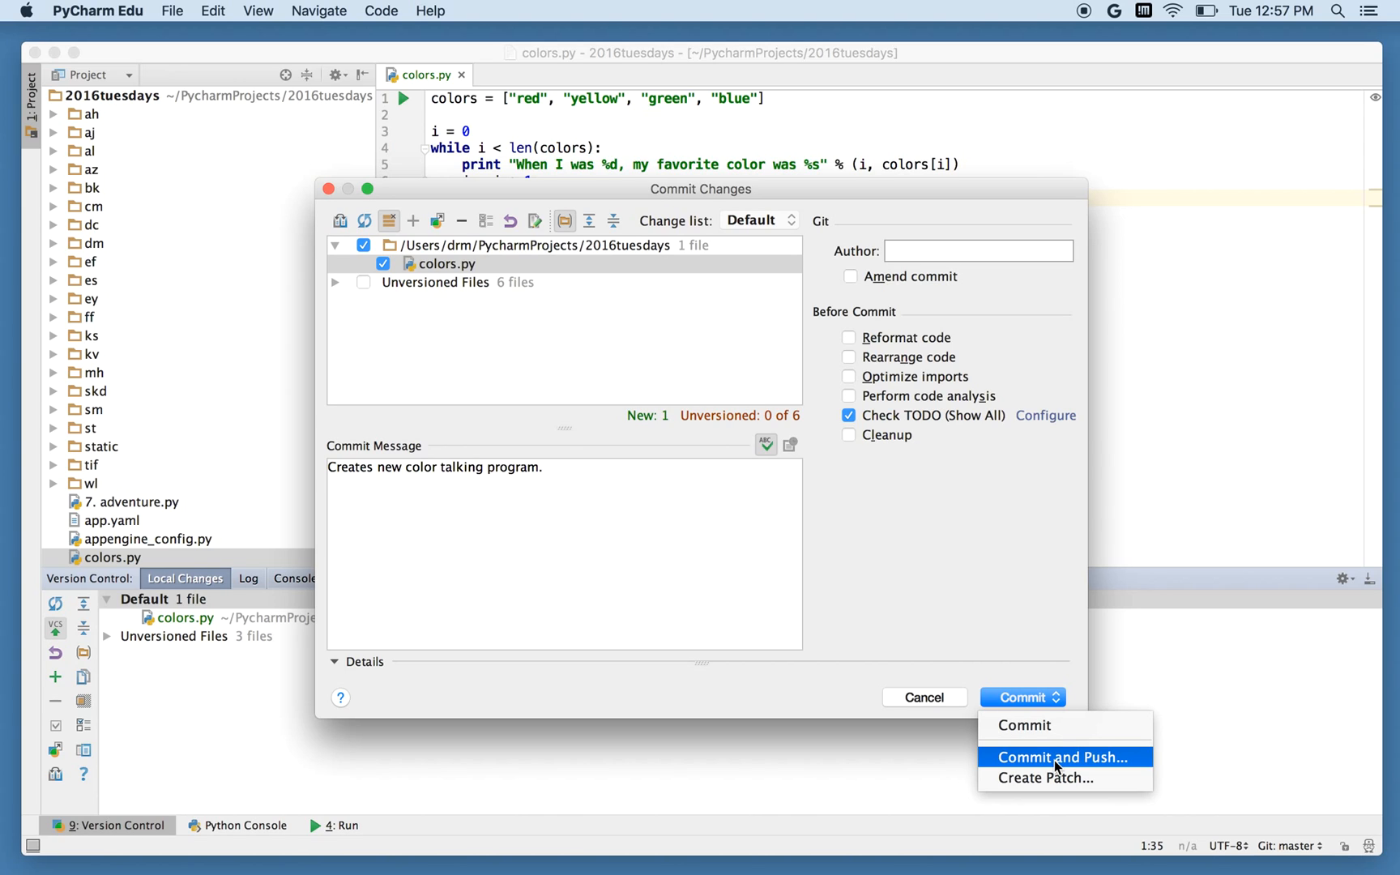
pyautogui.click(1056, 758)
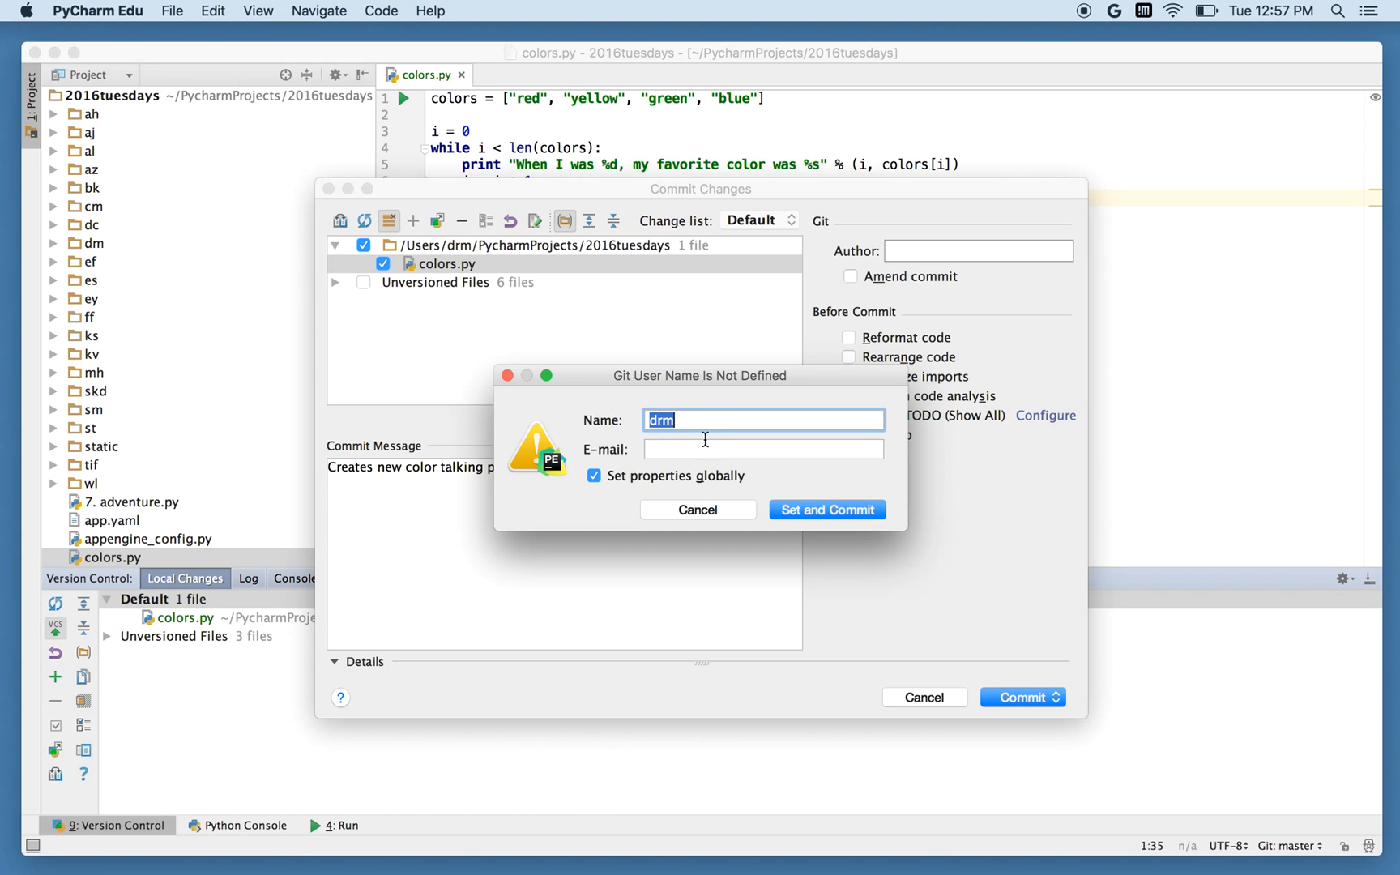
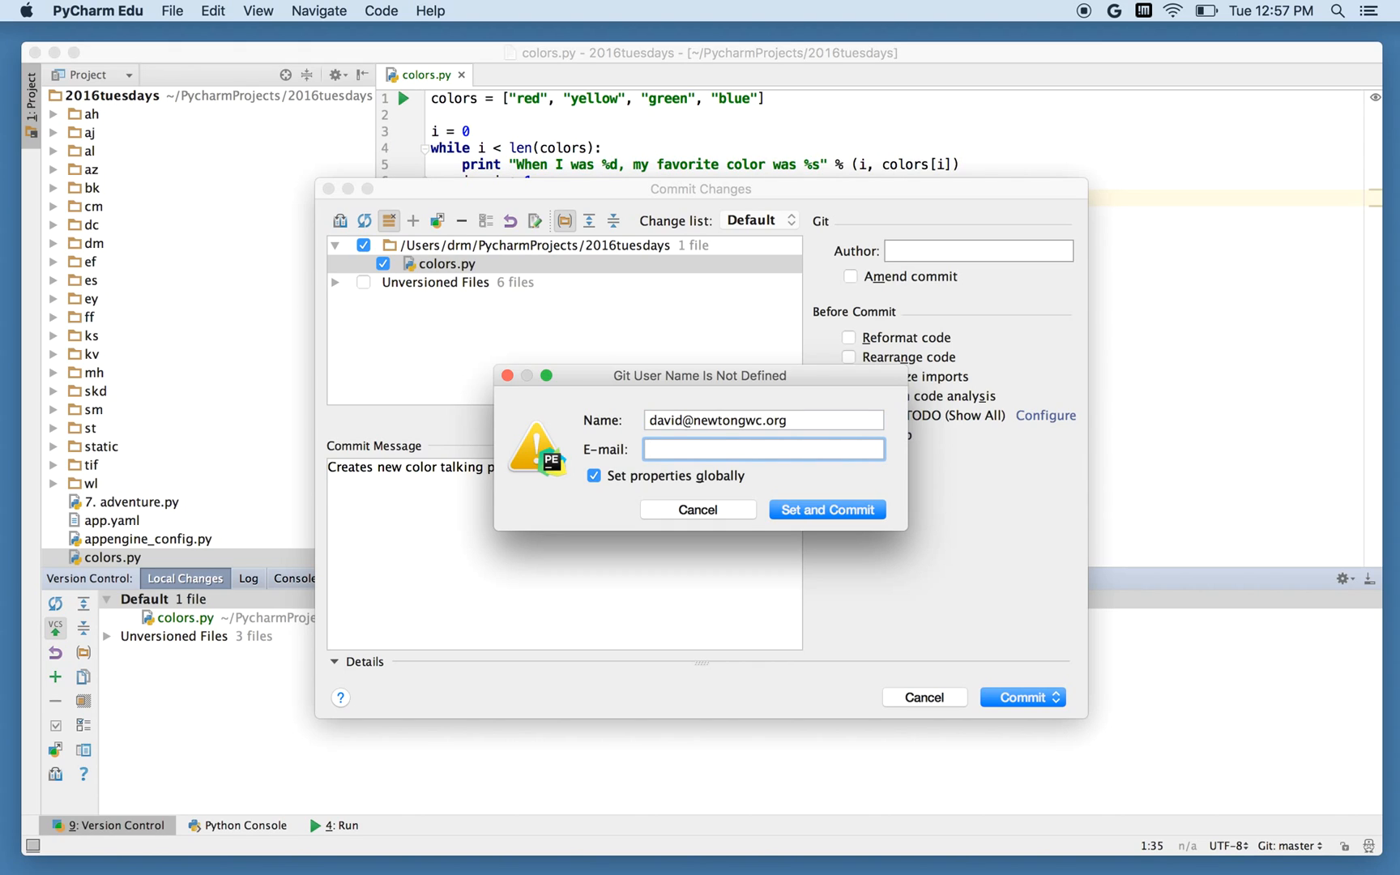
pyautogui.click(763, 449)
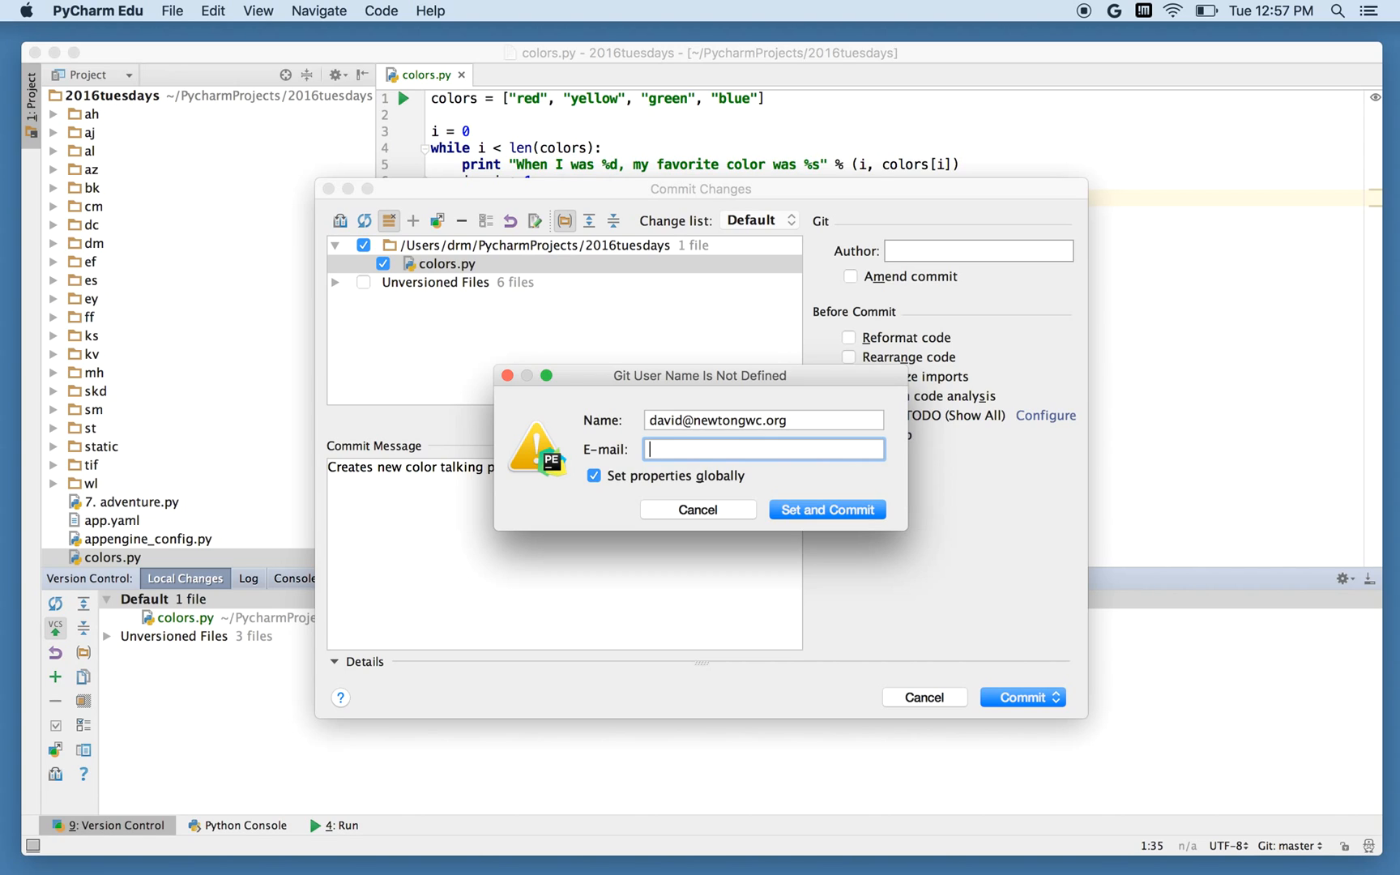
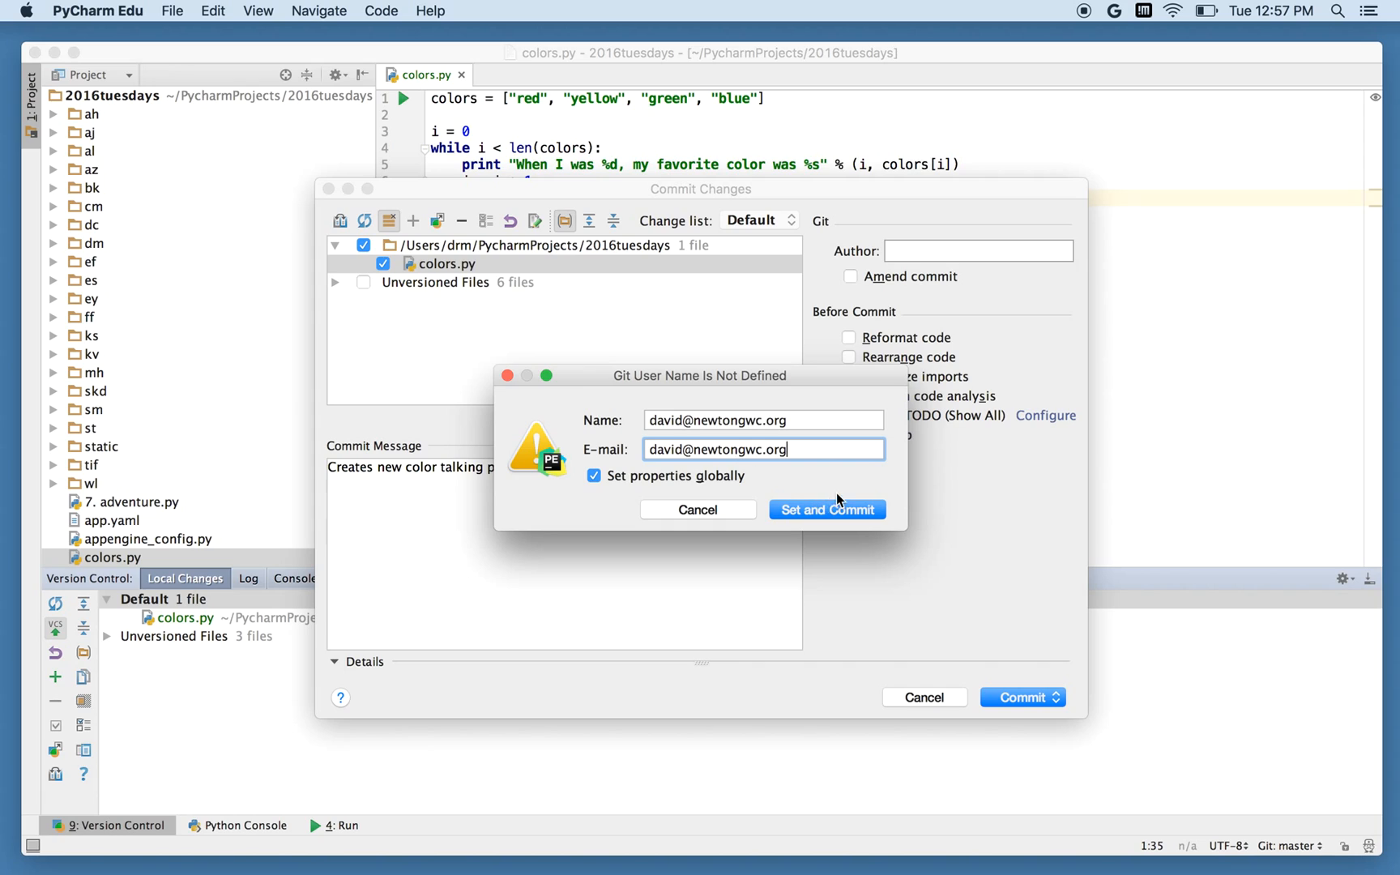
pyautogui.moveTo(791, 522)
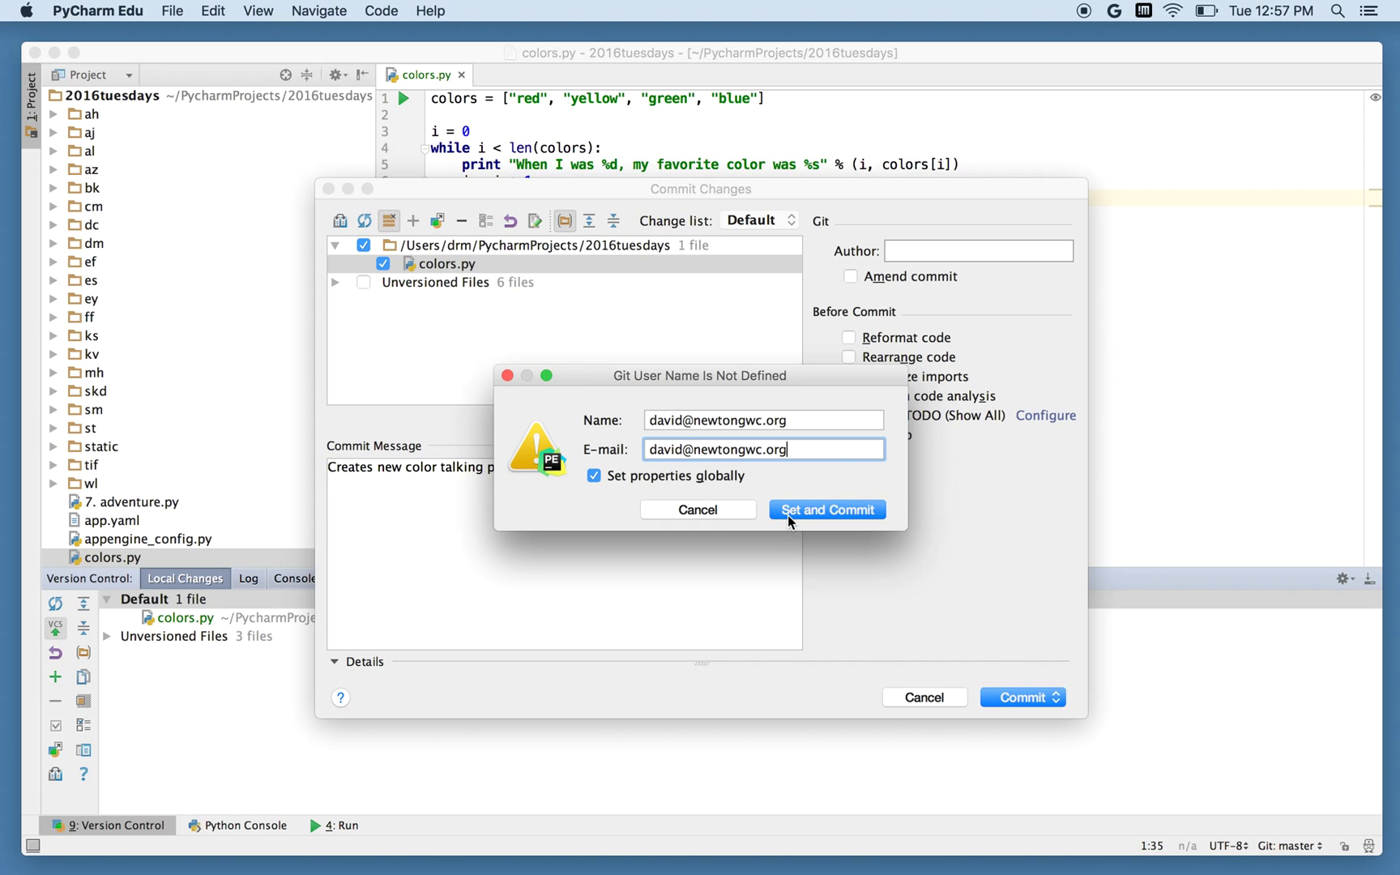
pyautogui.click(593, 476)
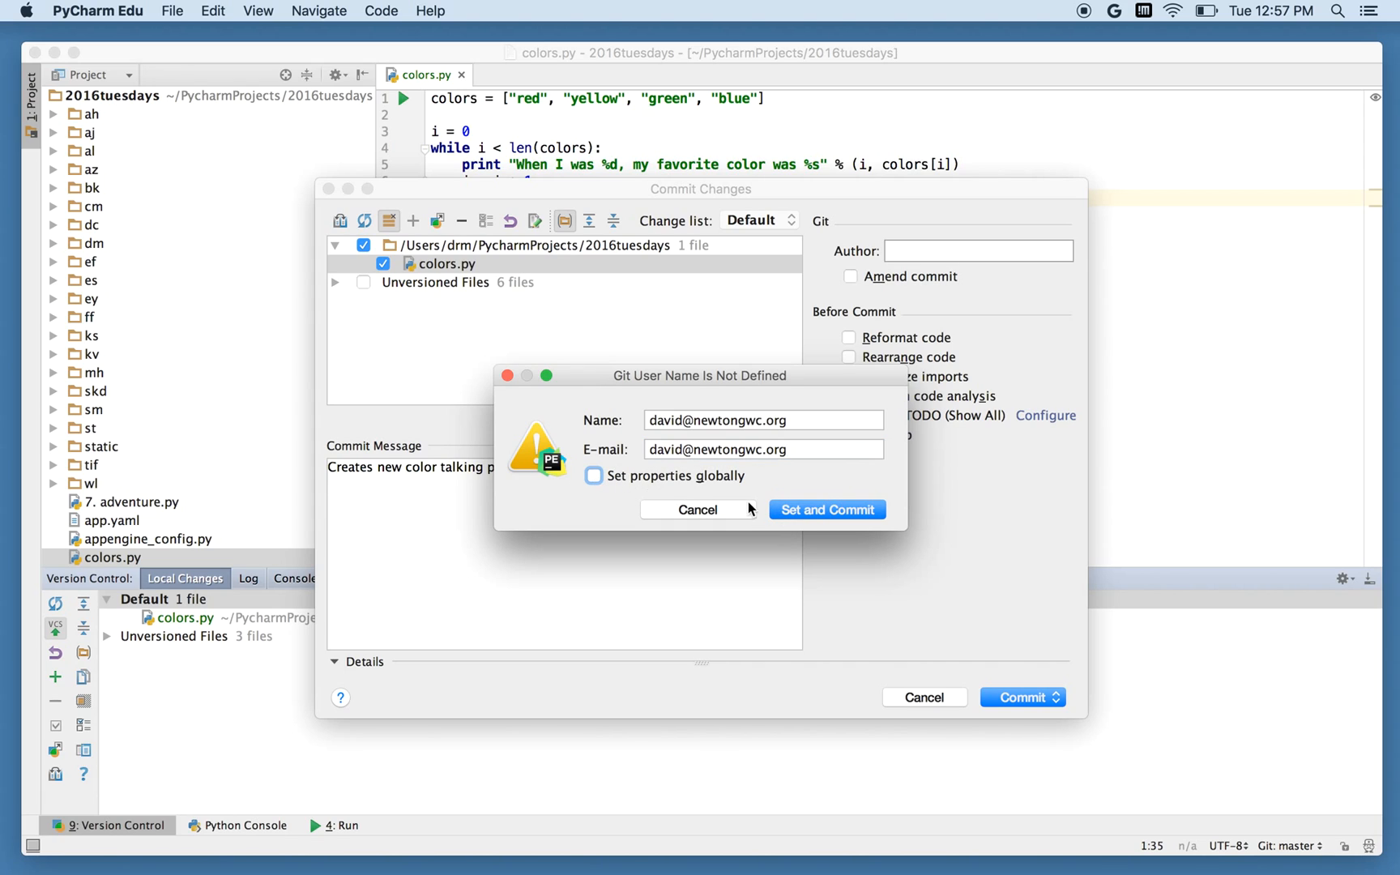
pyautogui.click(827, 510)
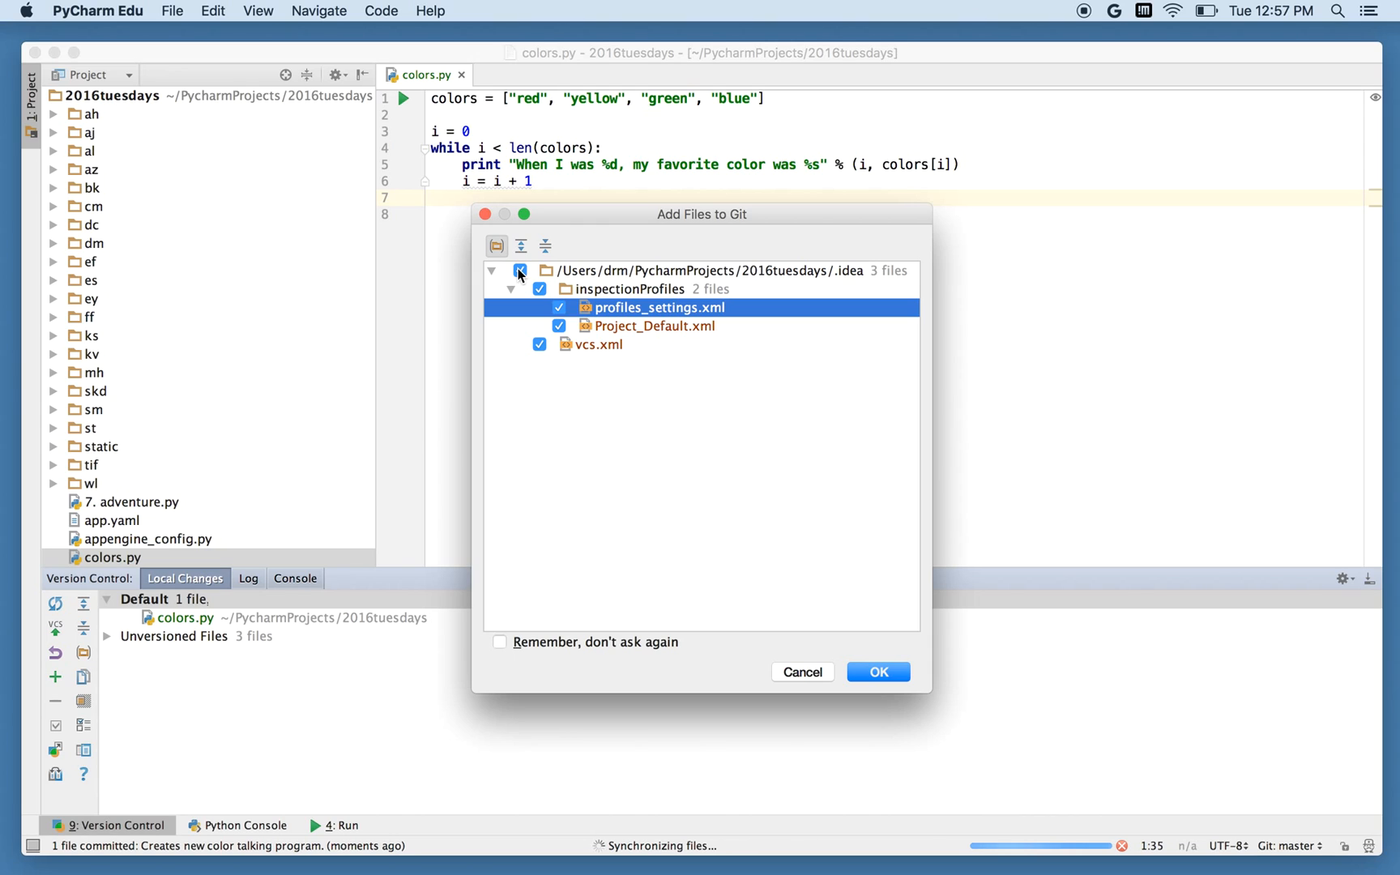
# Leave the .idea settings files out of Git, remember that choice, and cancel adding them
pyautogui.click(518, 269)
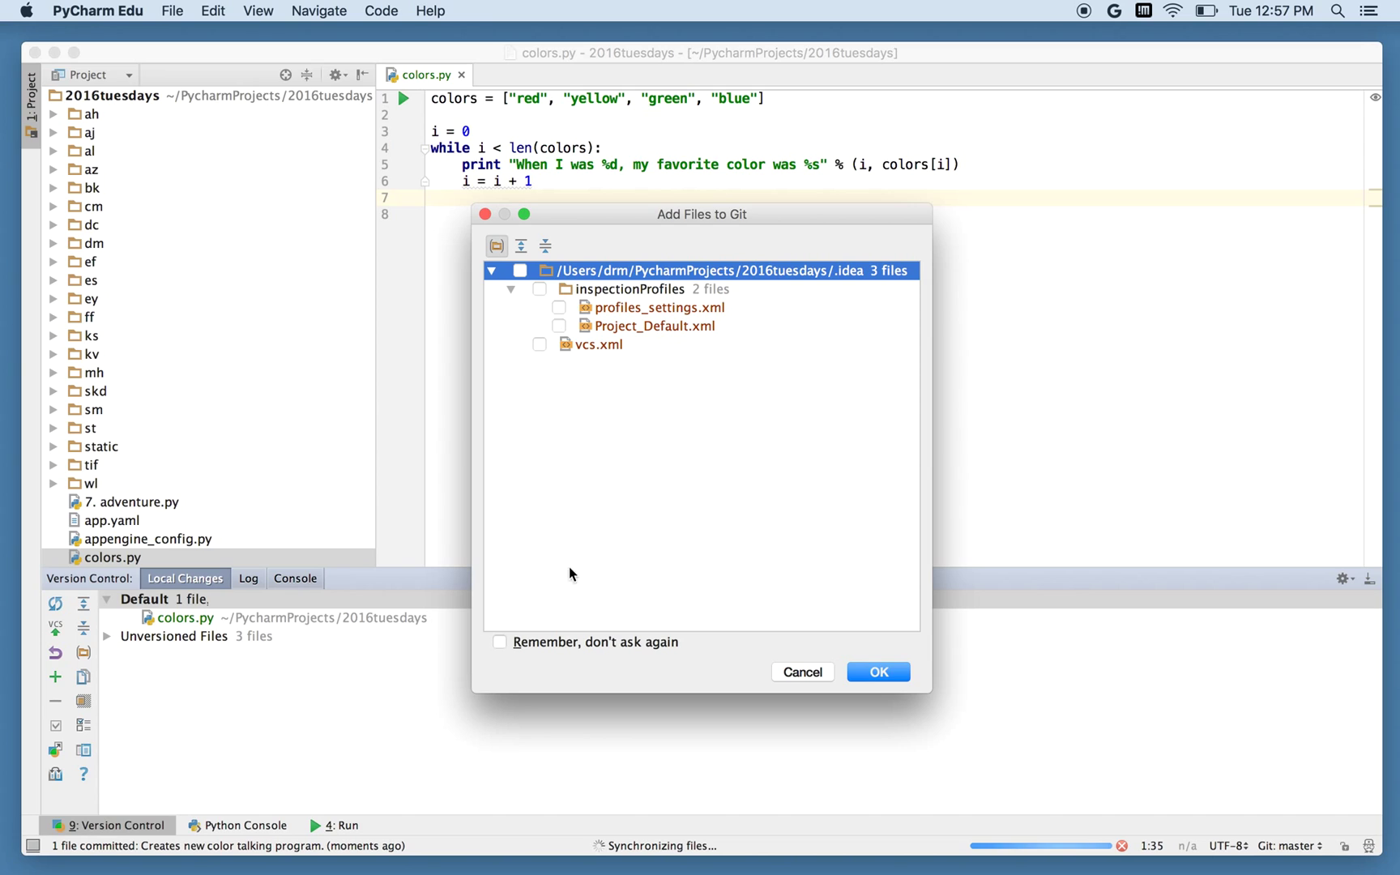
pyautogui.click(501, 642)
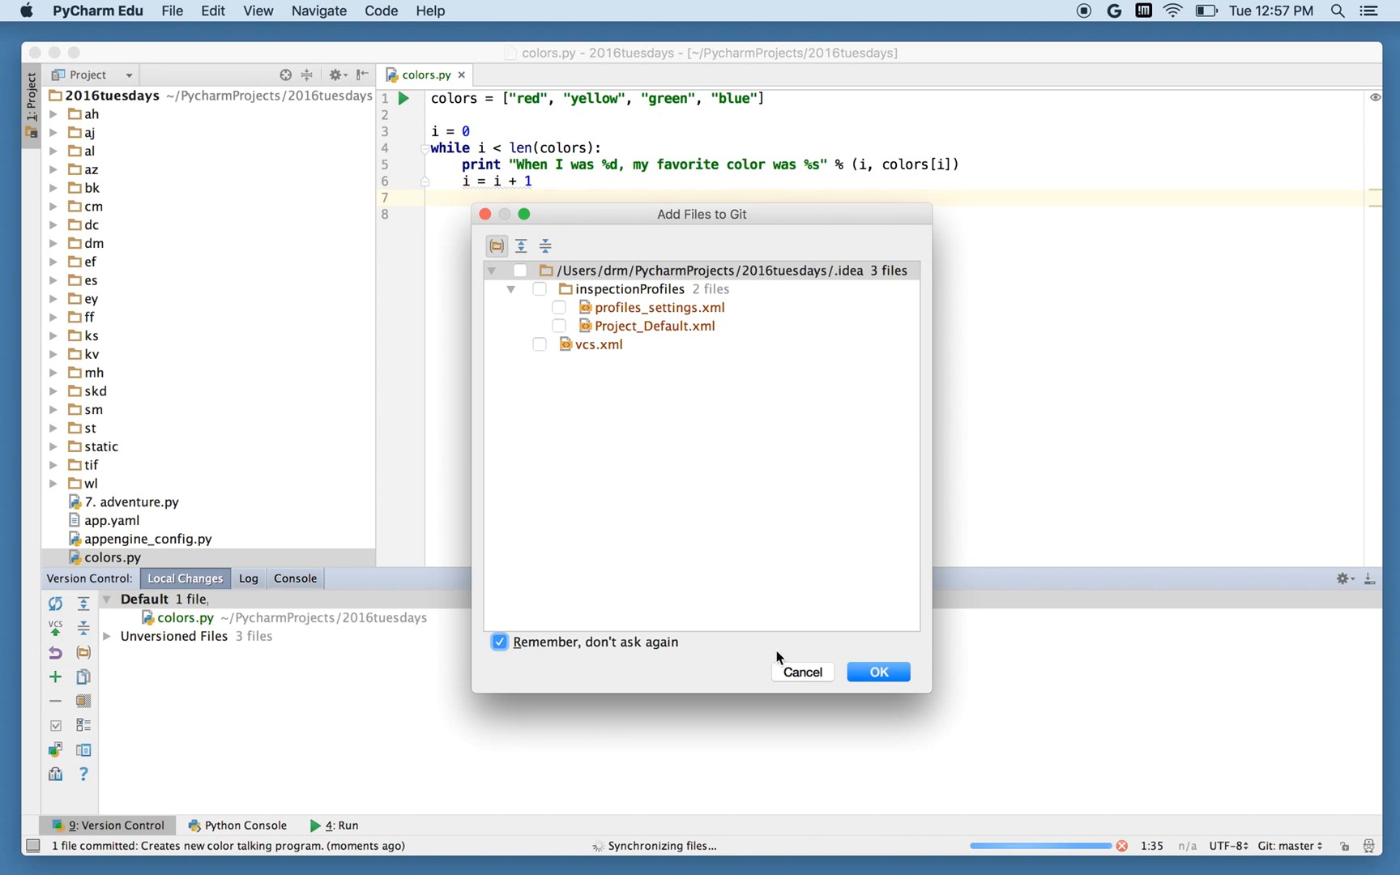
pyautogui.click(878, 671)
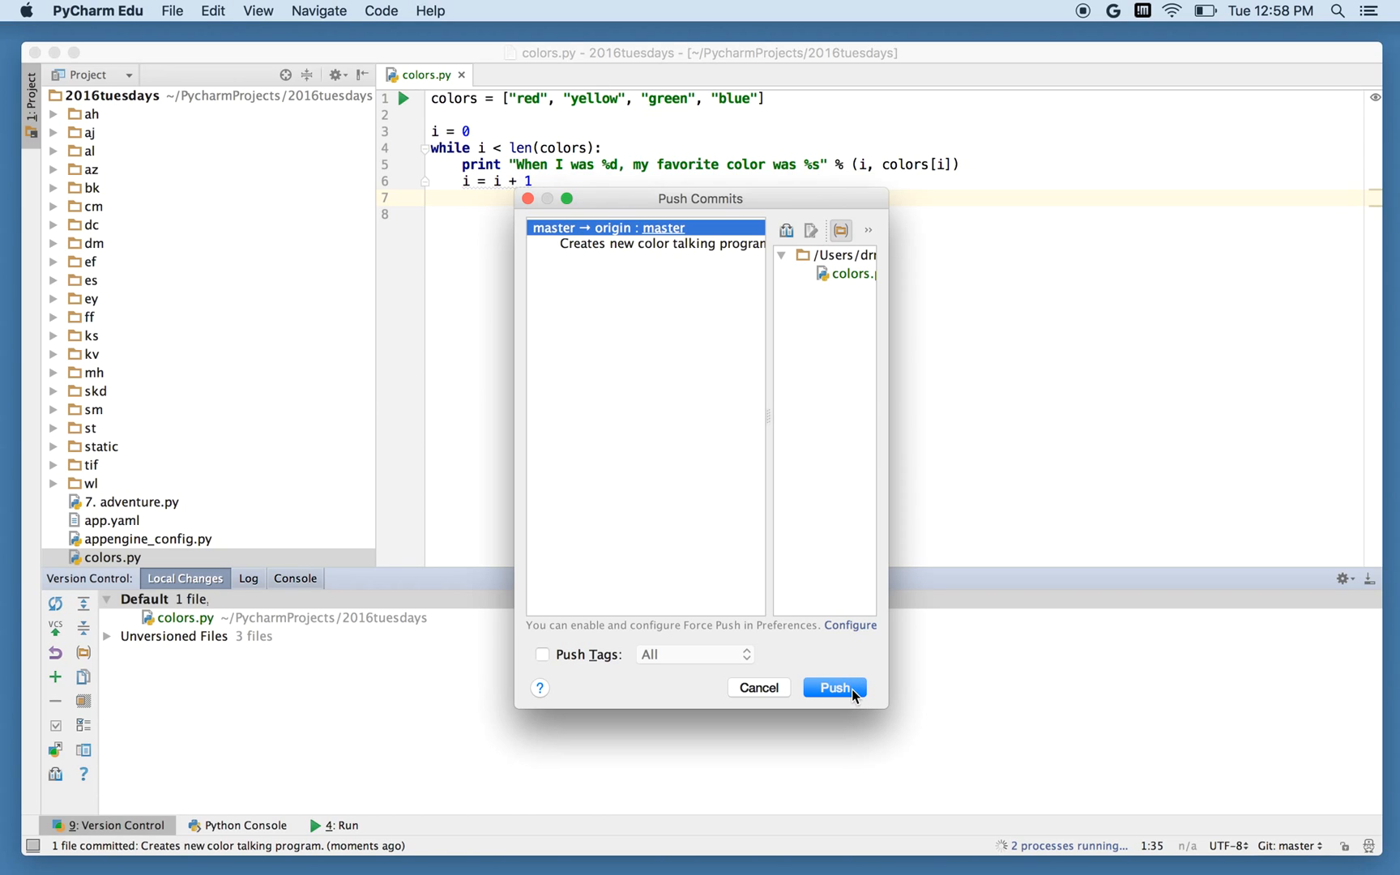
# Review colors.py in the outgoing commit and push it to origin master
pyautogui.click(834, 687)
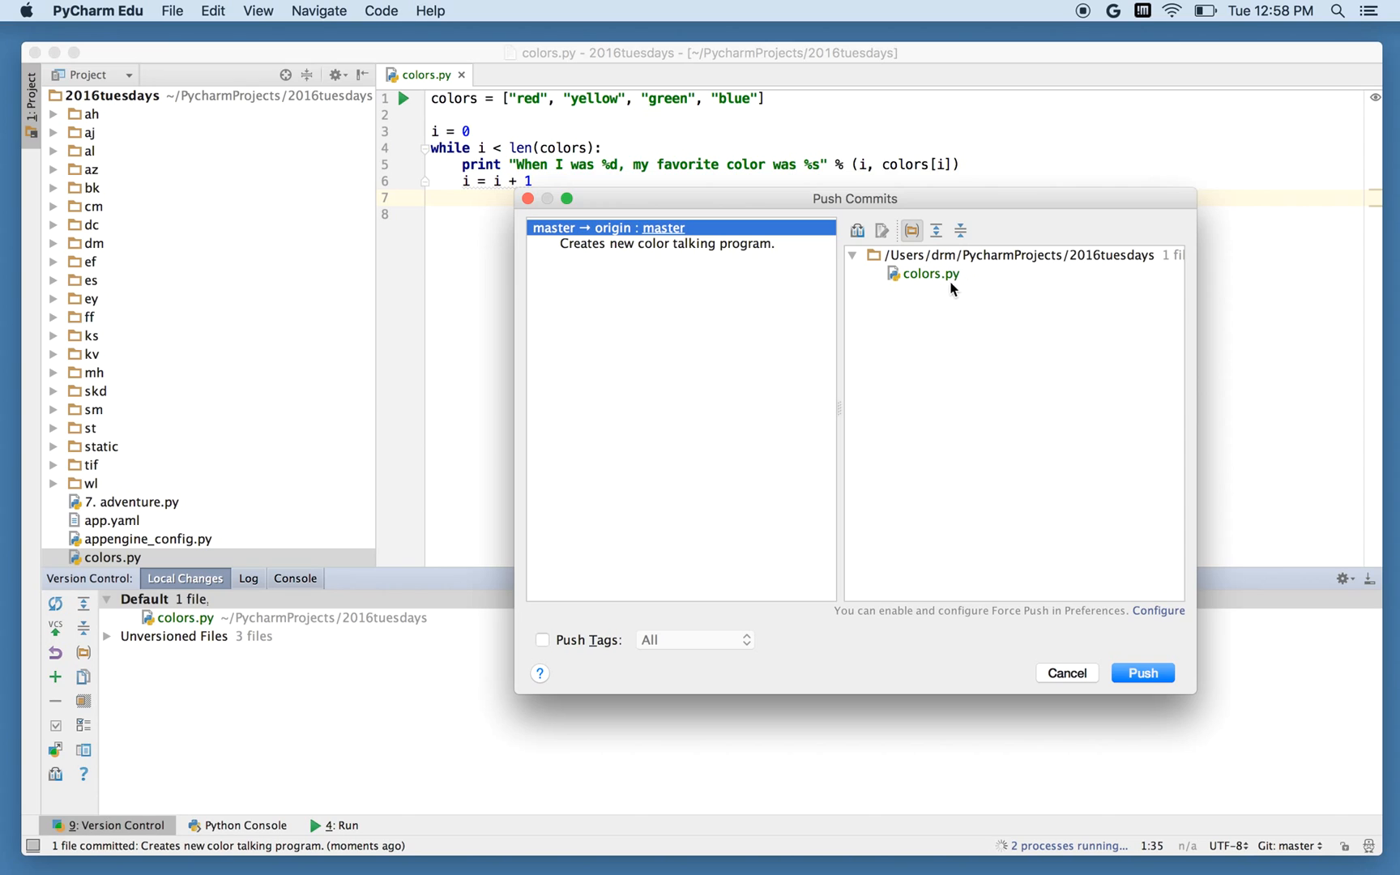
pyautogui.moveTo(826, 224)
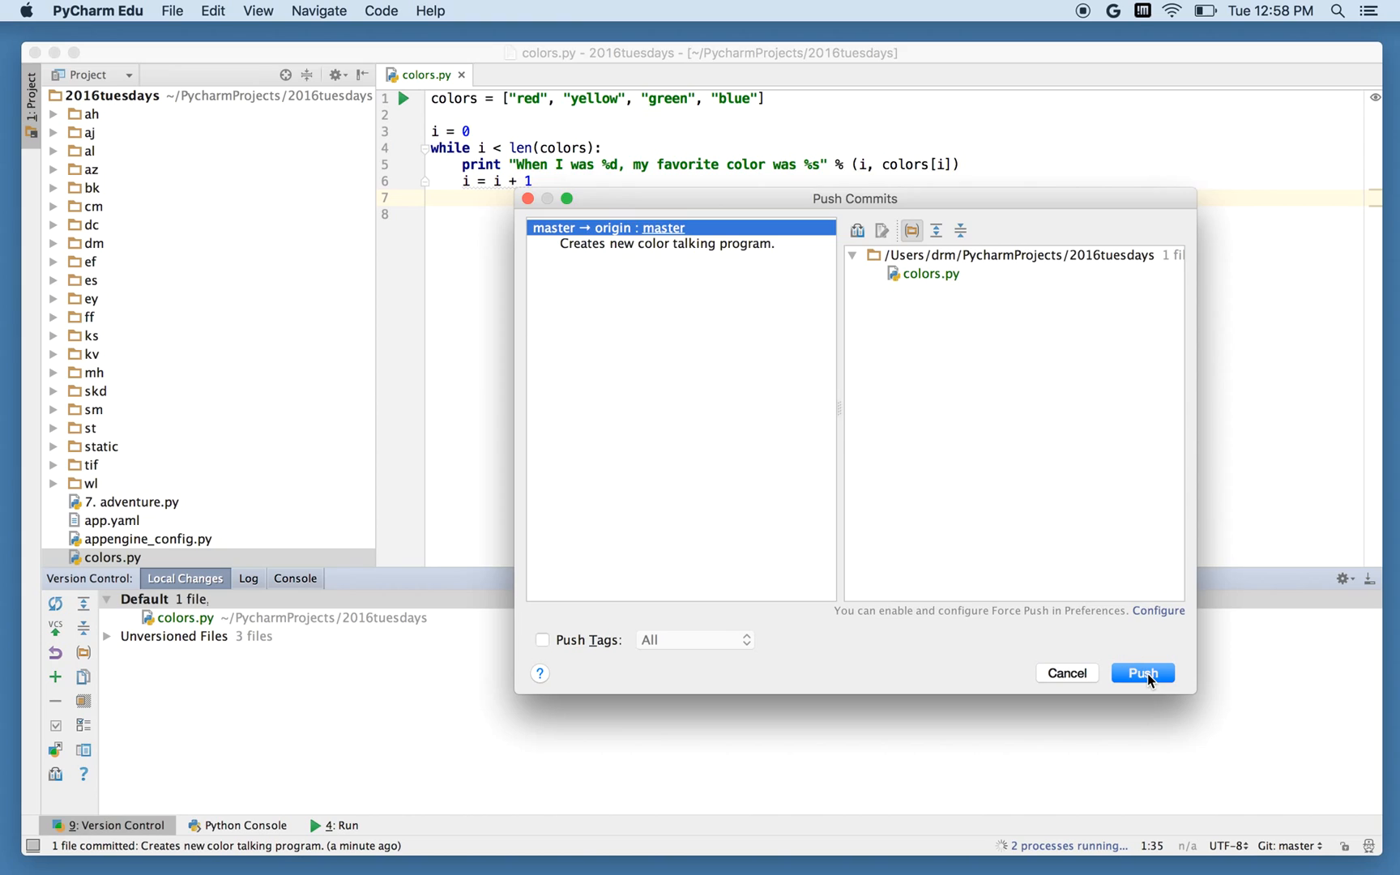
pyautogui.click(1143, 672)
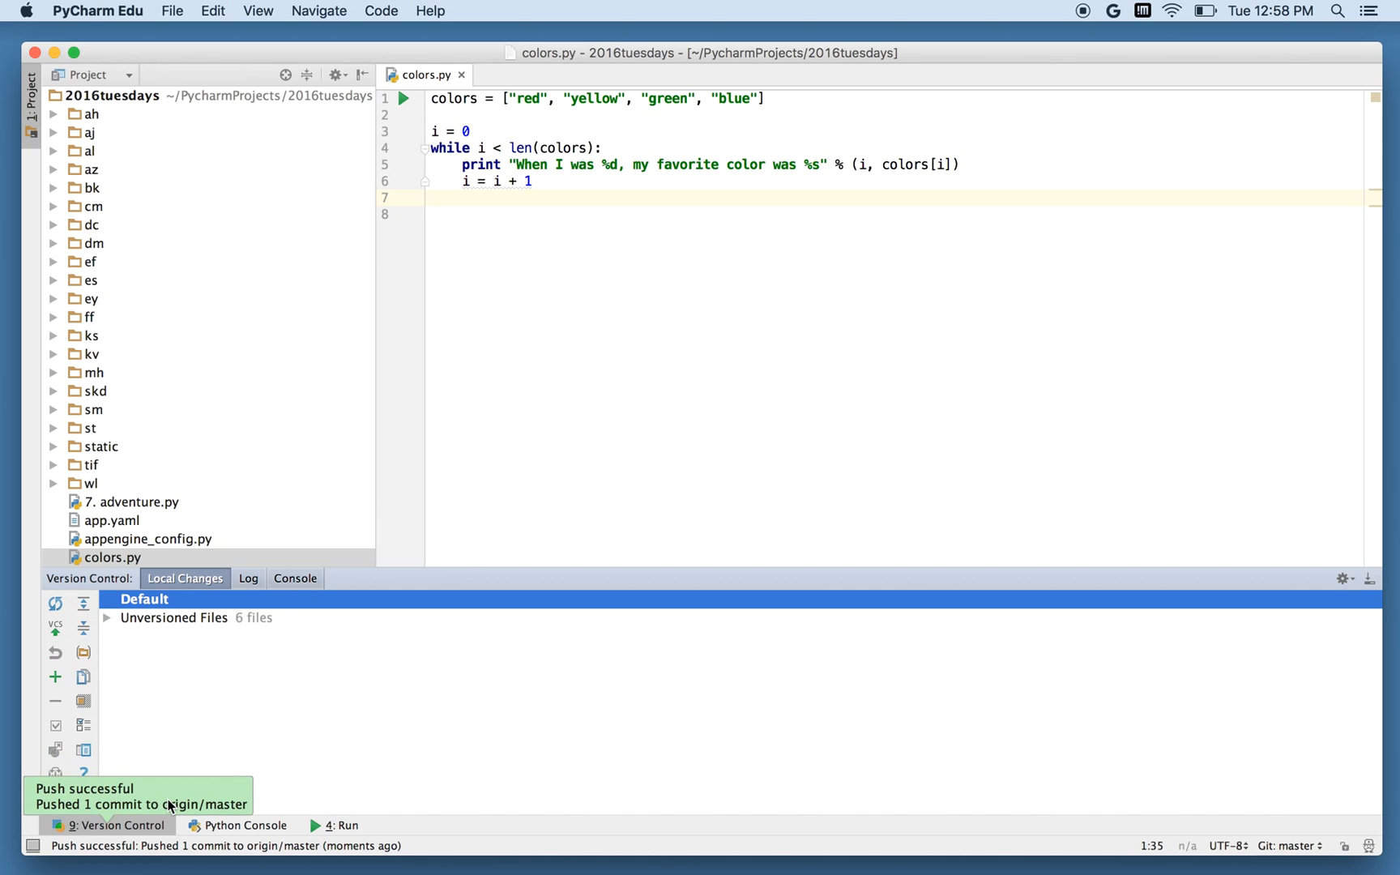
pyautogui.moveTo(68, 263)
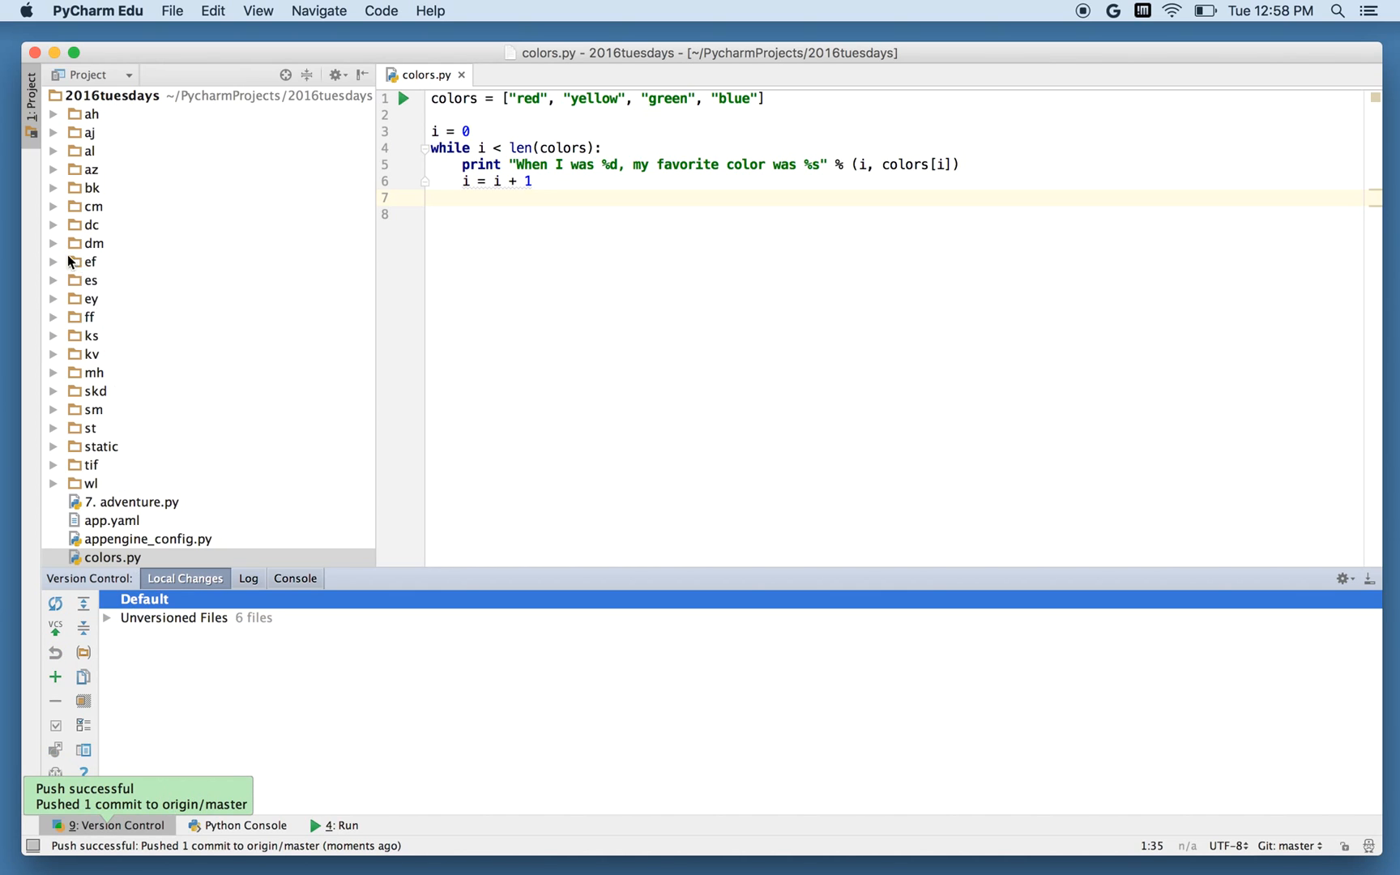
# Open names.py from dm > mini-projects and change its greeting count from 10 to 20
pyautogui.click(55, 243)
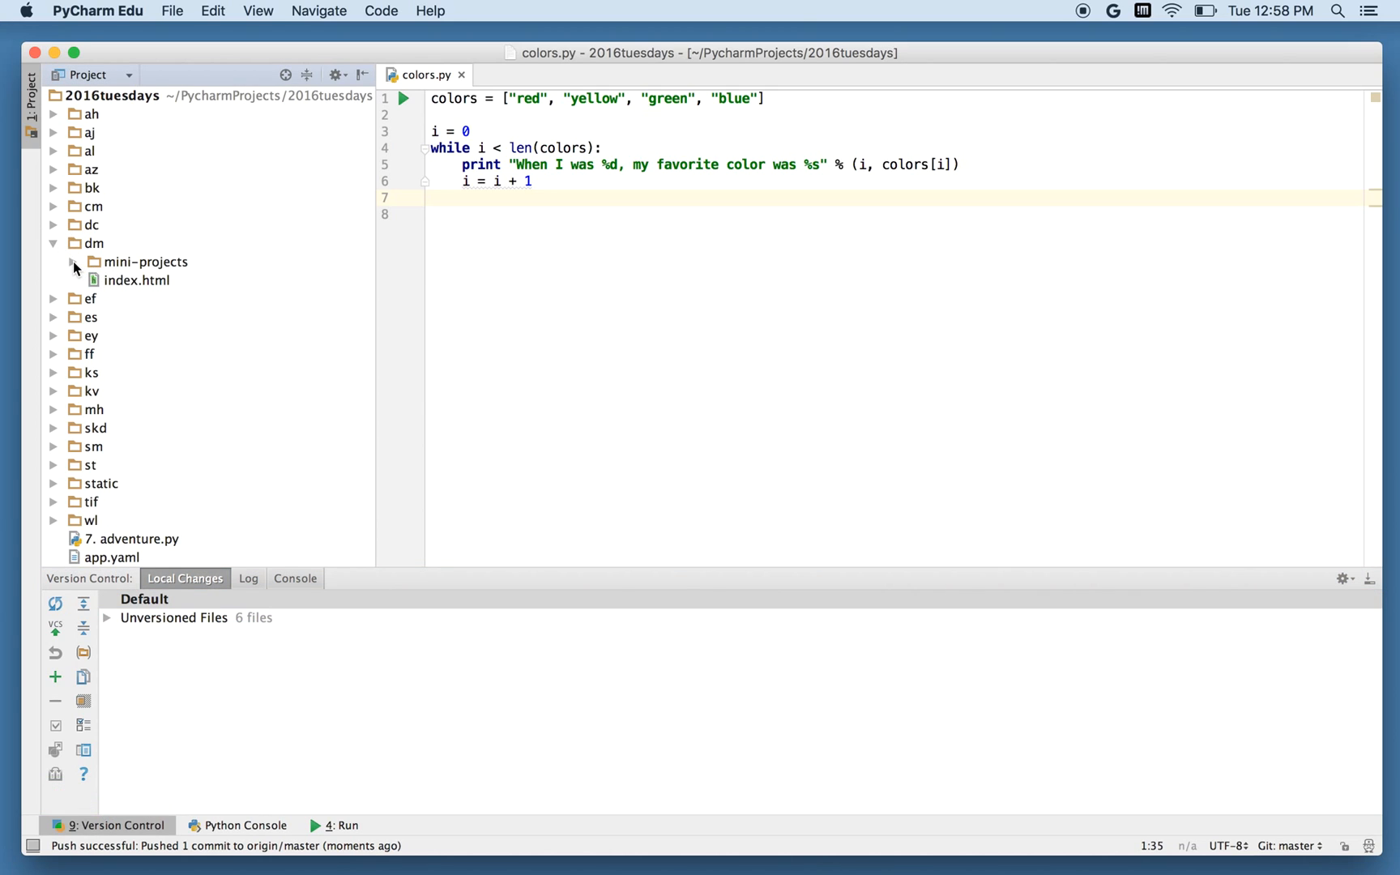
pyautogui.click(73, 263)
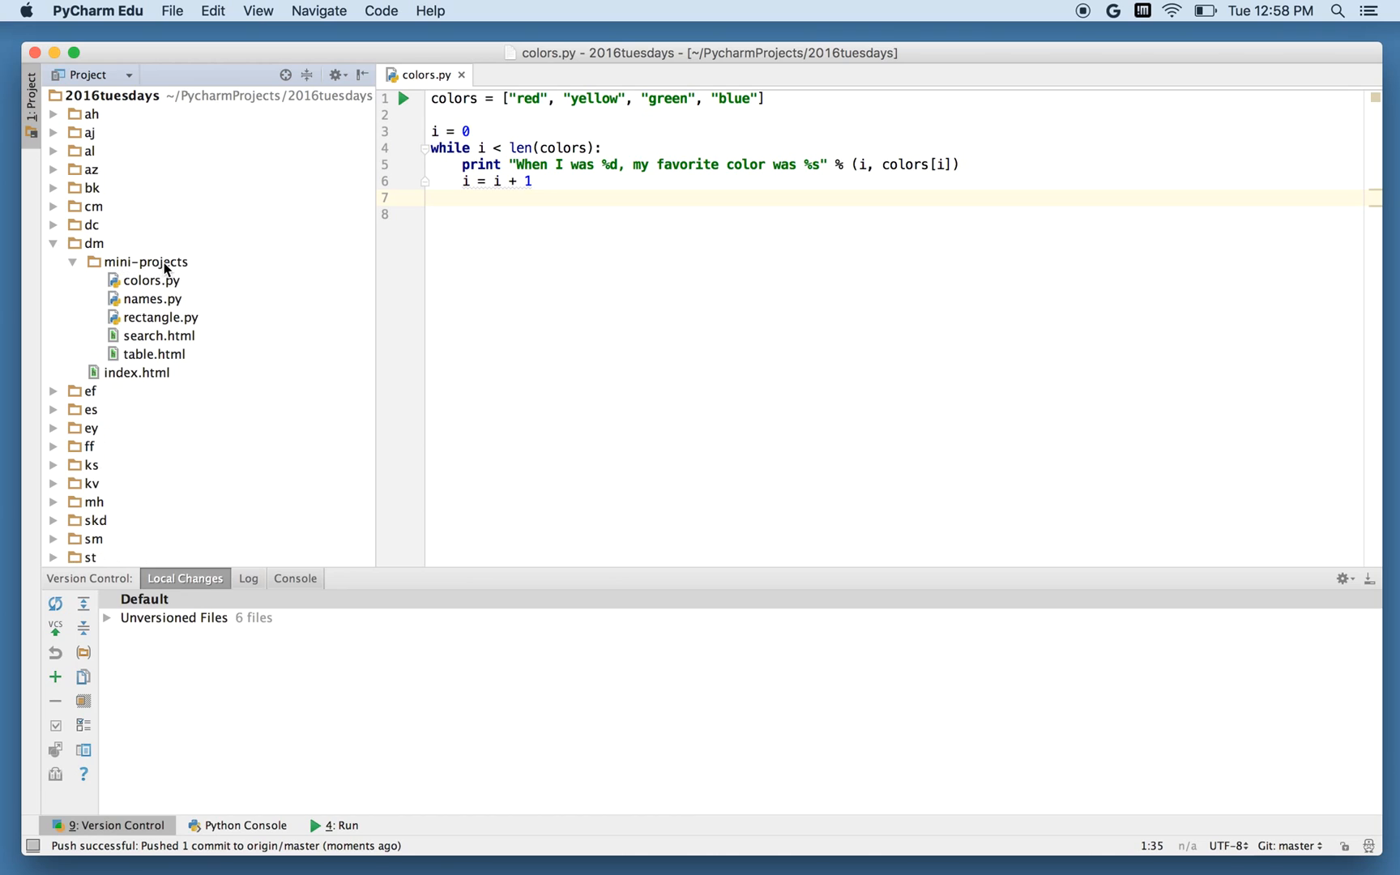
pyautogui.moveTo(170, 335)
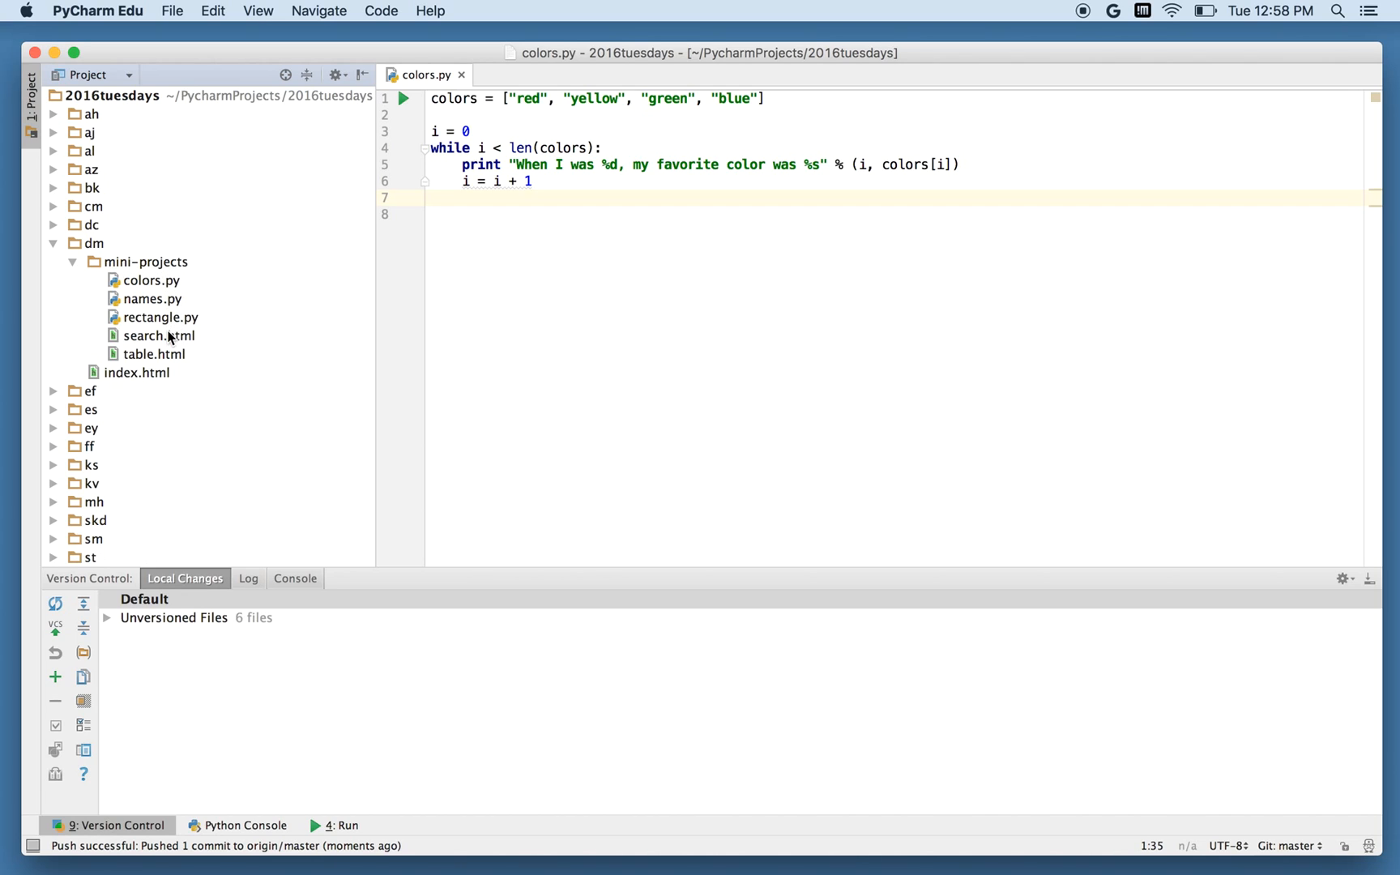
pyautogui.moveTo(193, 333)
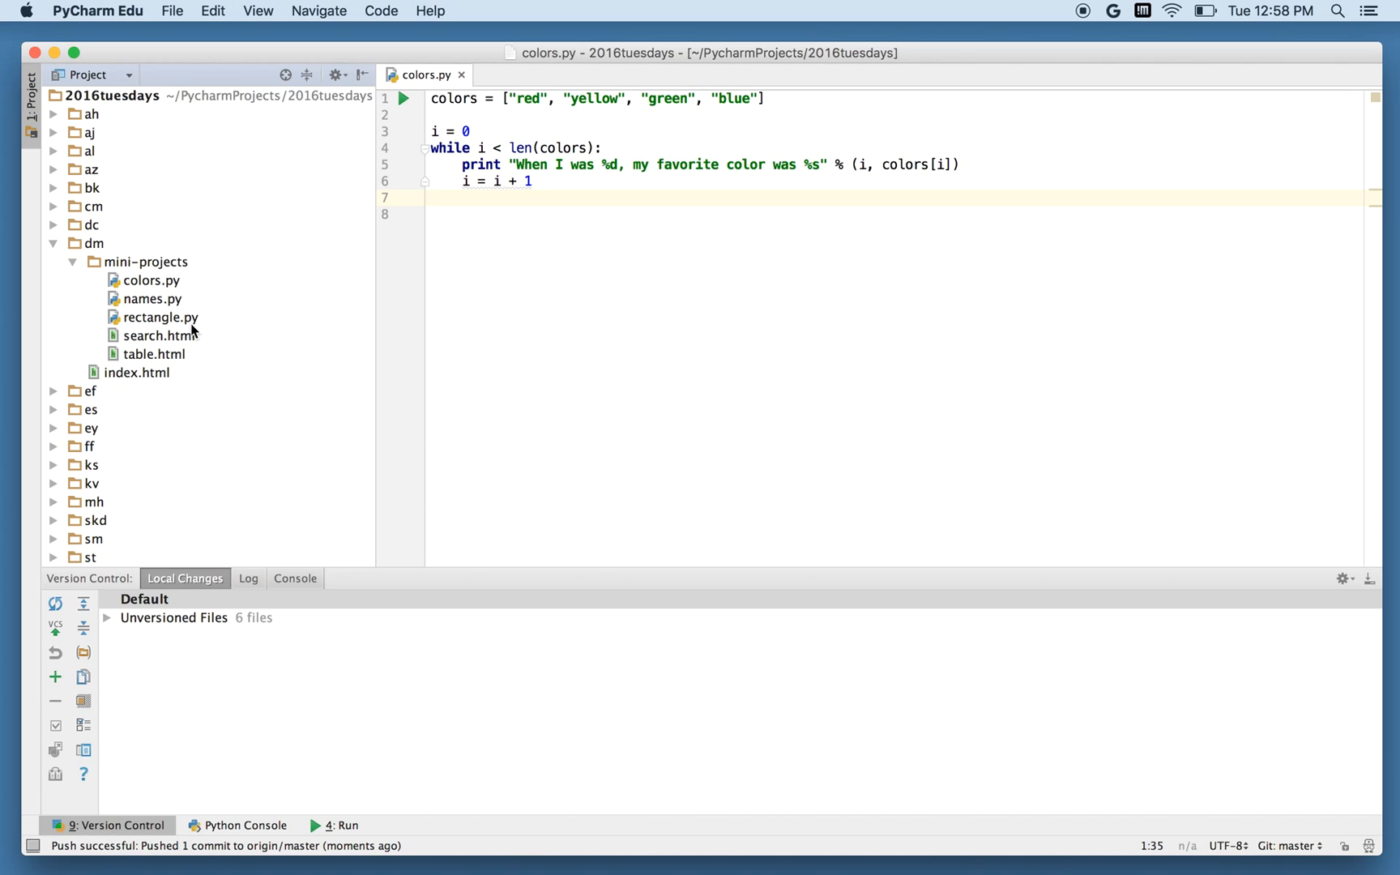
pyautogui.moveTo(182, 325)
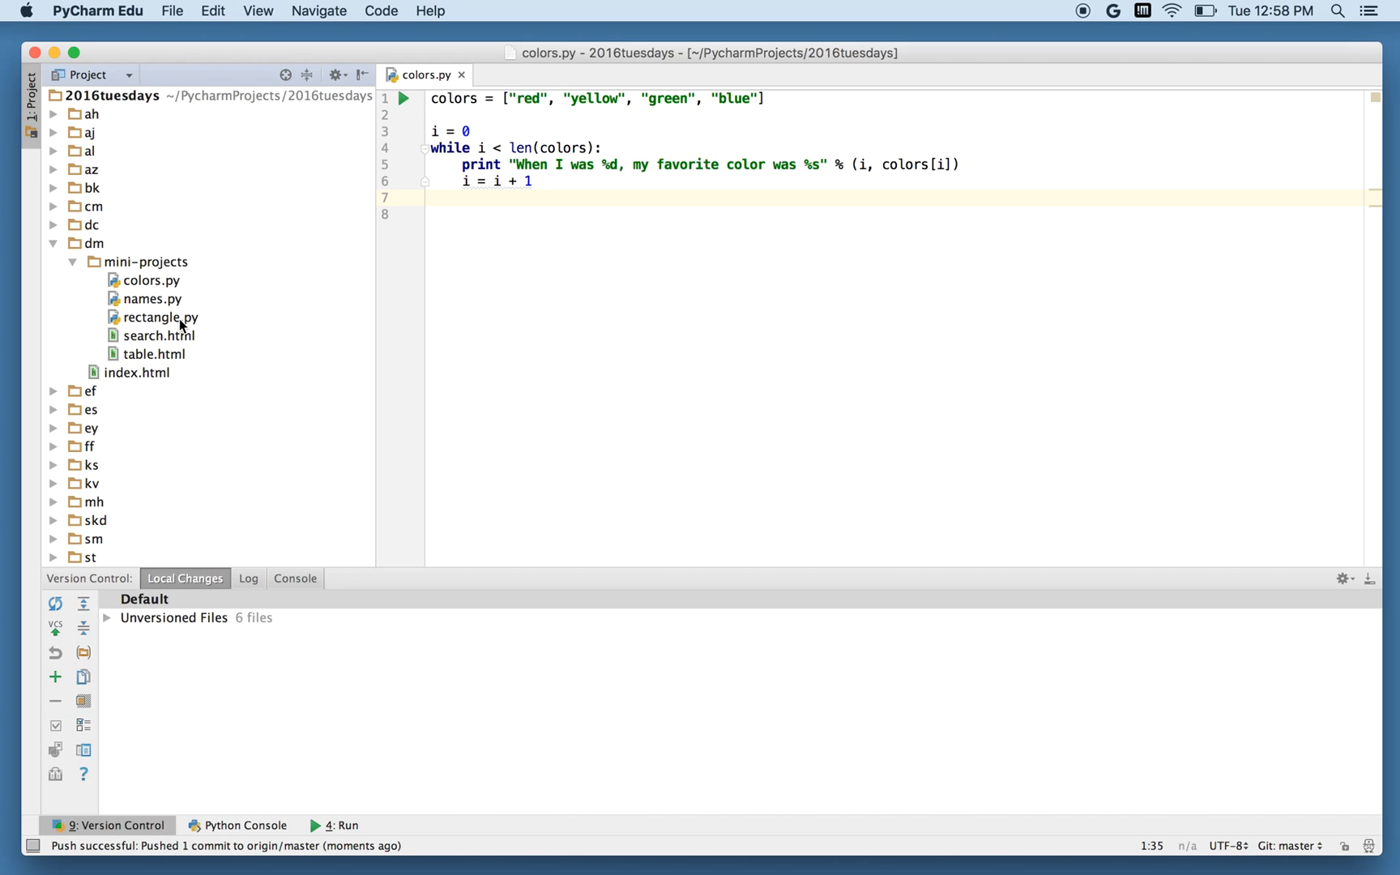
pyautogui.moveTo(158, 302)
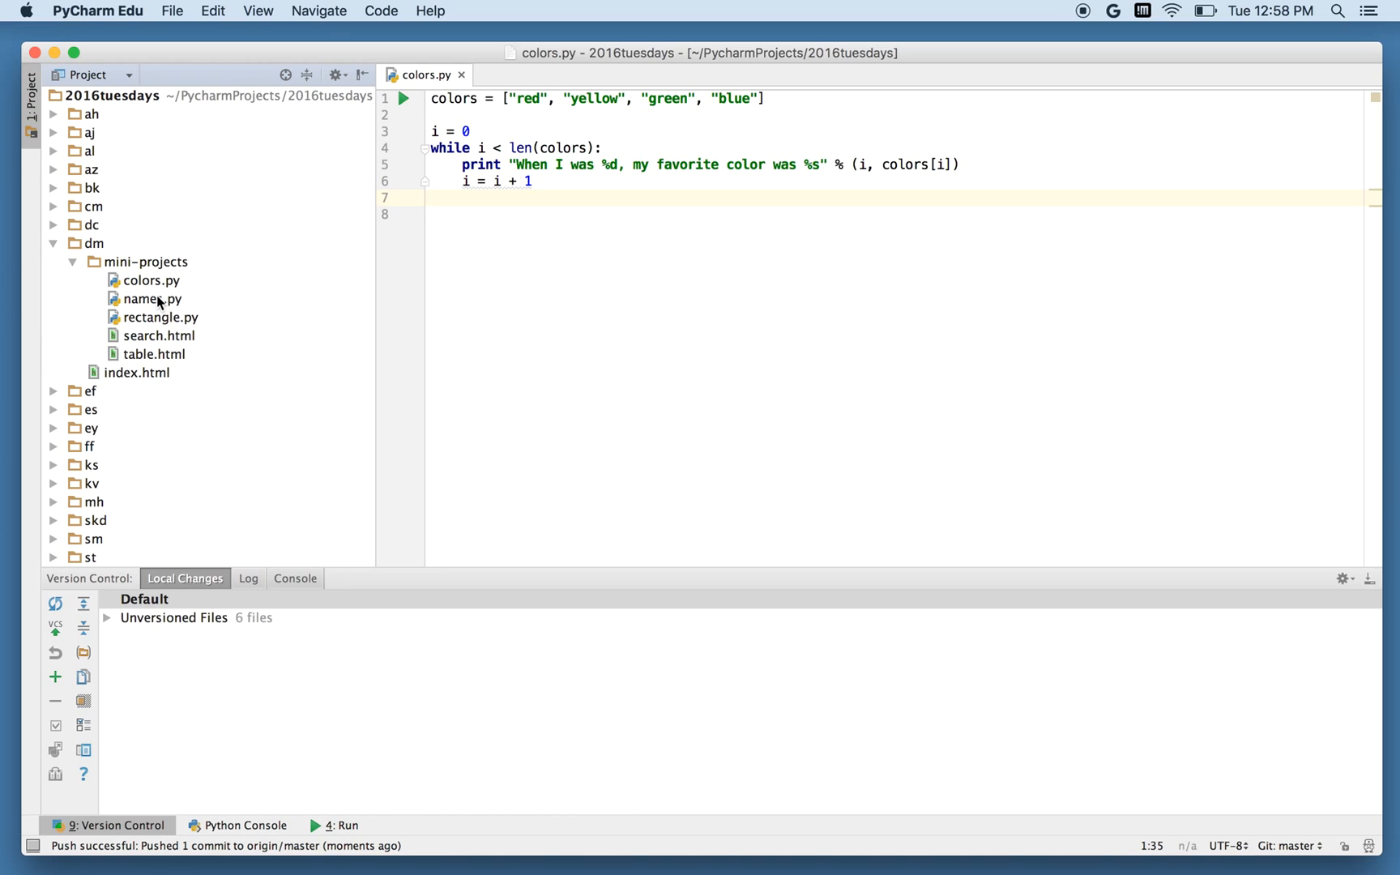
pyautogui.doubleClick(151, 300)
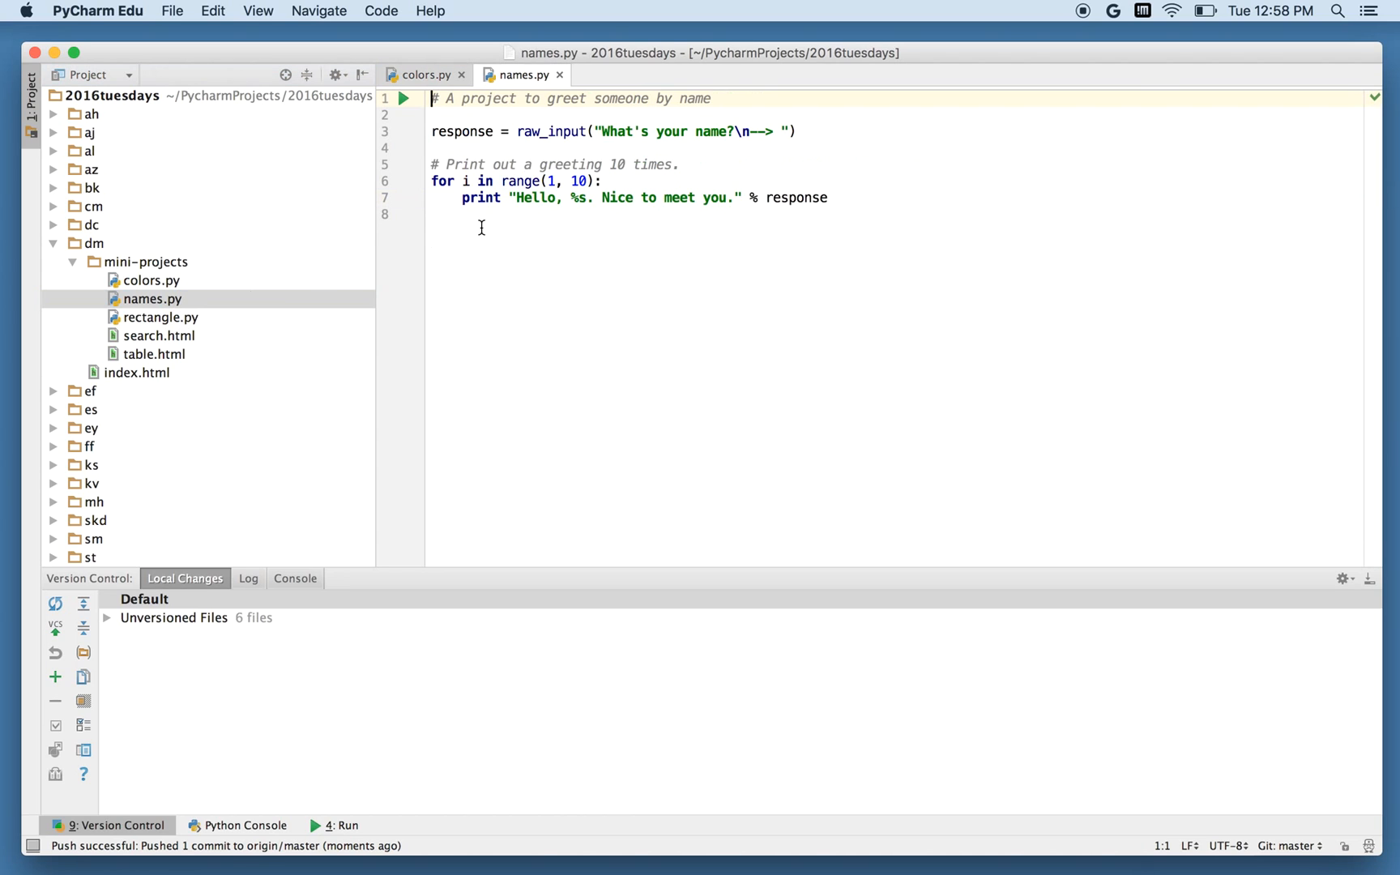
pyautogui.moveTo(525, 164)
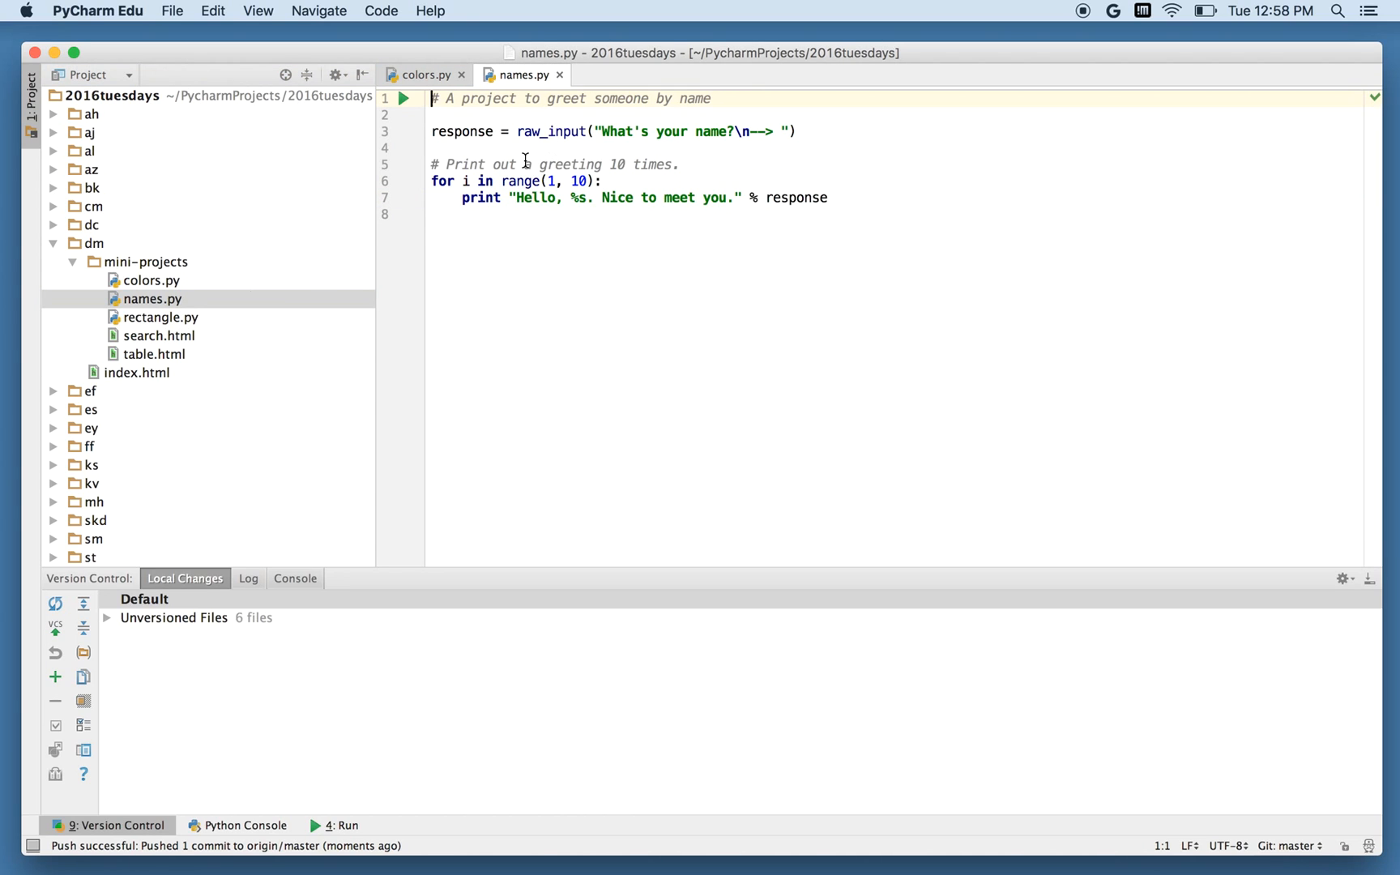
pyautogui.click(627, 166)
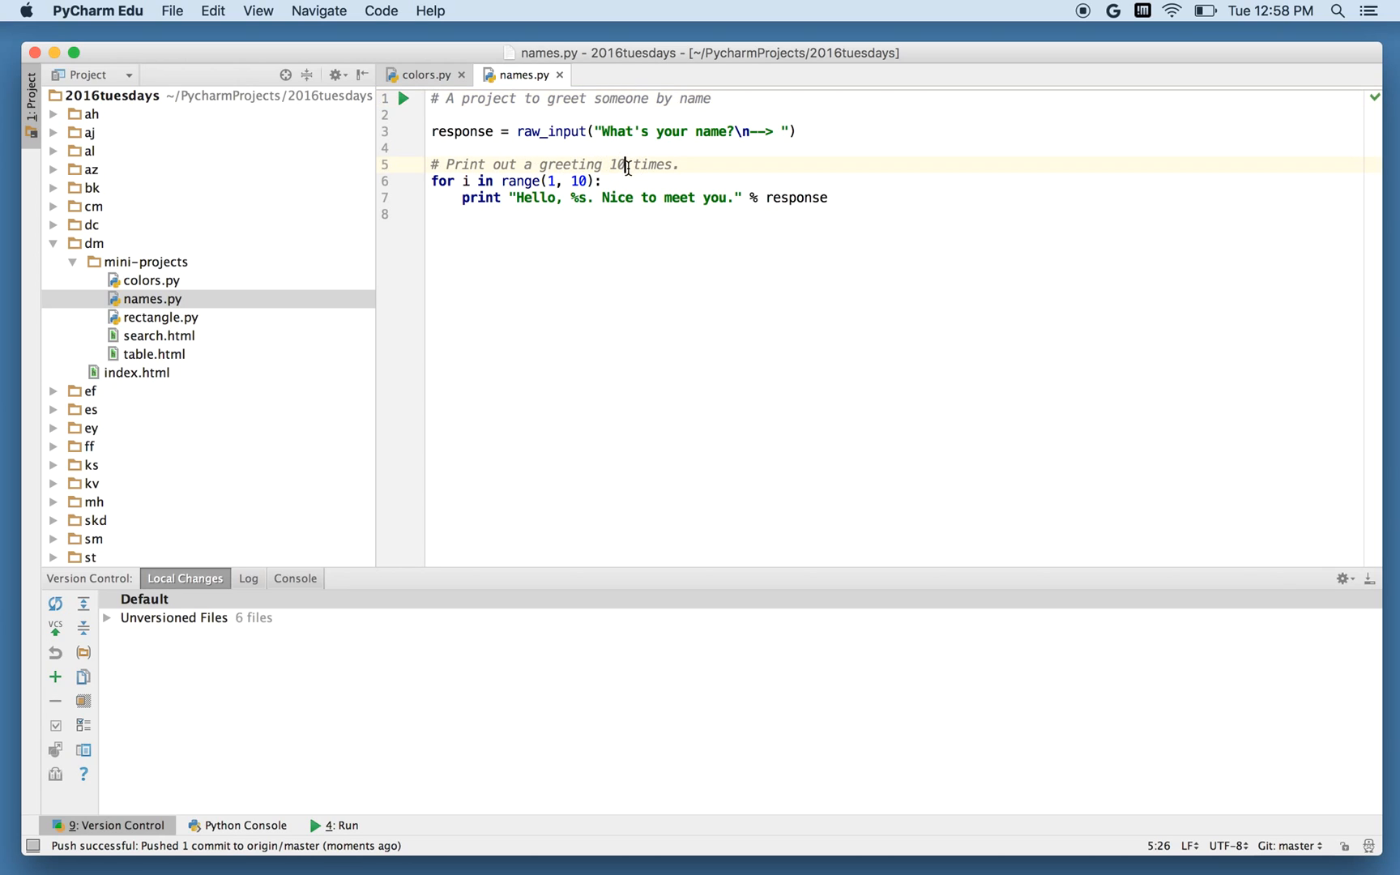
pyautogui.press('backspace')
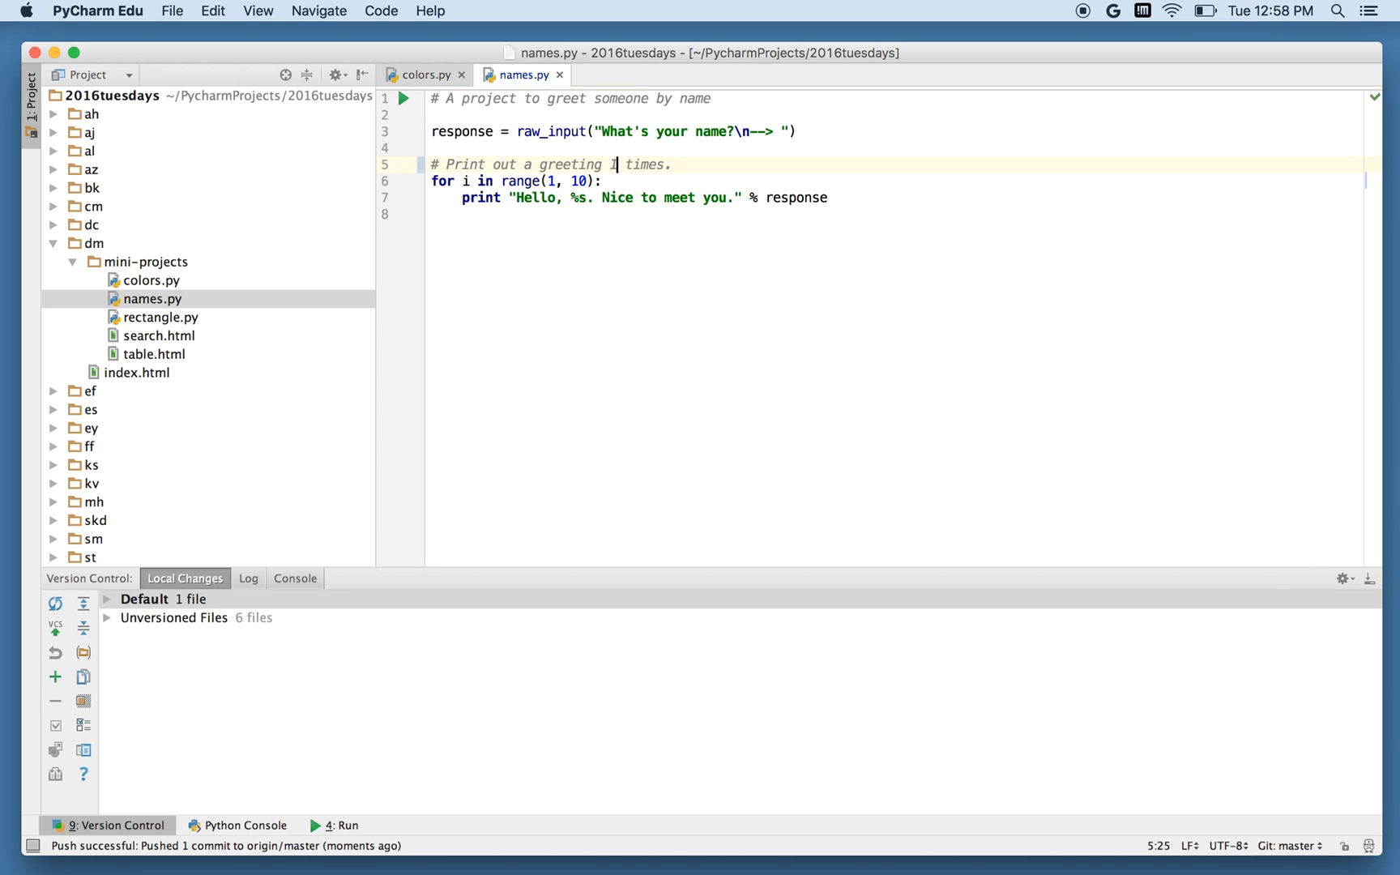
pyautogui.write('20')
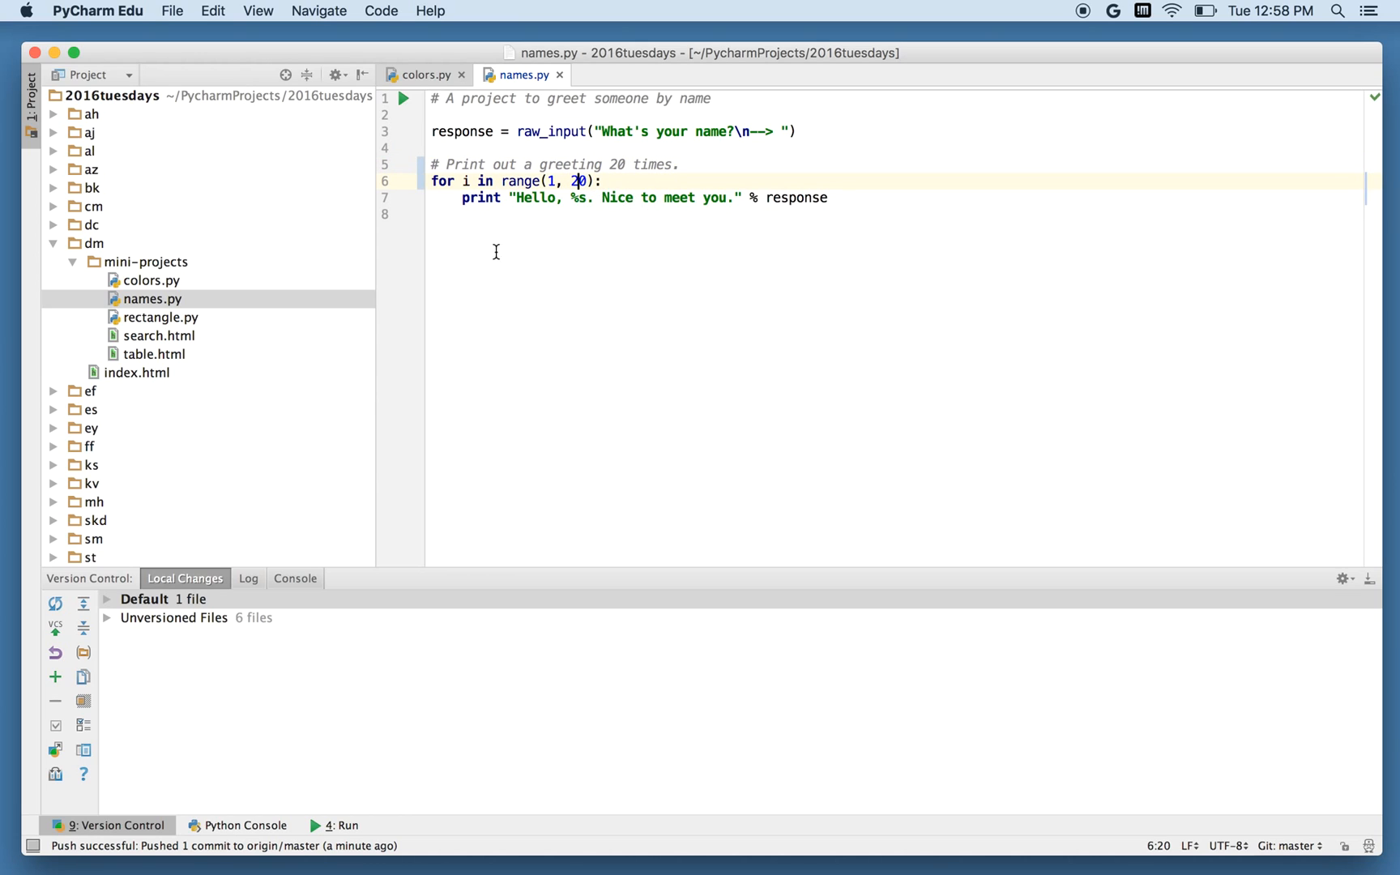
# Run names.py to see the repeated greeting, then begin committing the changed names.py from Local Changes
pyautogui.click(404, 99)
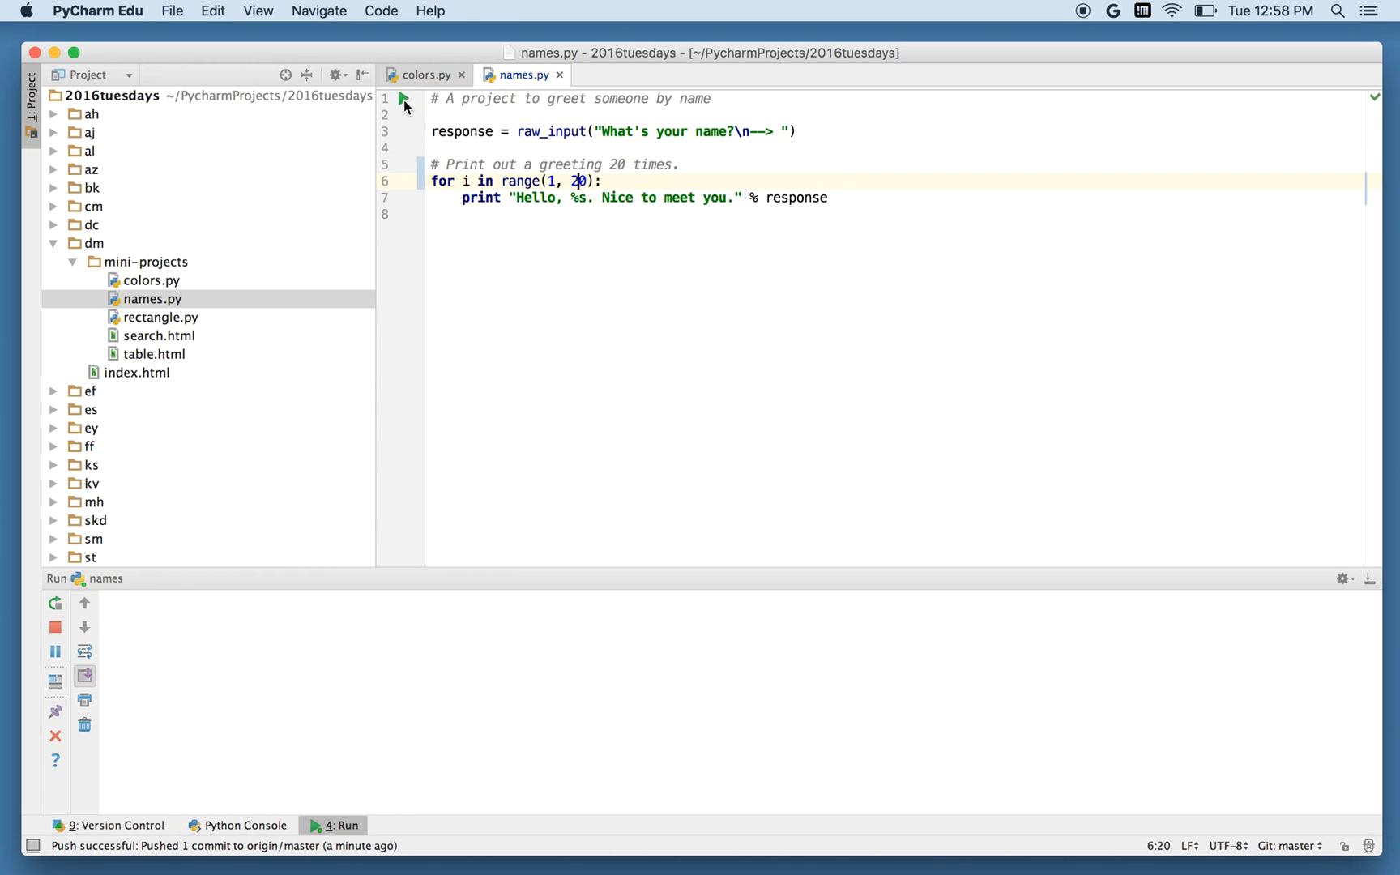
pyautogui.click(405, 97)
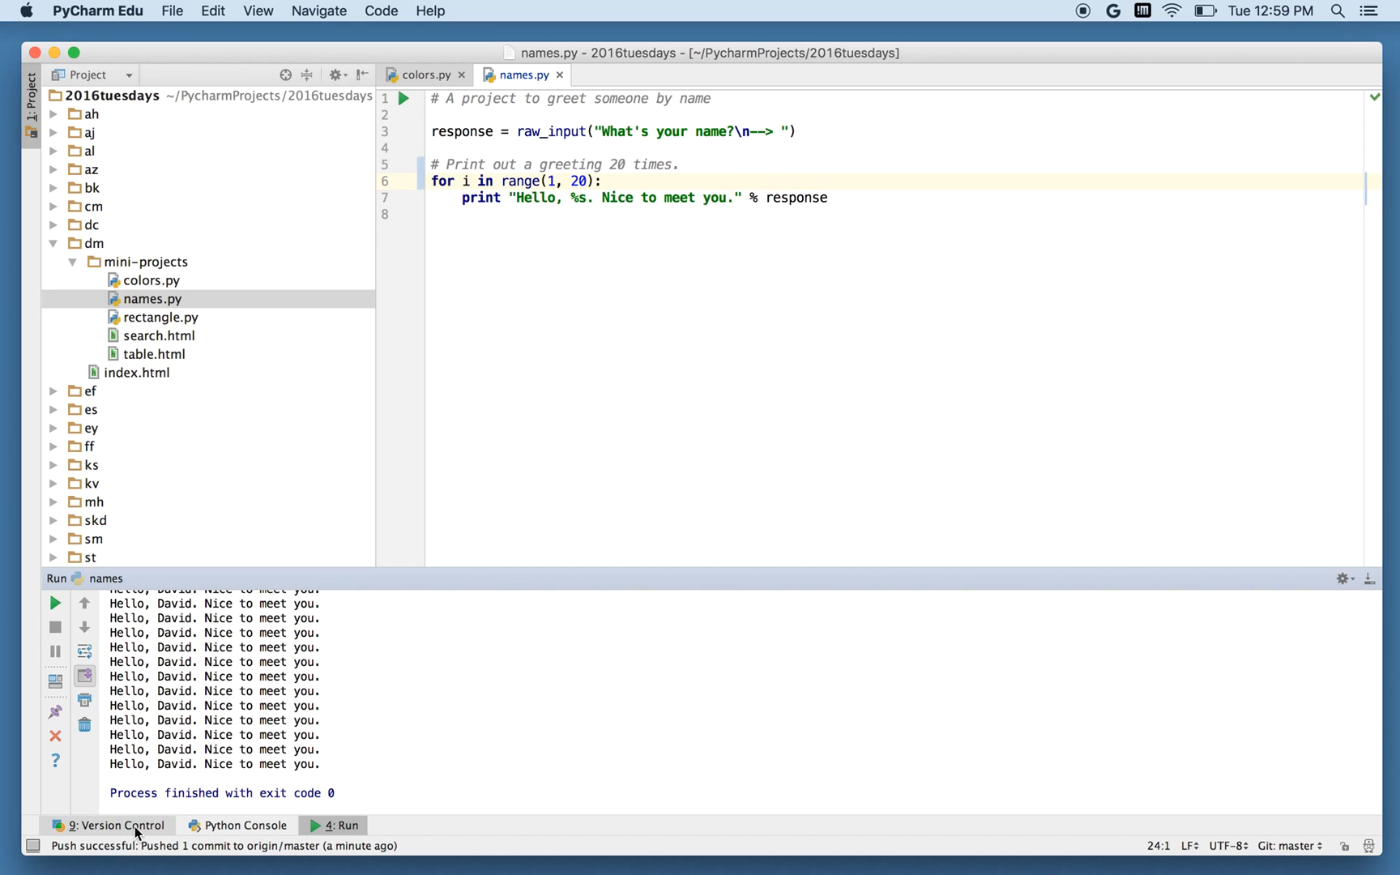
pyautogui.click(109, 825)
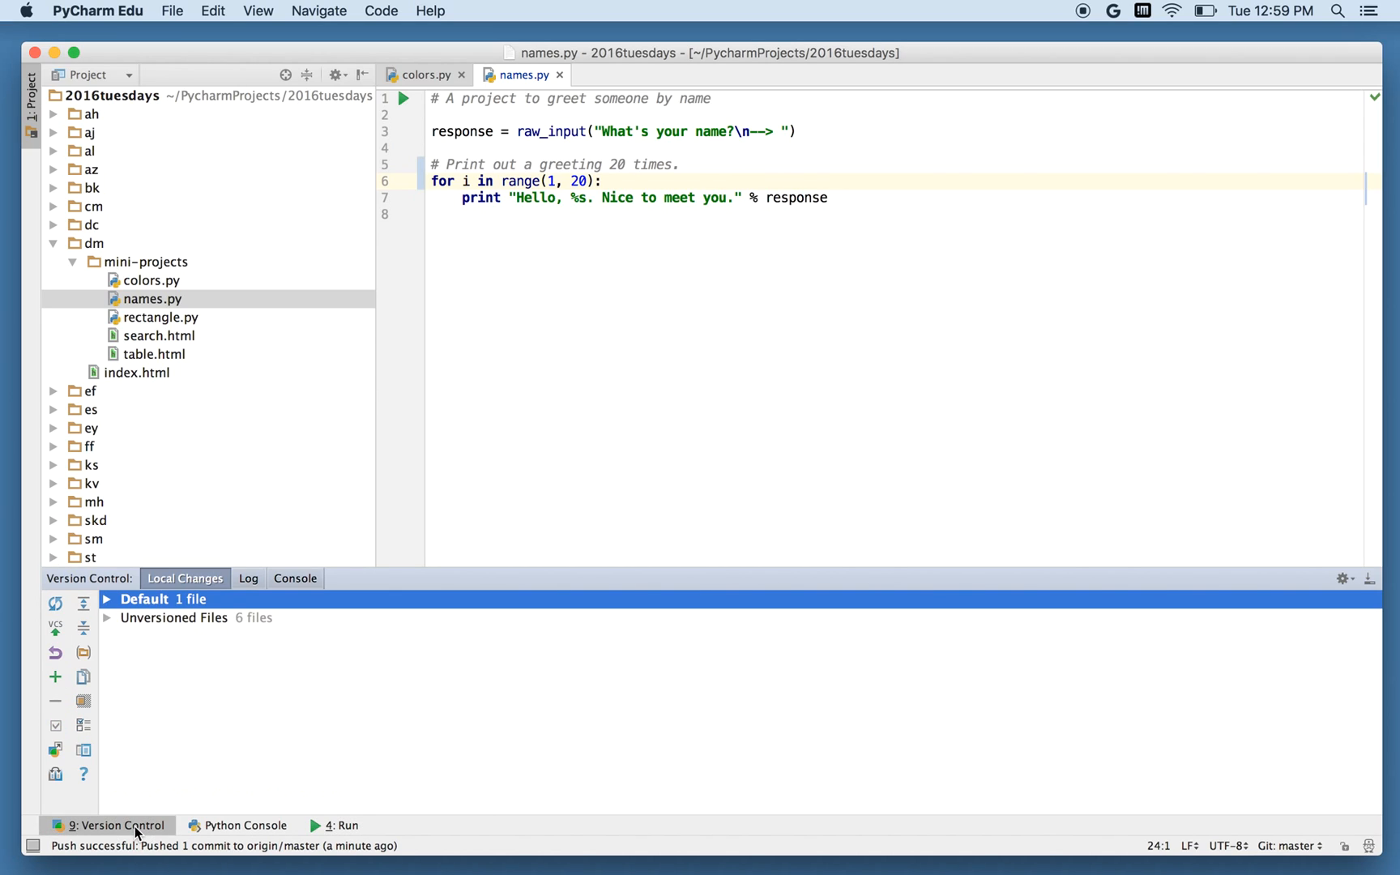
pyautogui.click(103, 600)
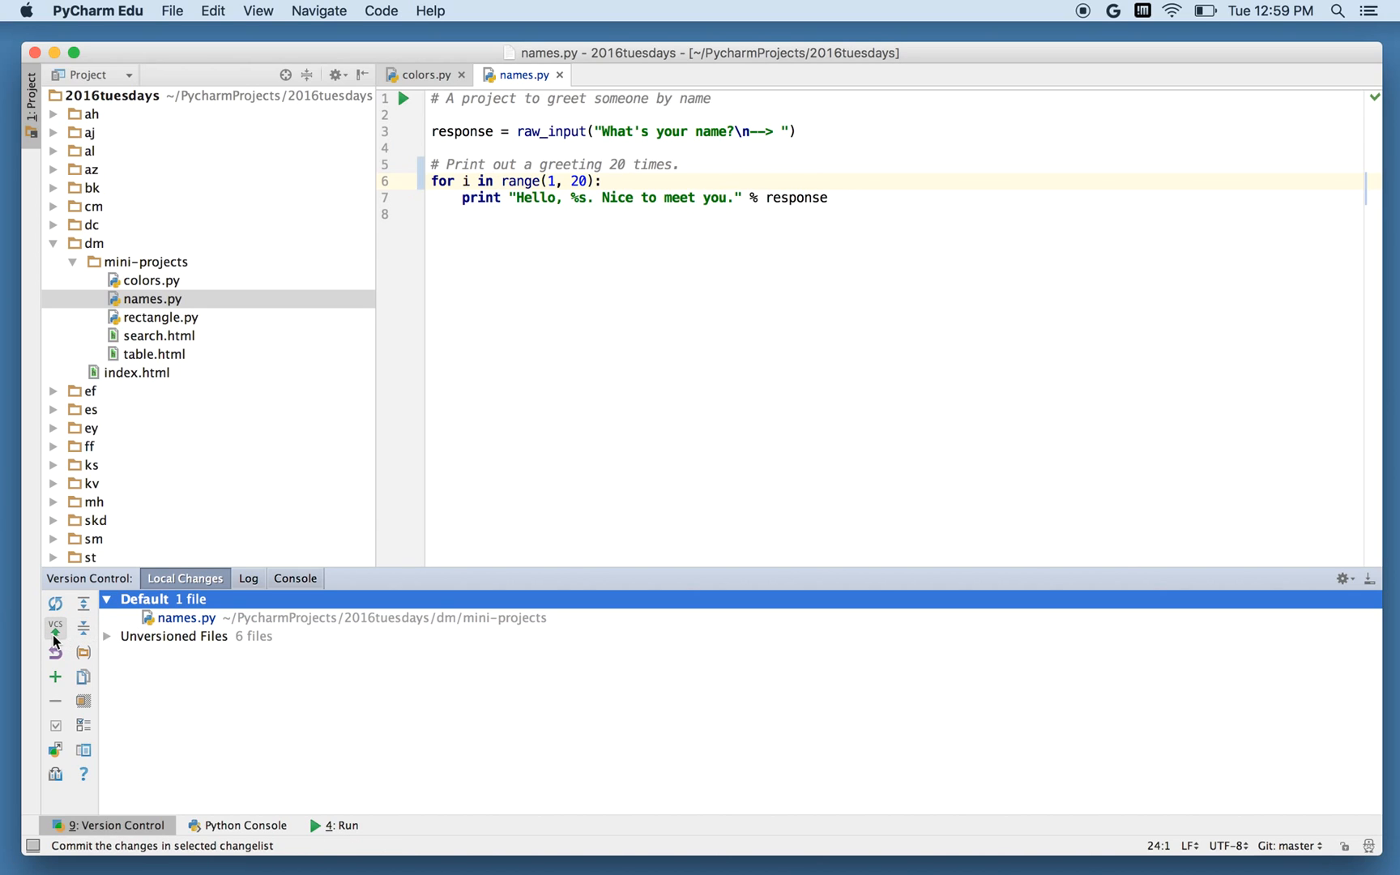
pyautogui.moveTo(54, 632)
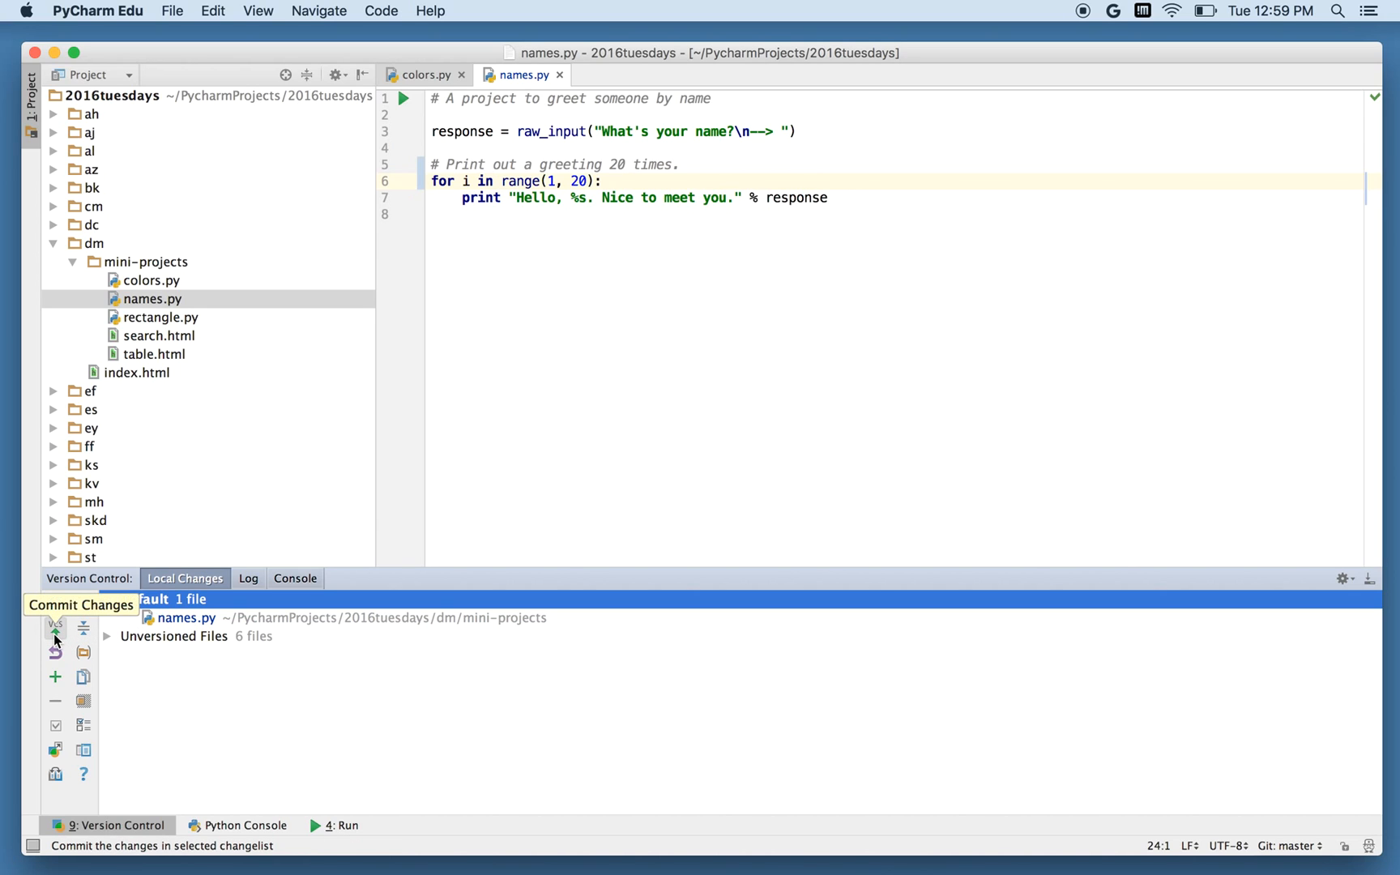
pyautogui.click(55, 632)
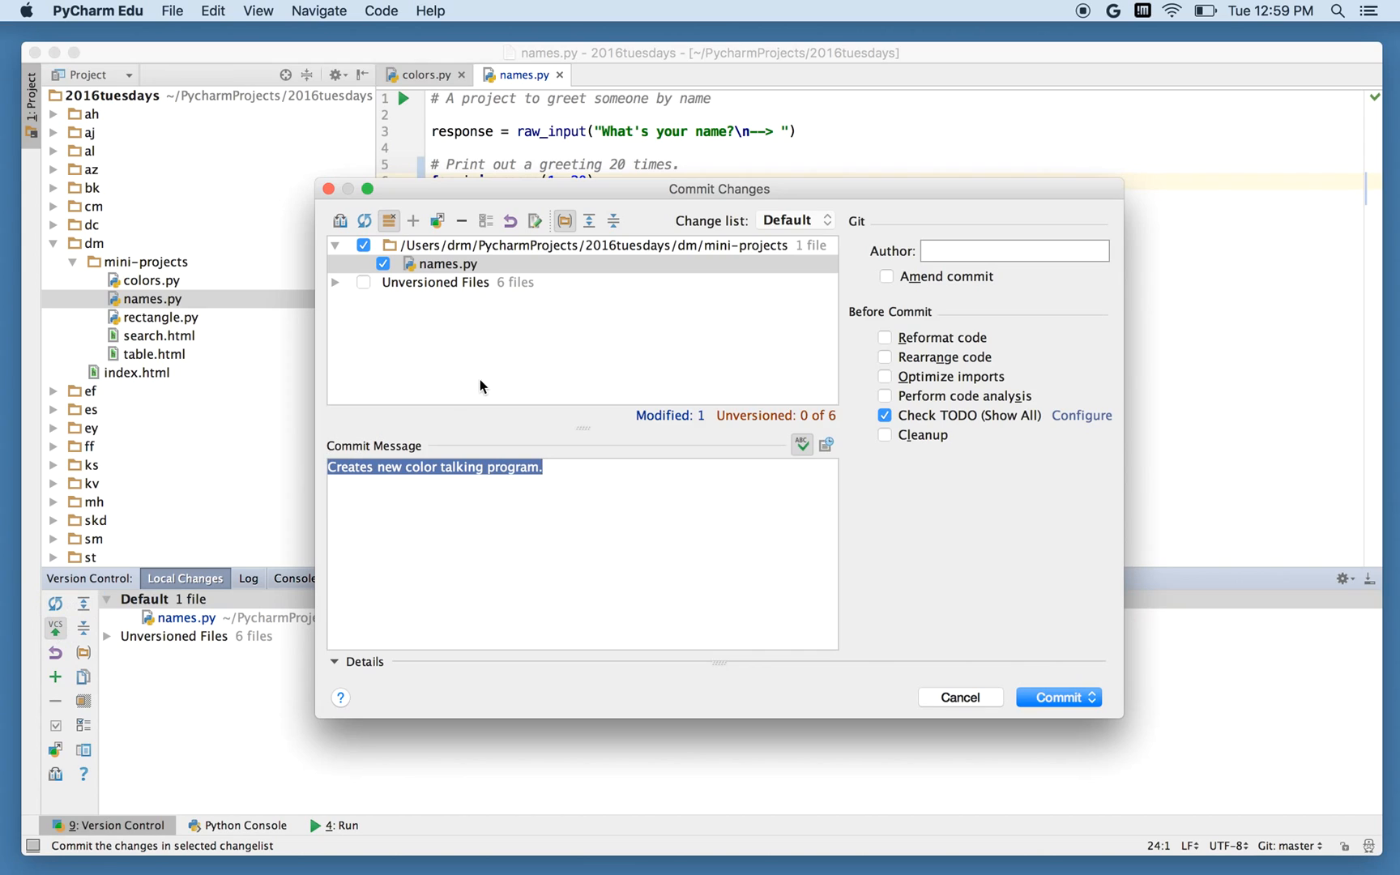
pyautogui.moveTo(446, 276)
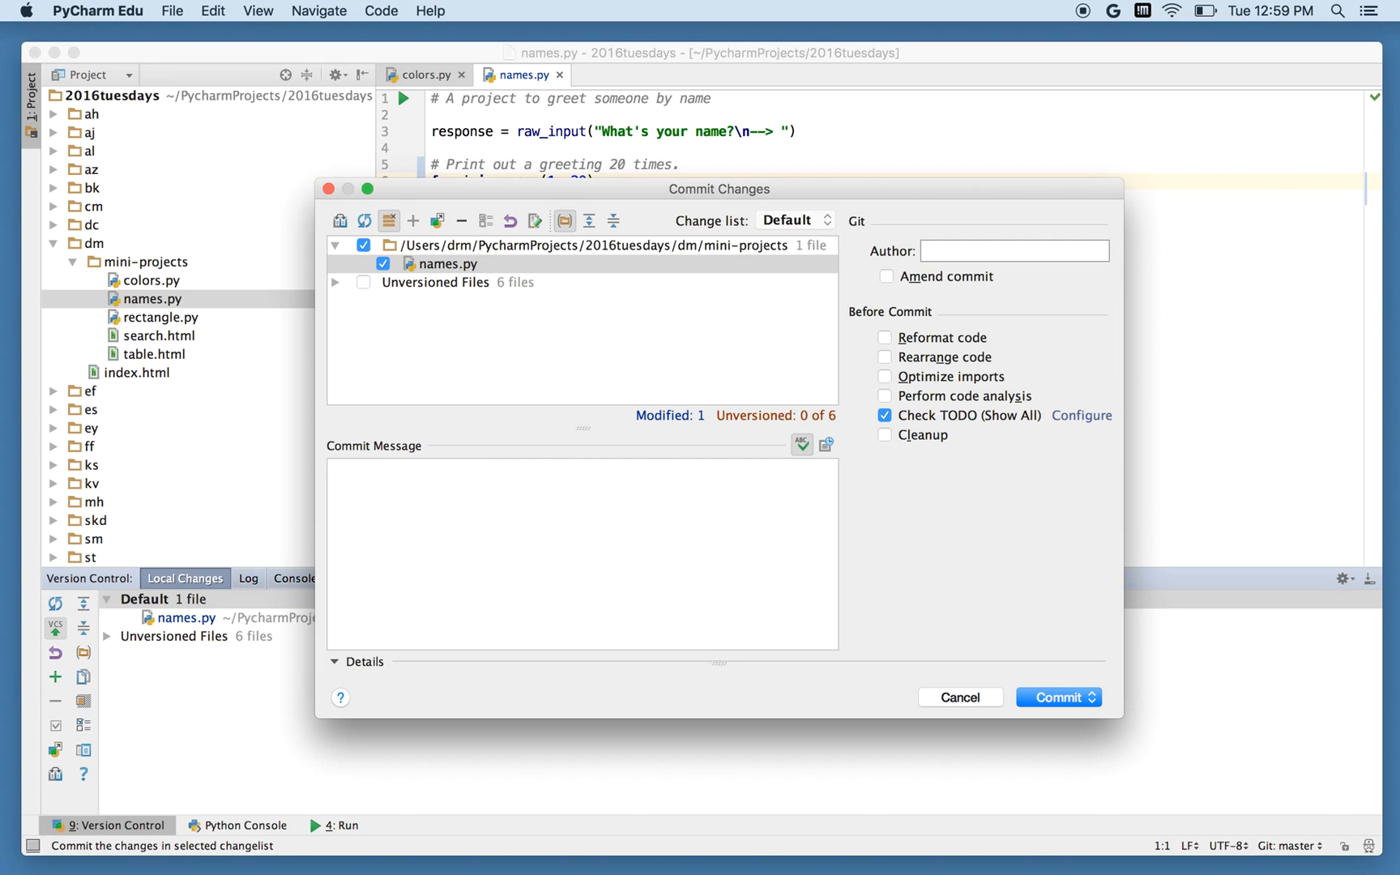
# Commit names.py as 'Echos the name 20 times, not 10.' and push it to origin master
pyautogui.write('Echos the name')
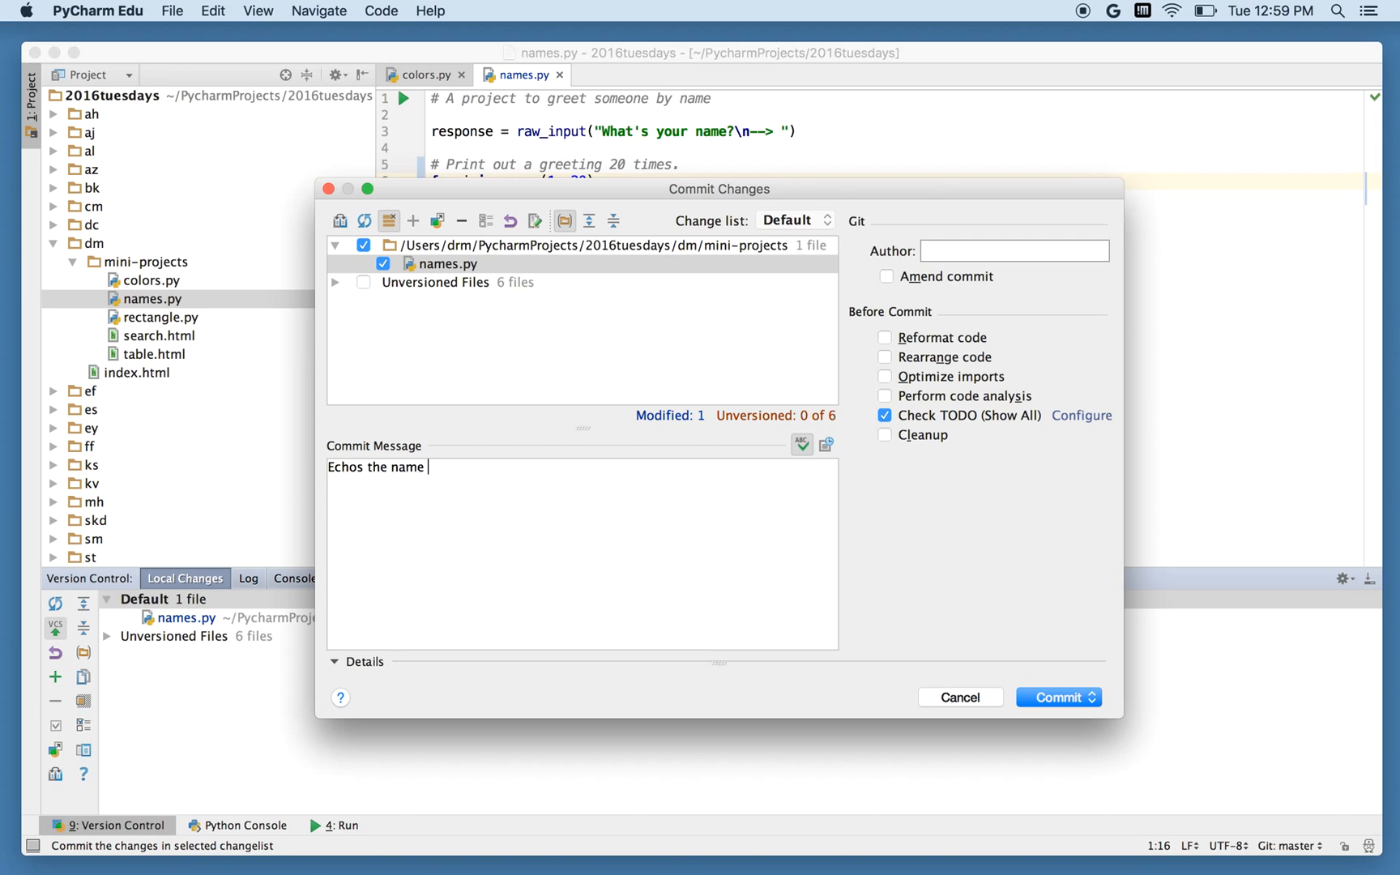
pyautogui.write('20 times, not 10')
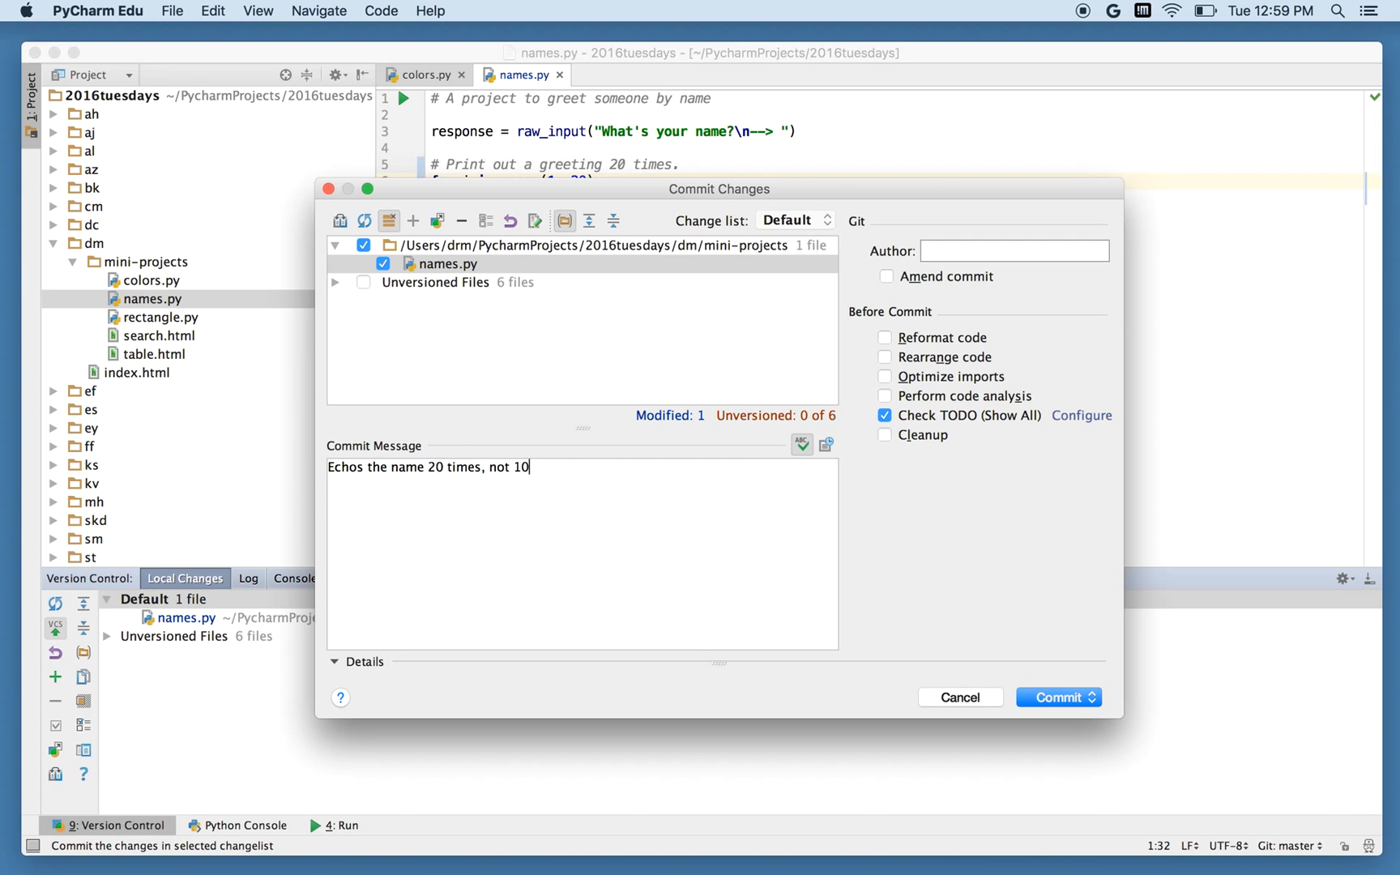
pyautogui.click(1099, 697)
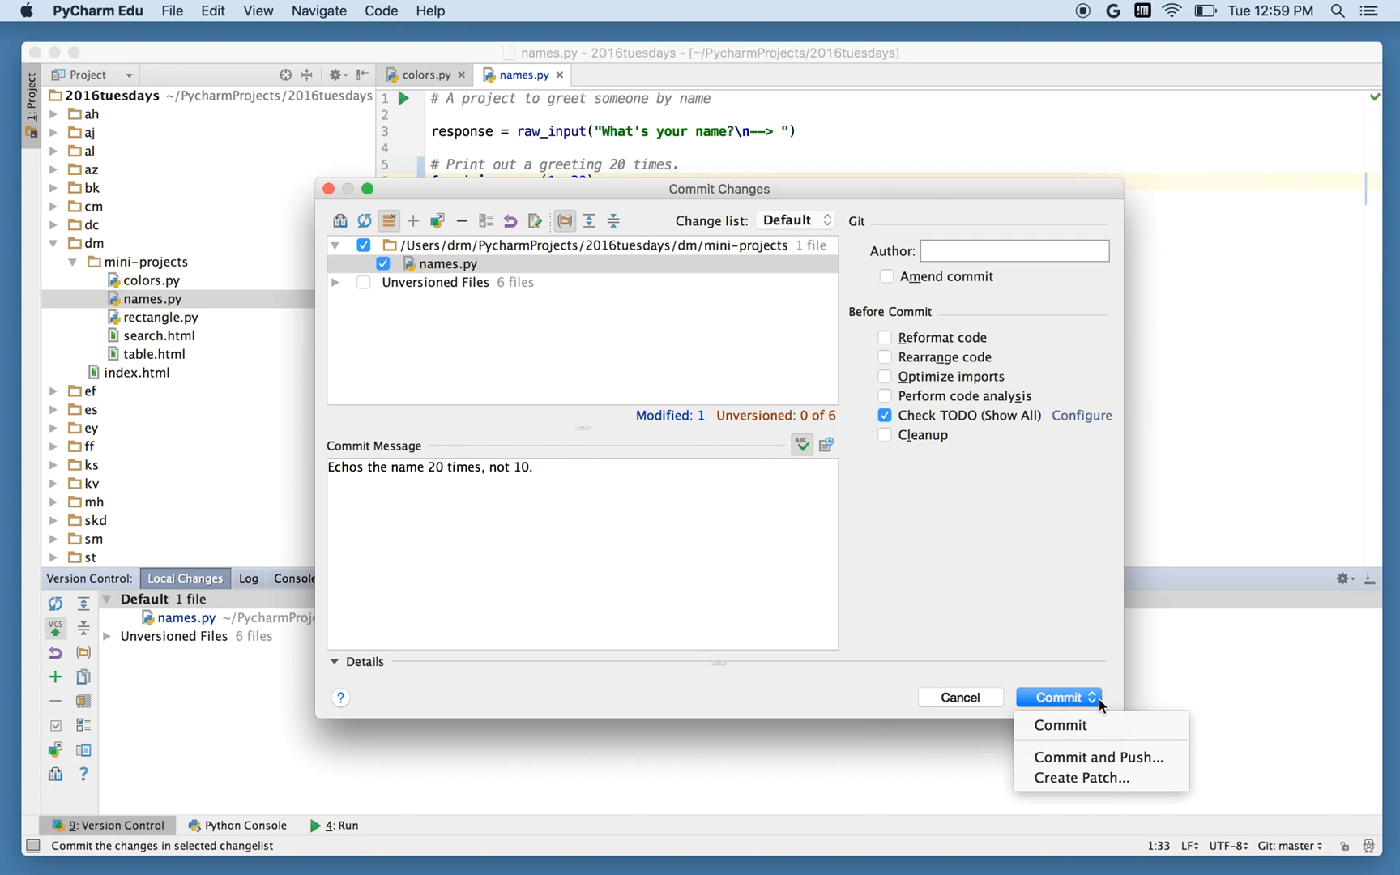
pyautogui.moveTo(1097, 728)
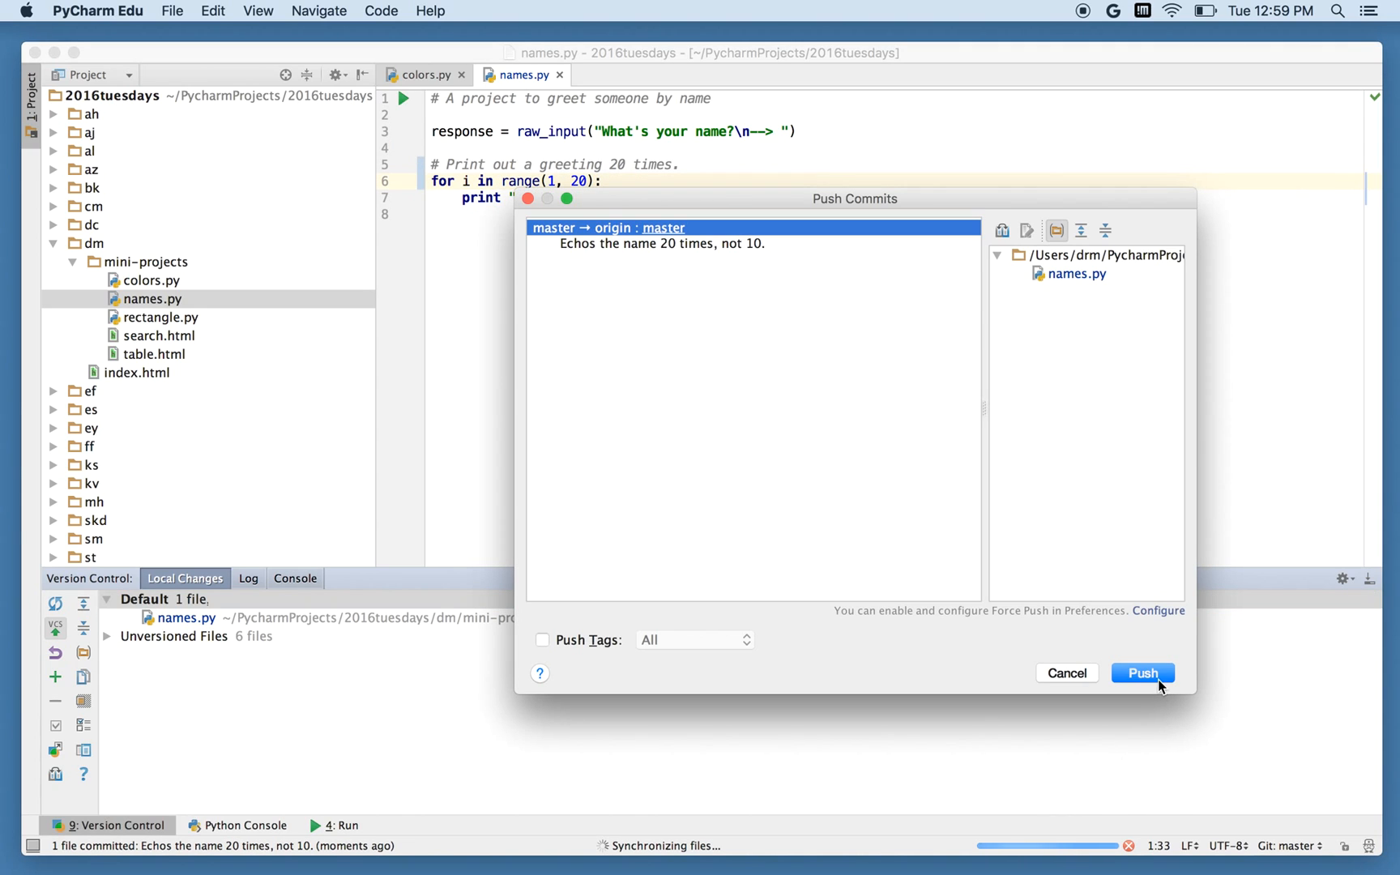
pyautogui.click(1142, 672)
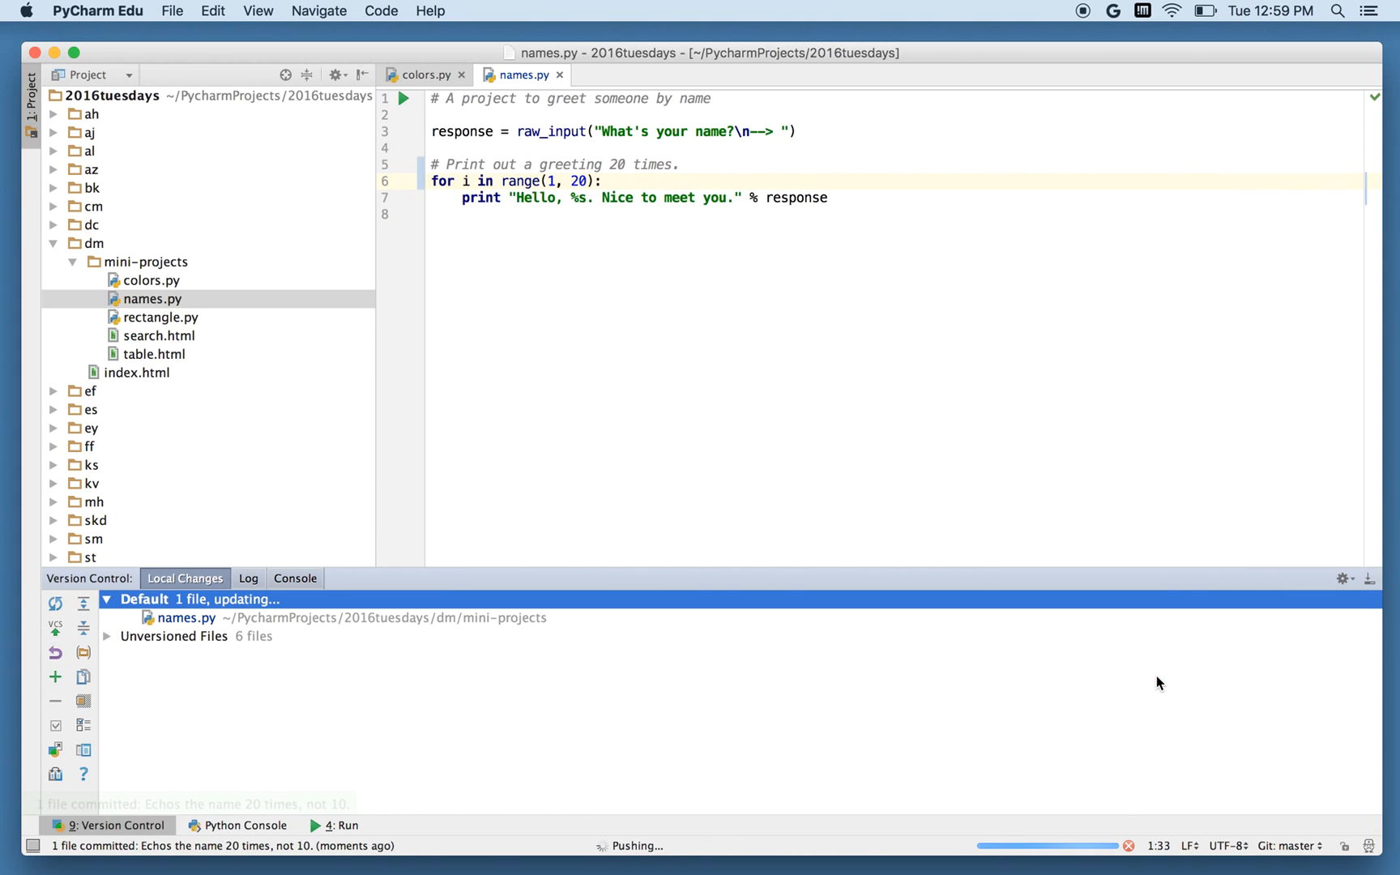